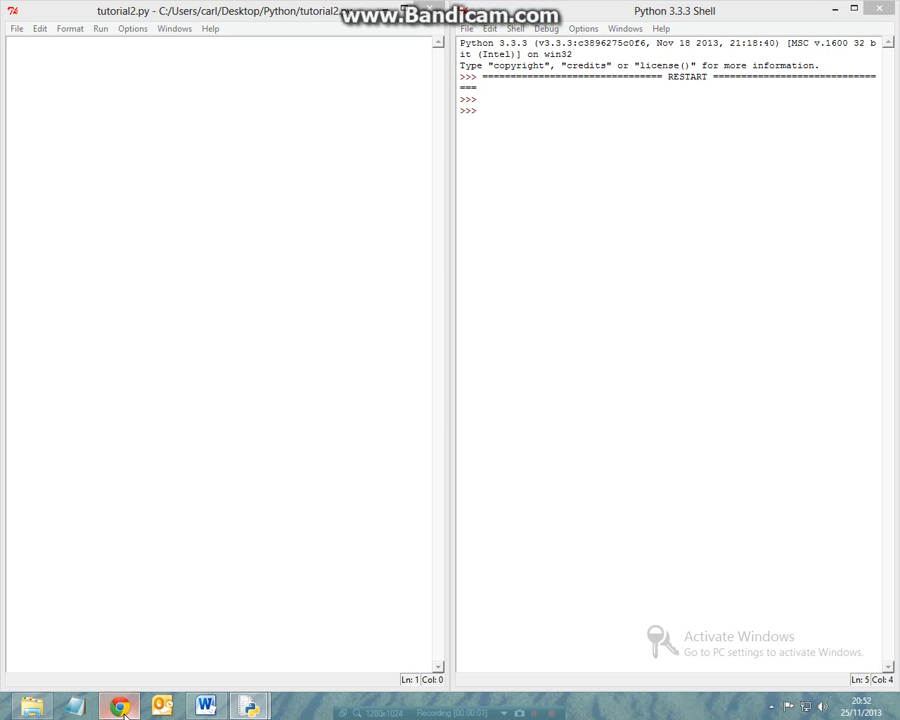
- Switch to Chrome, showing the carlsapty.com About Me page and its tutorial topics
click(119, 706)
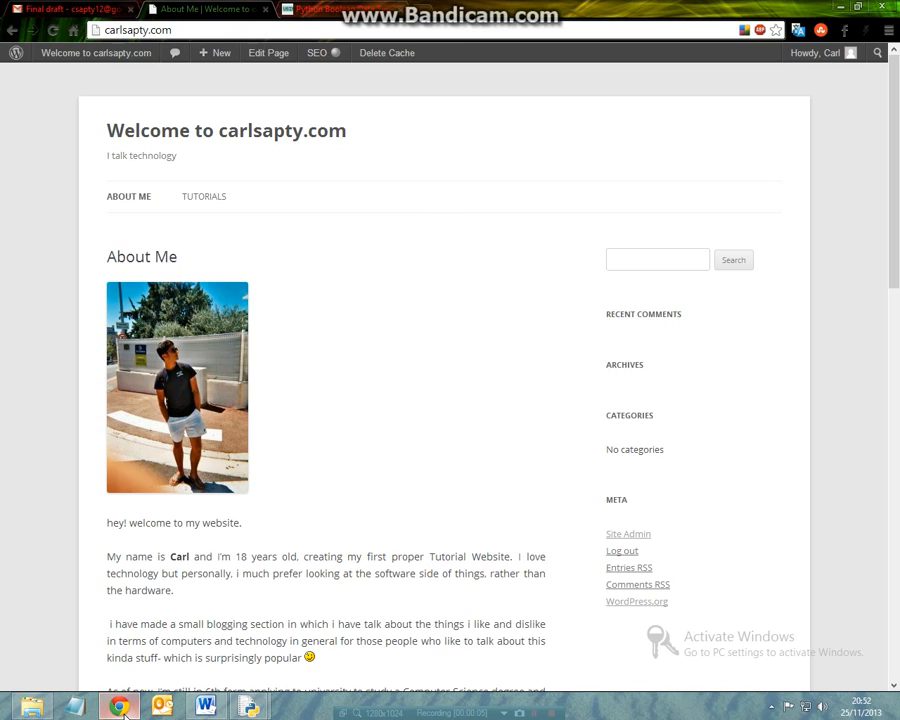
mouse_move(204, 196)
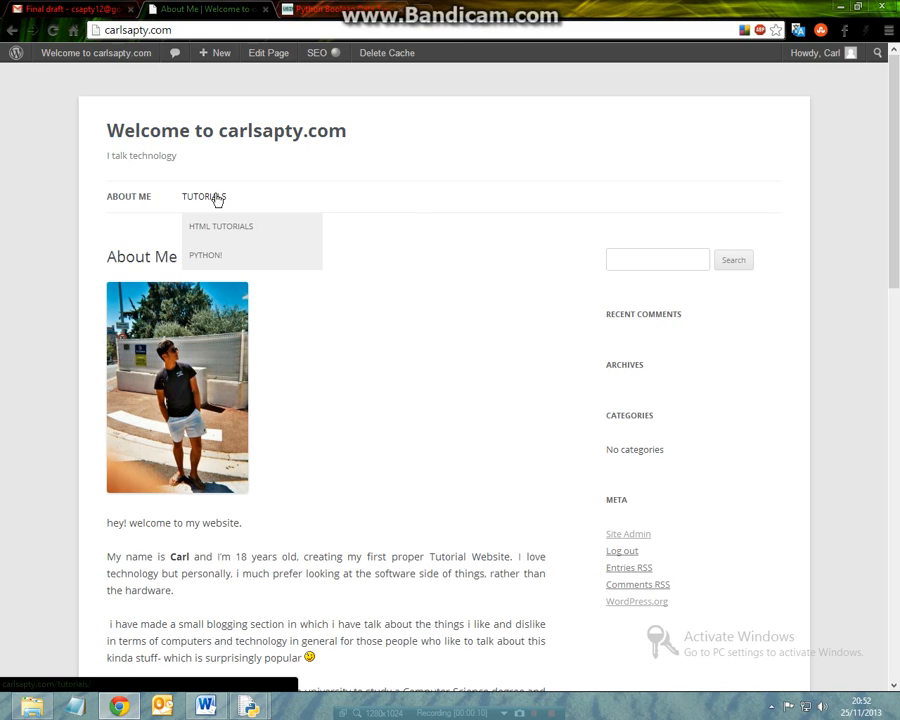
mouse_move(255, 254)
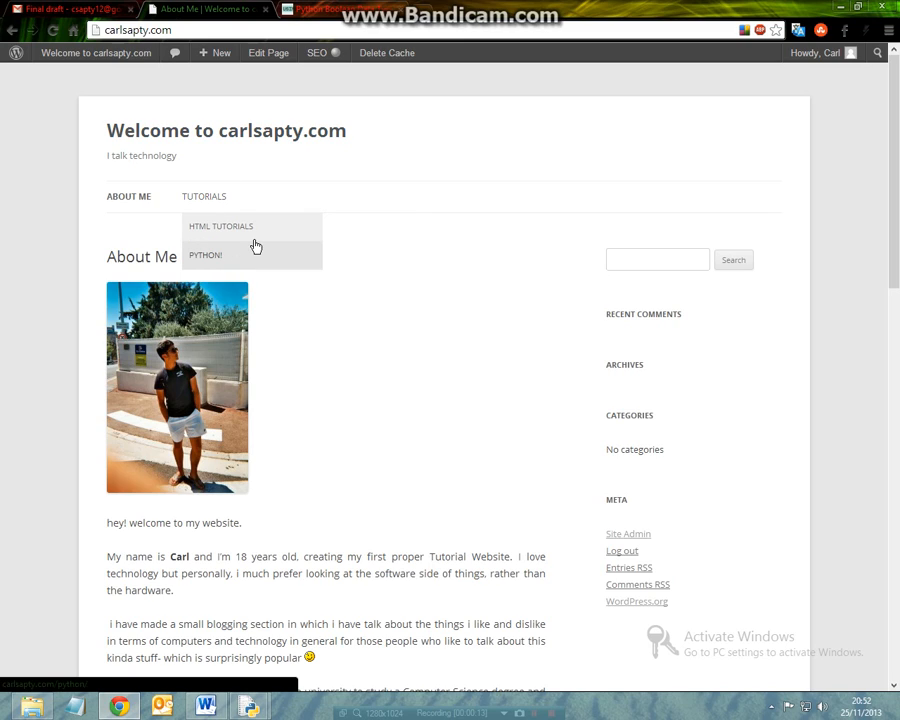
mouse_move(260, 231)
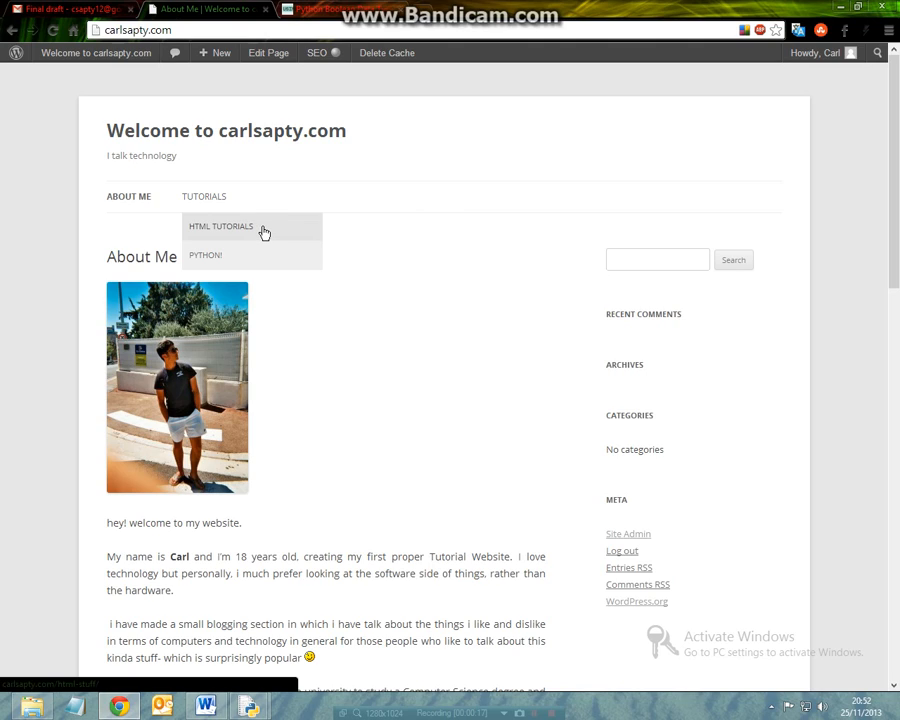
mouse_move(773, 7)
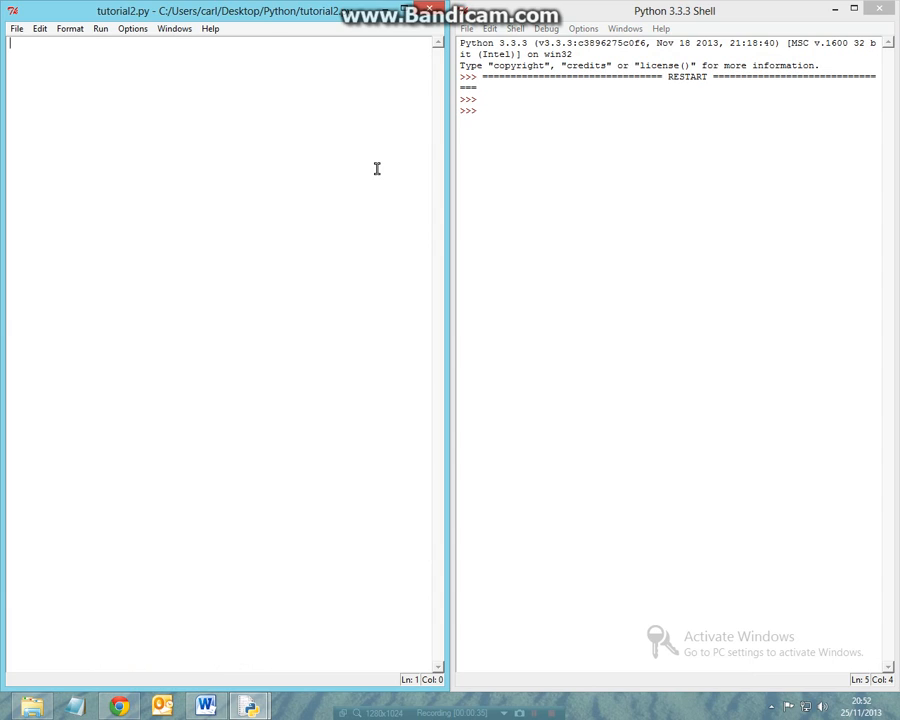
- Write print (3==3) in tutorial2.py, then save and run it so the shell prints True
text(print)
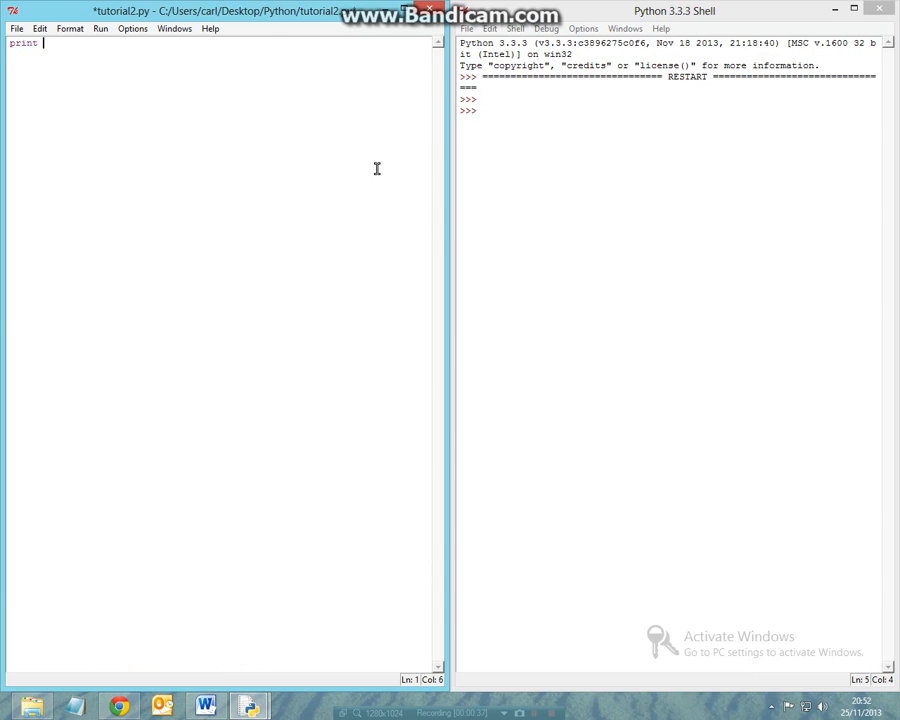
text((3==3)
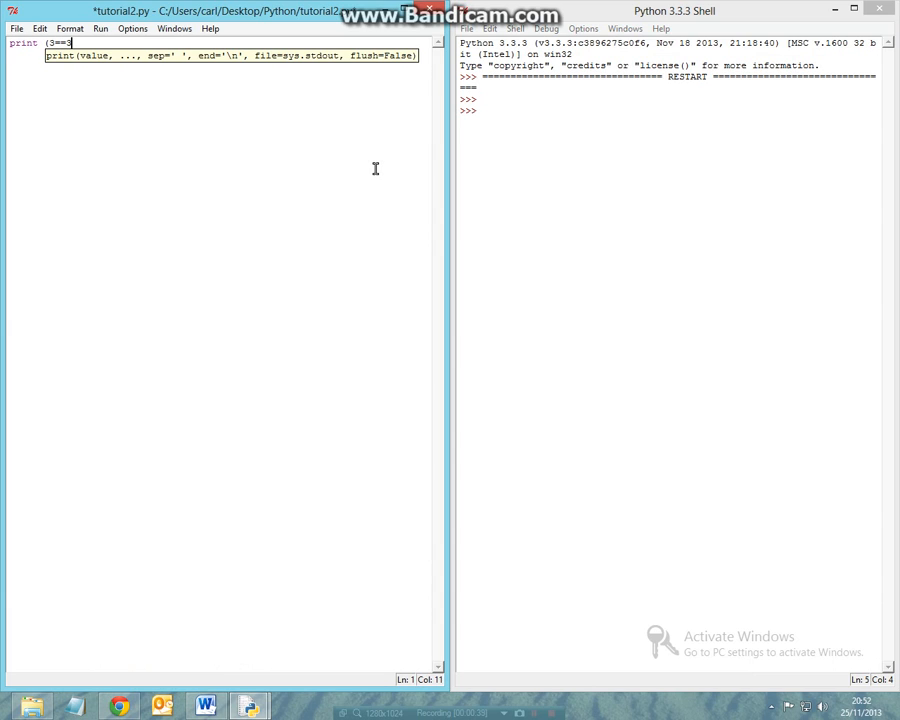
text())
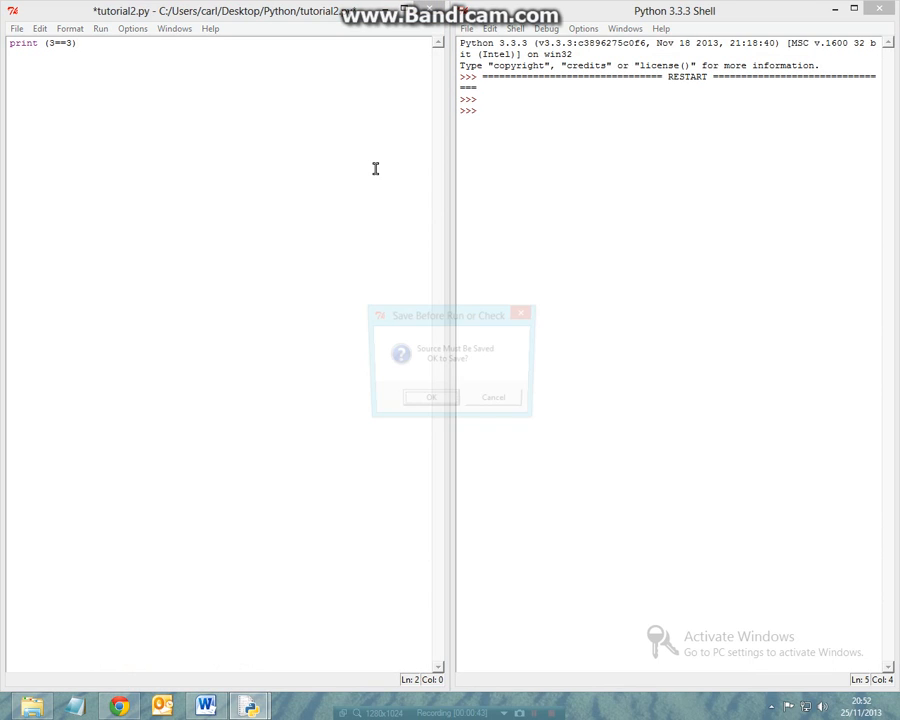
click(430, 397)
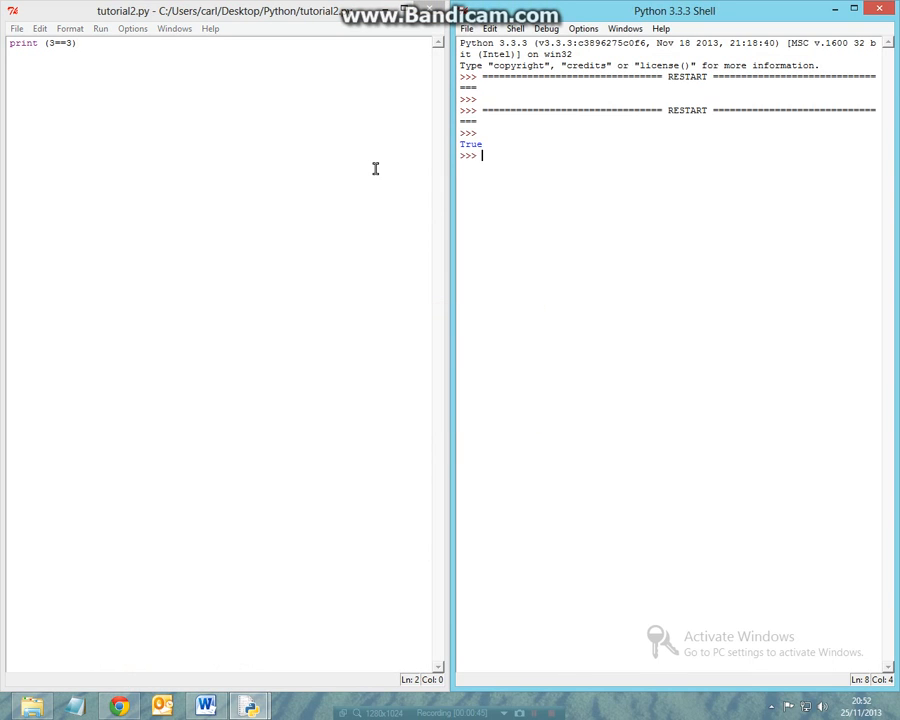
mouse_move(459, 144)
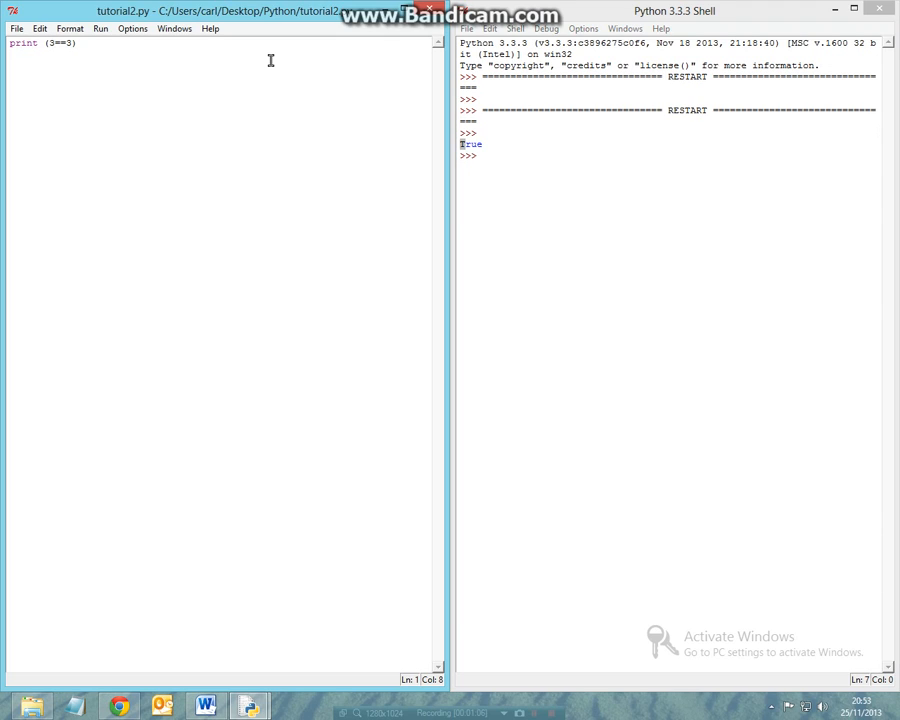
- Change the comparison to 12<4567 and run it, printing True
key(BackSpace)
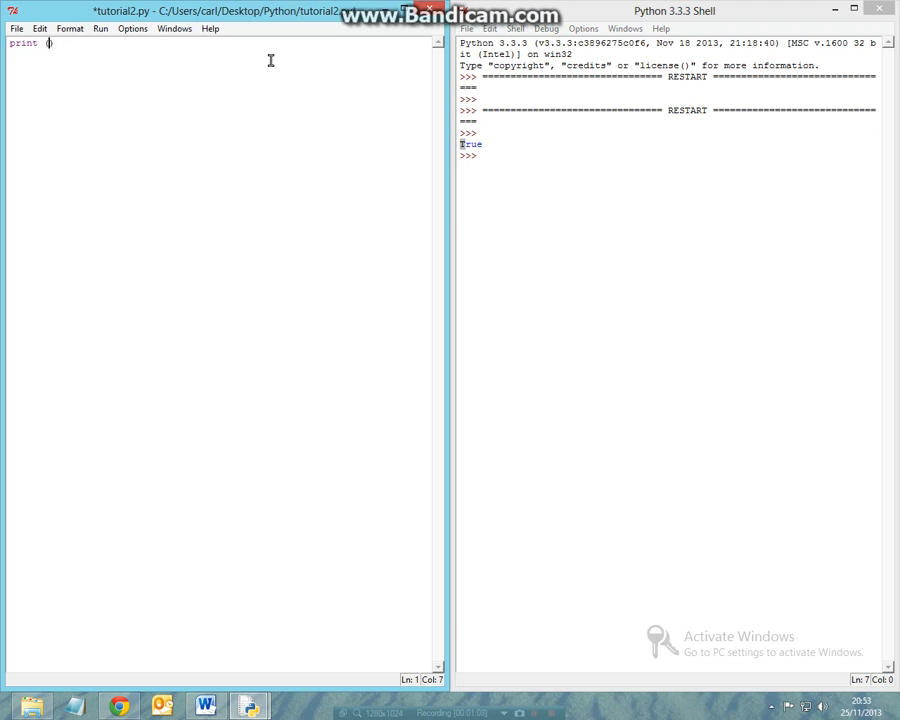
text(12<40)
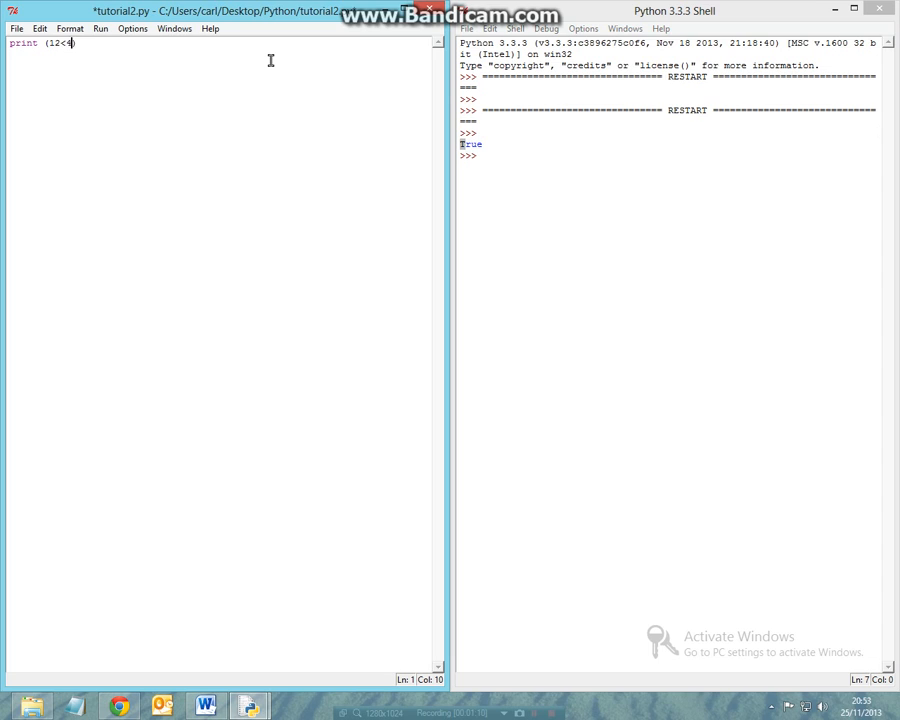
text(567)
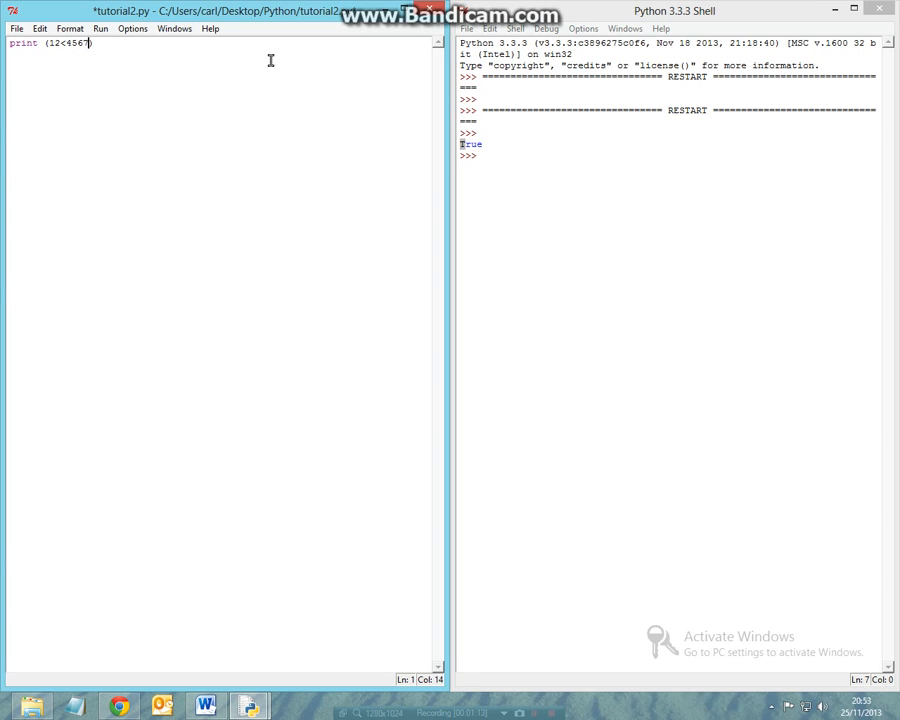
key(F5)
text("c)
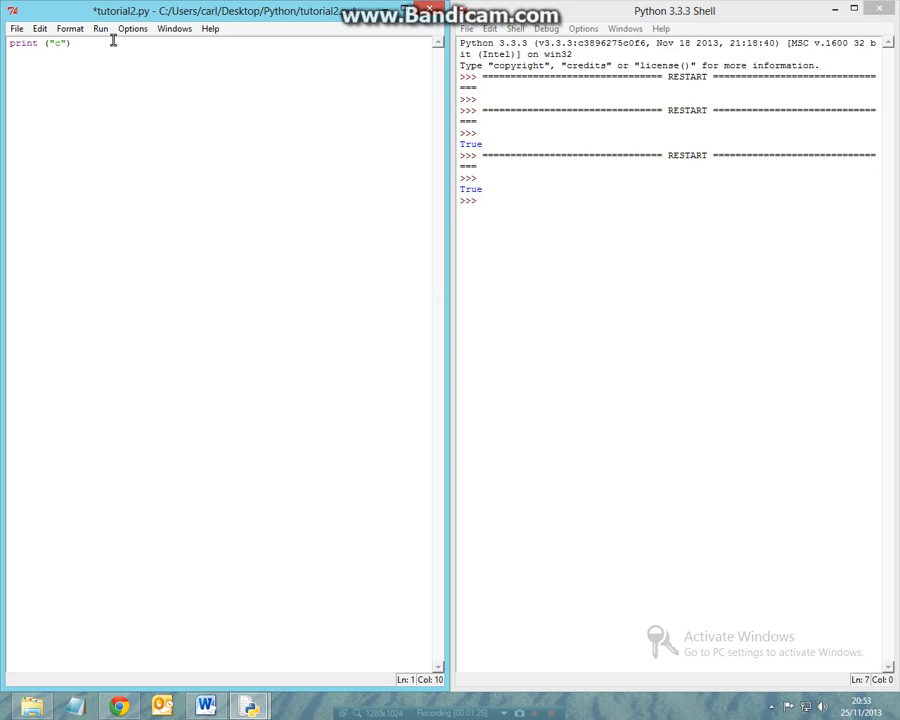
- Run "c" in "carl" (True) and "c" in "Carl" (False), then select the line to clear
text(in "carl)
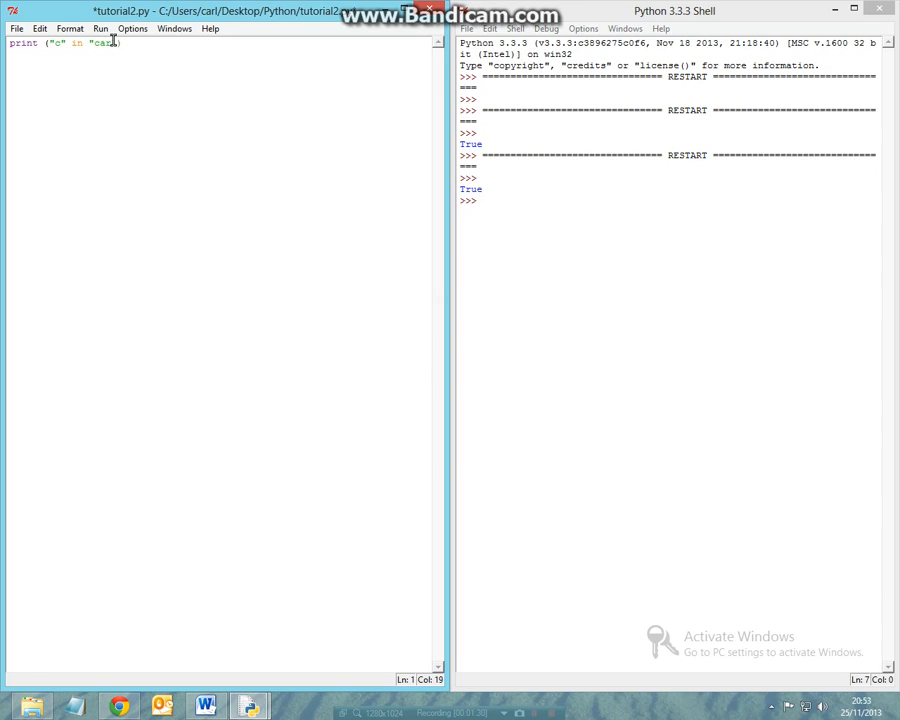
key(ctrl+s)
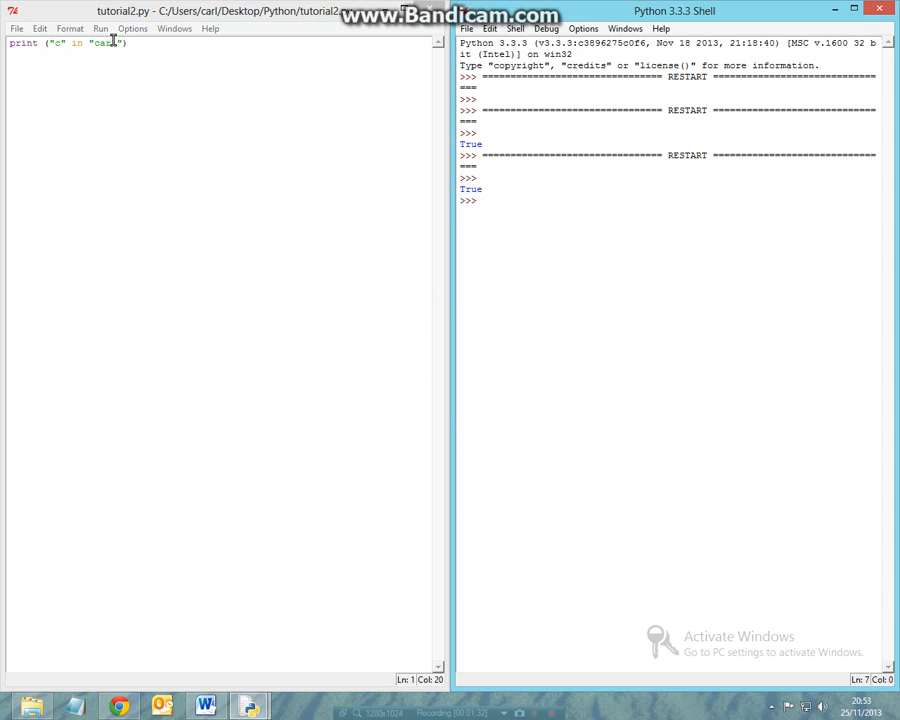
key(F5)
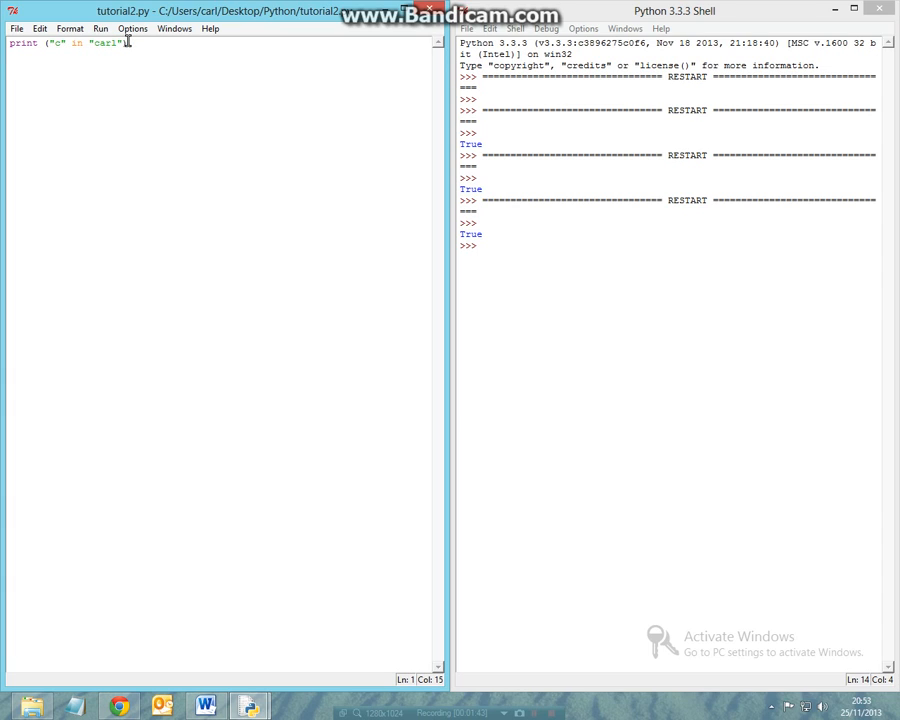
text(C)
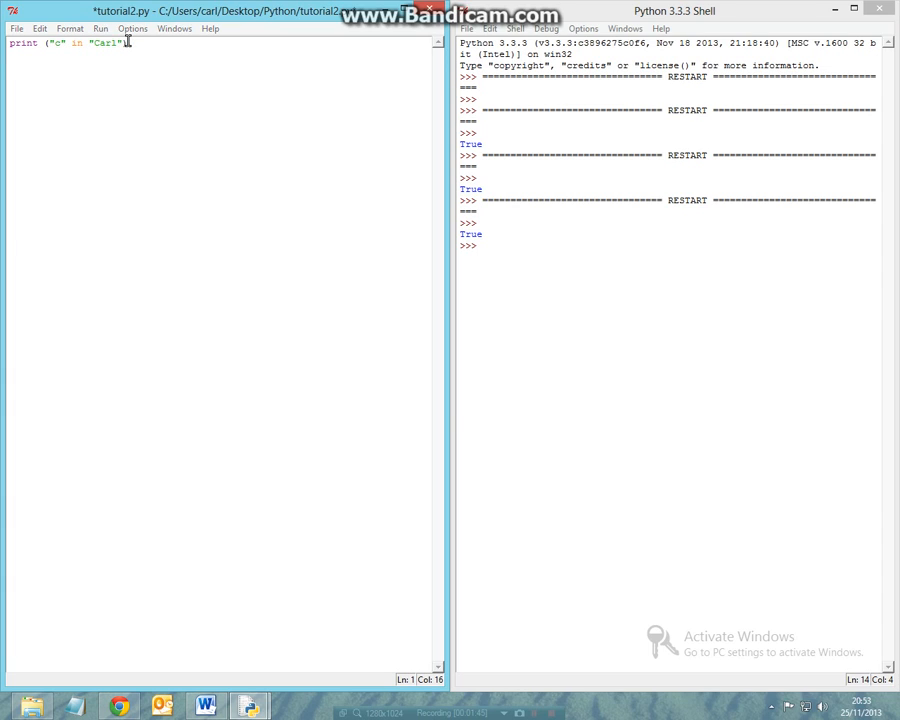
key(F5)
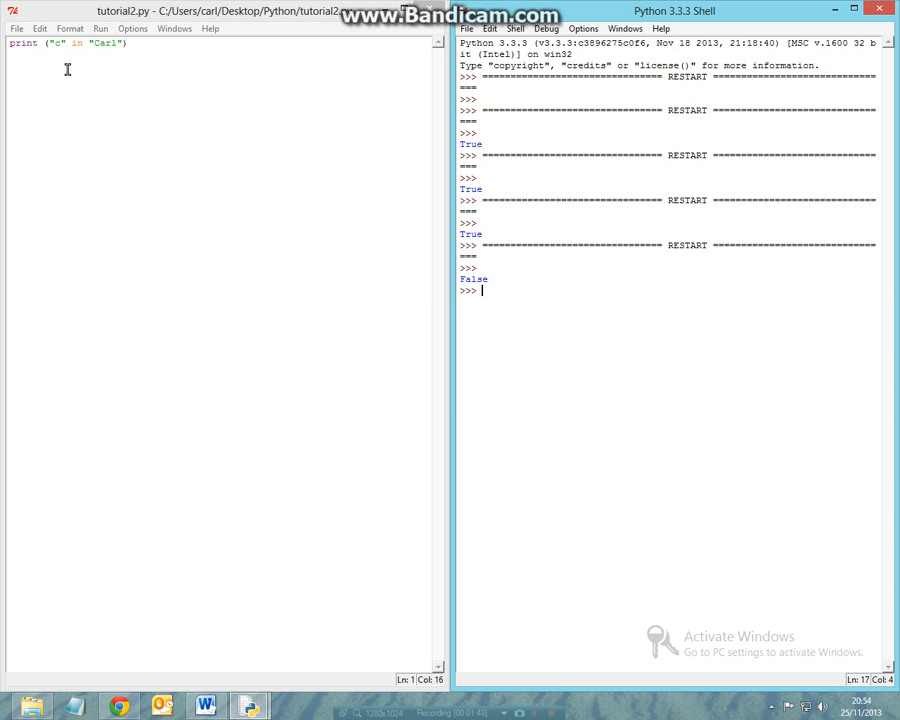
double_click(104, 43)
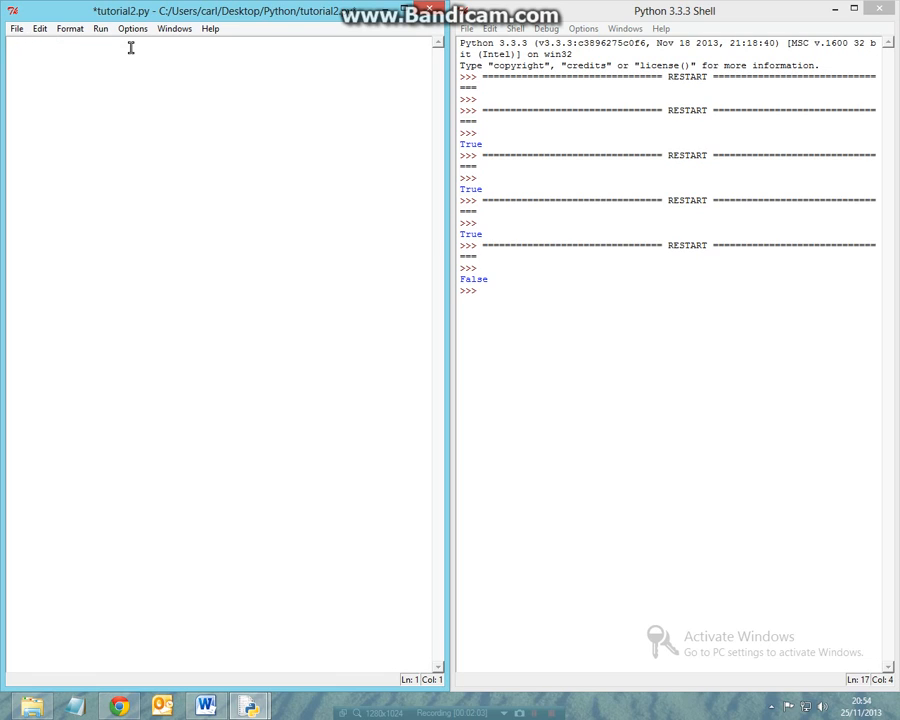
- Type print ((13<15) and (14<16)) into the empty script
click(12, 42)
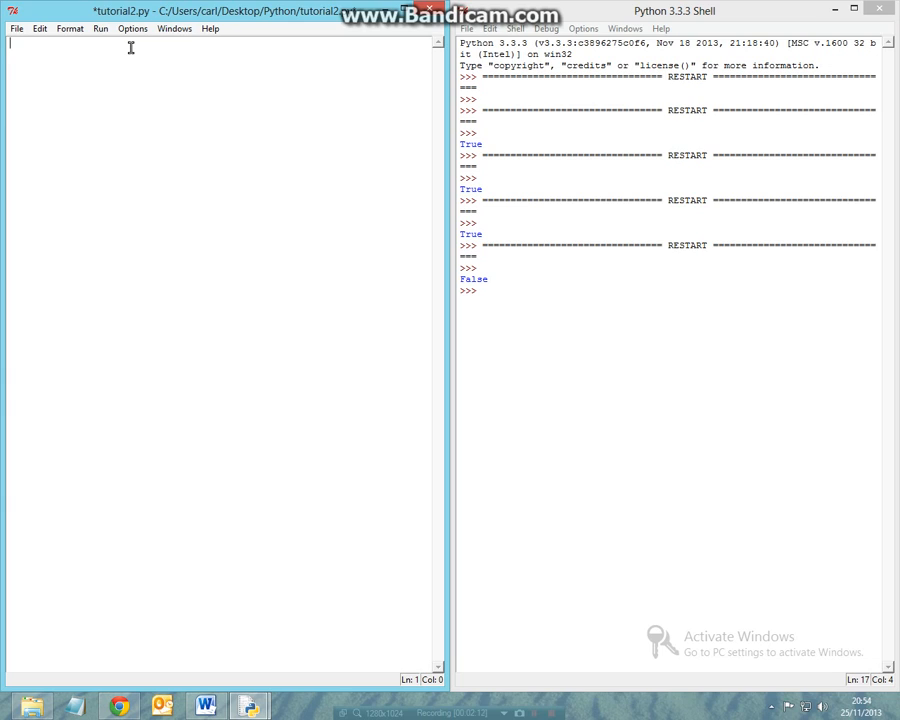
text(print)
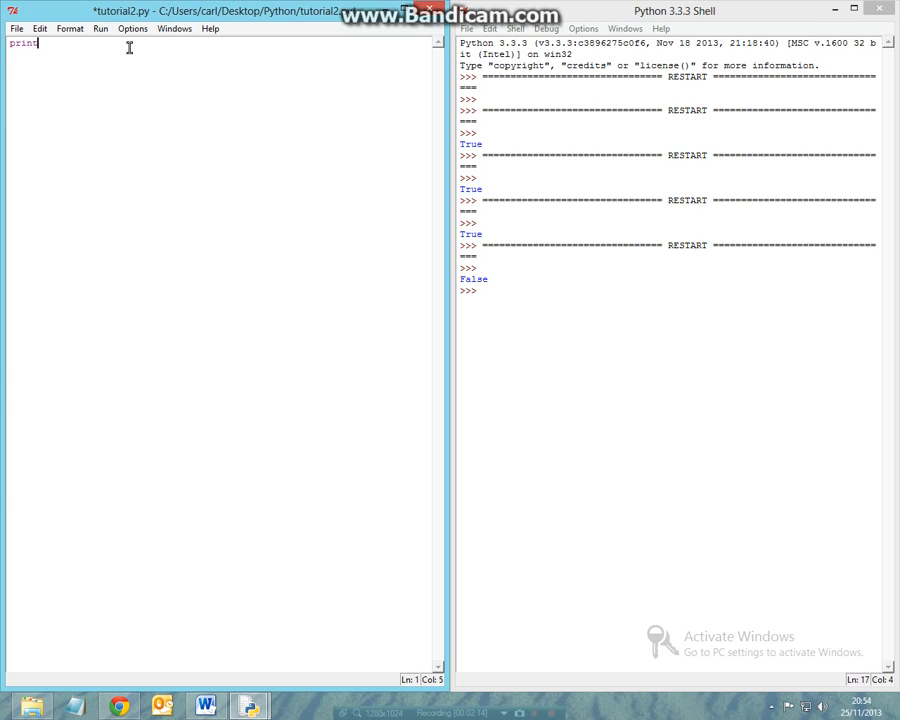
text((15)
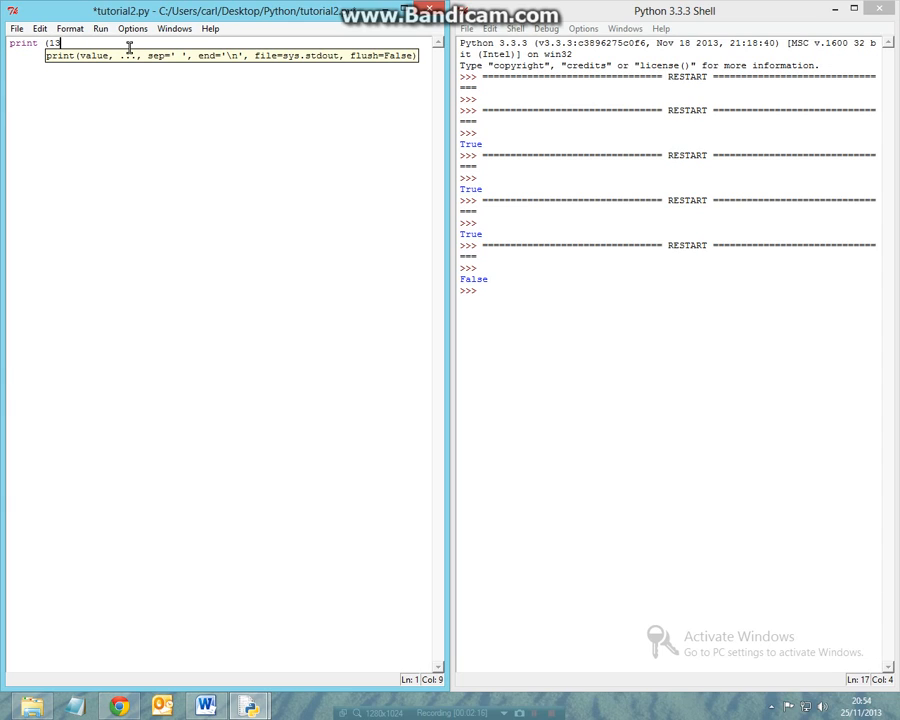
text(<15))
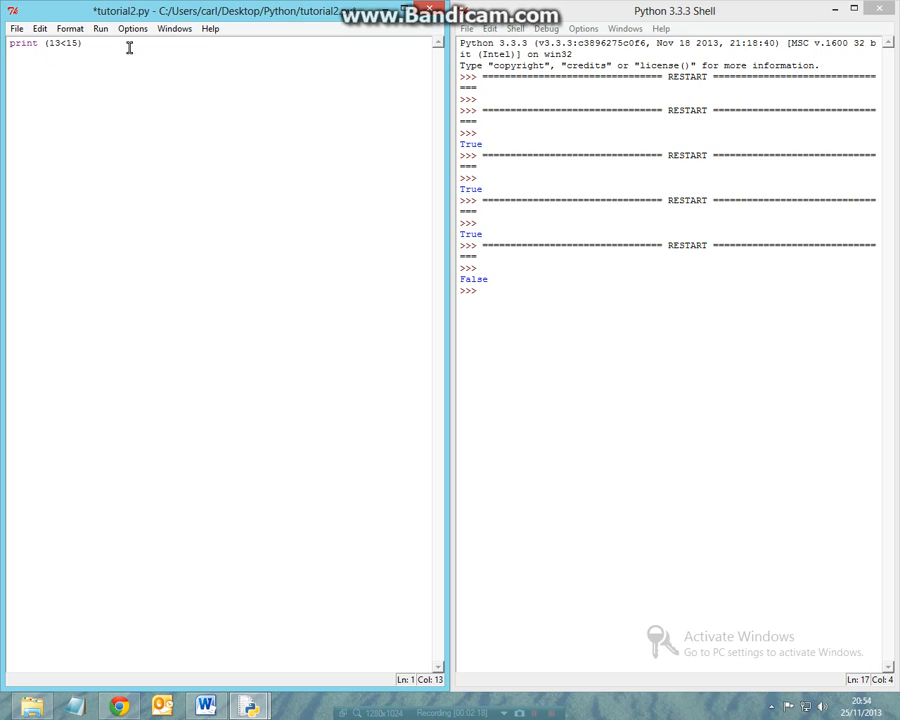
text(and)
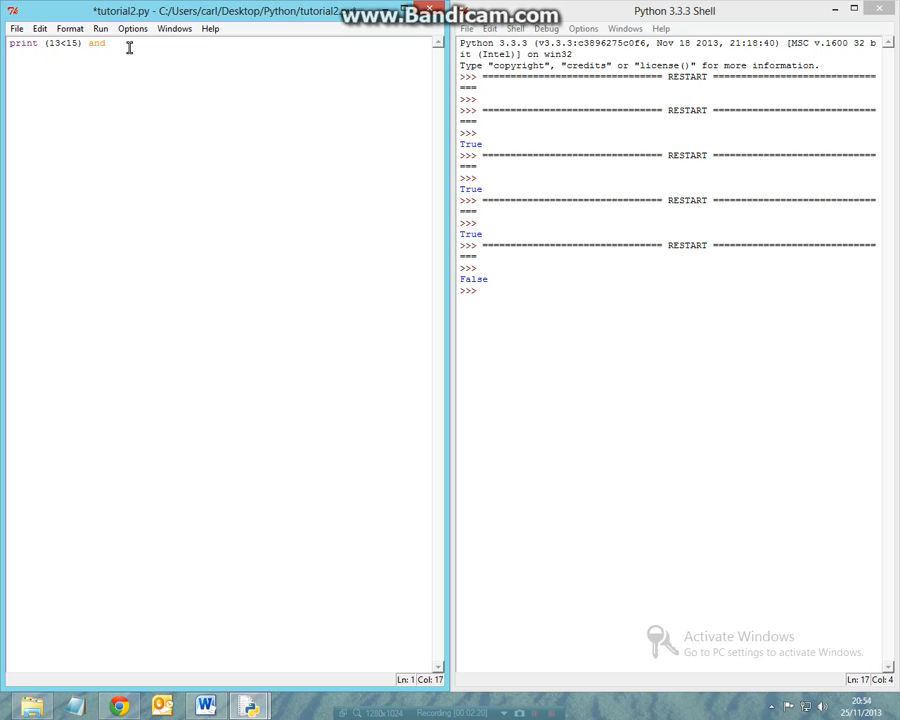
text((14<1)
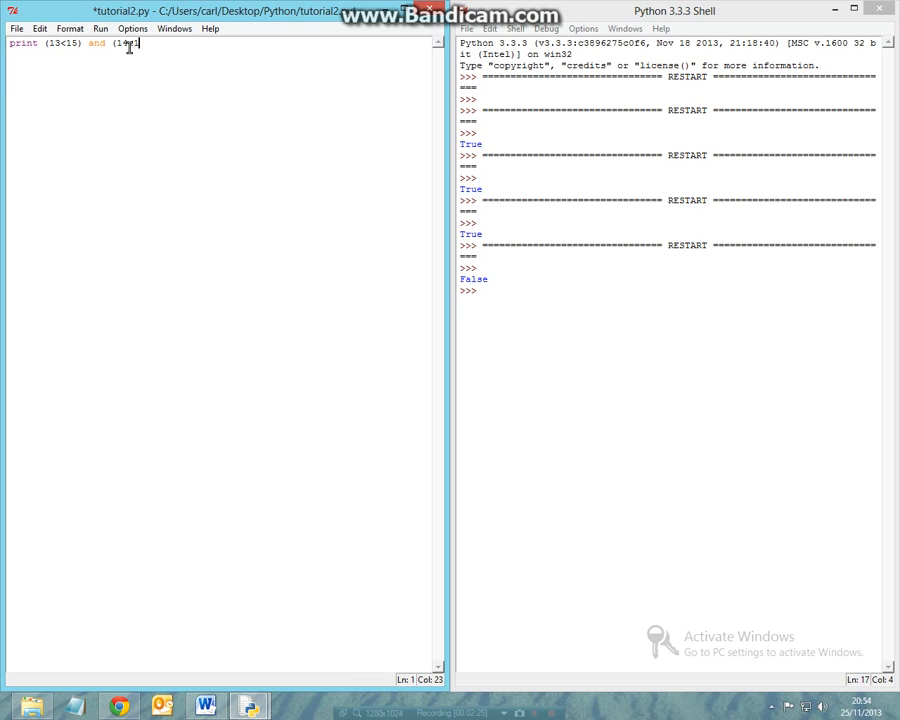
text(6)
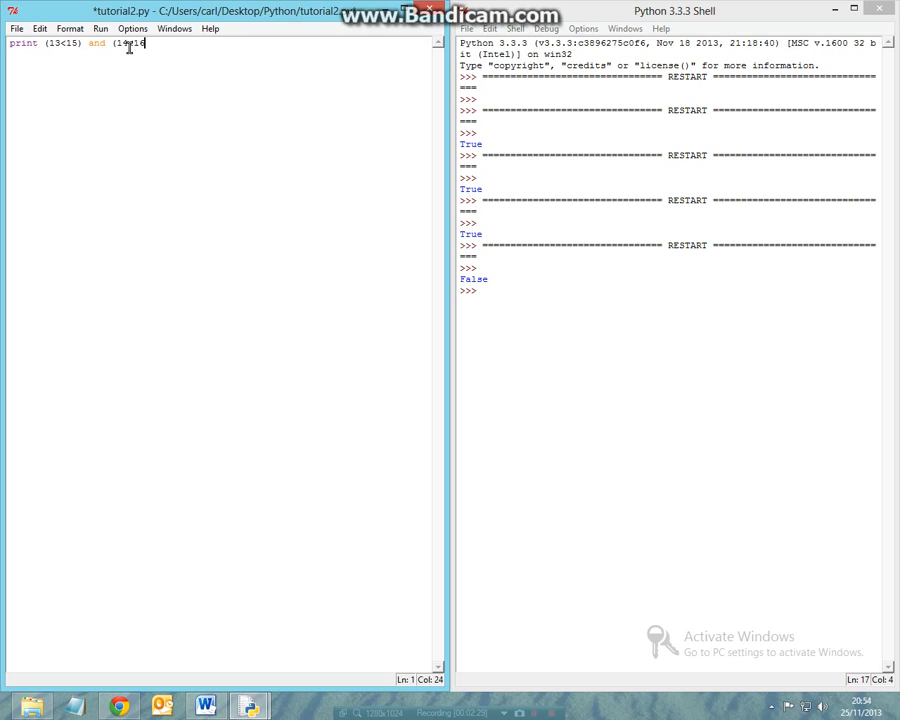
text()))
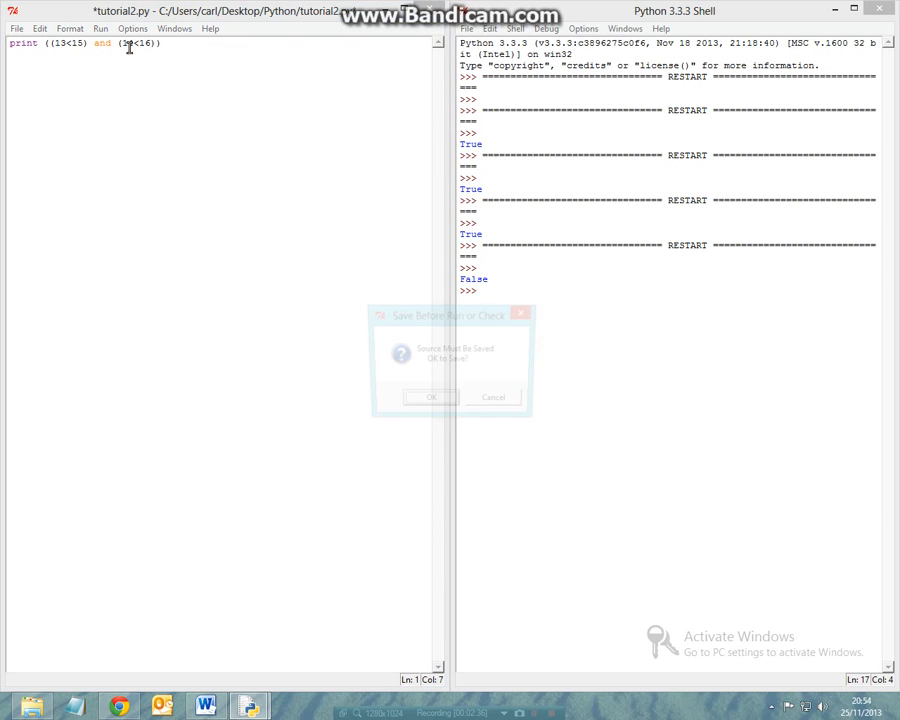
- Save and run it for True, then change the second test to 14>16 and rerun for False
click(430, 397)
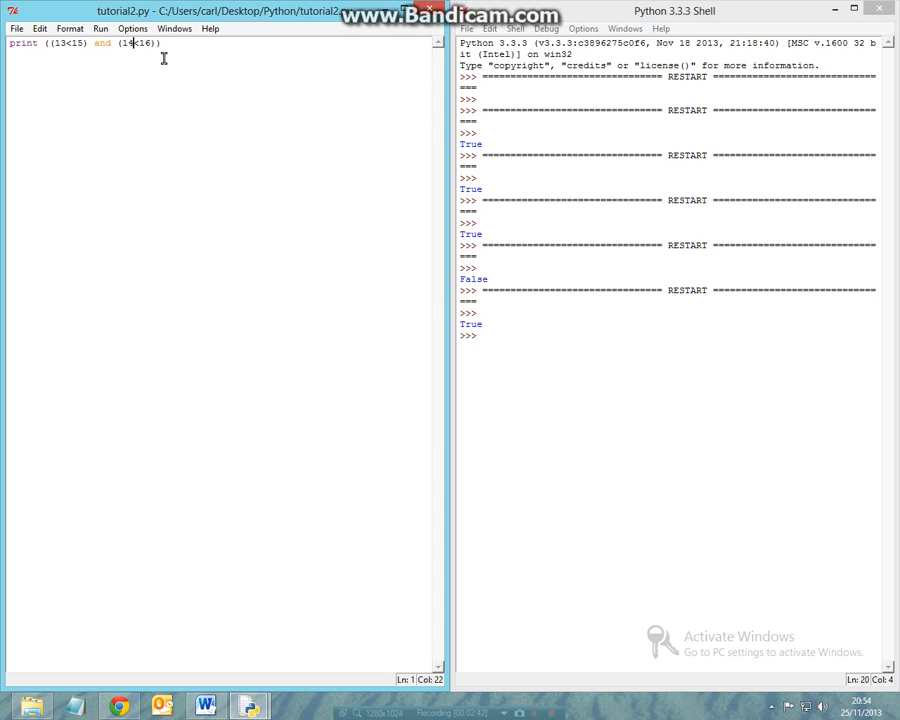
text(>)
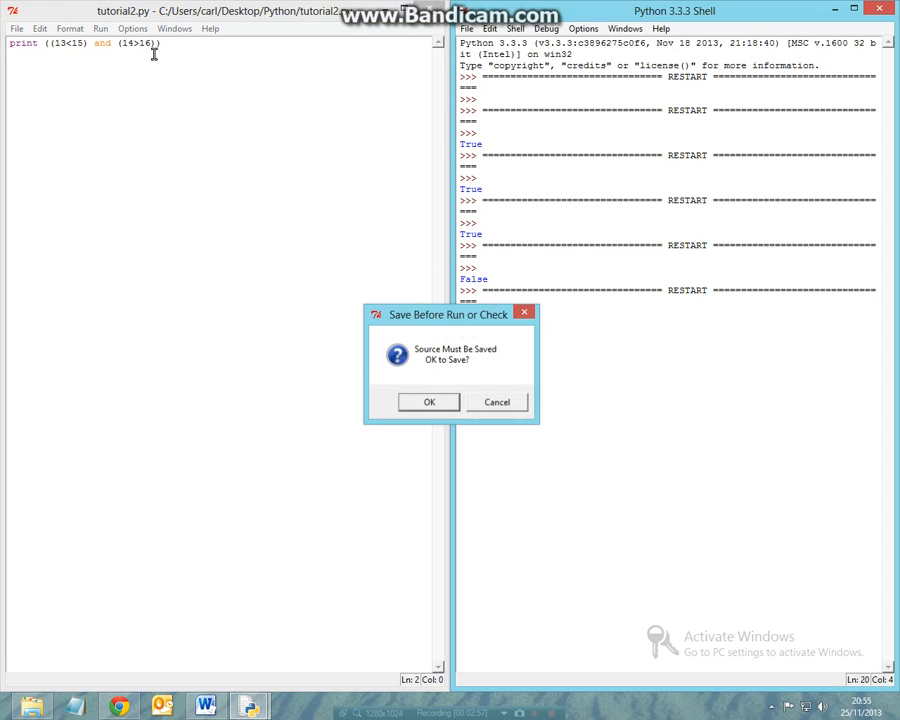
click(428, 401)
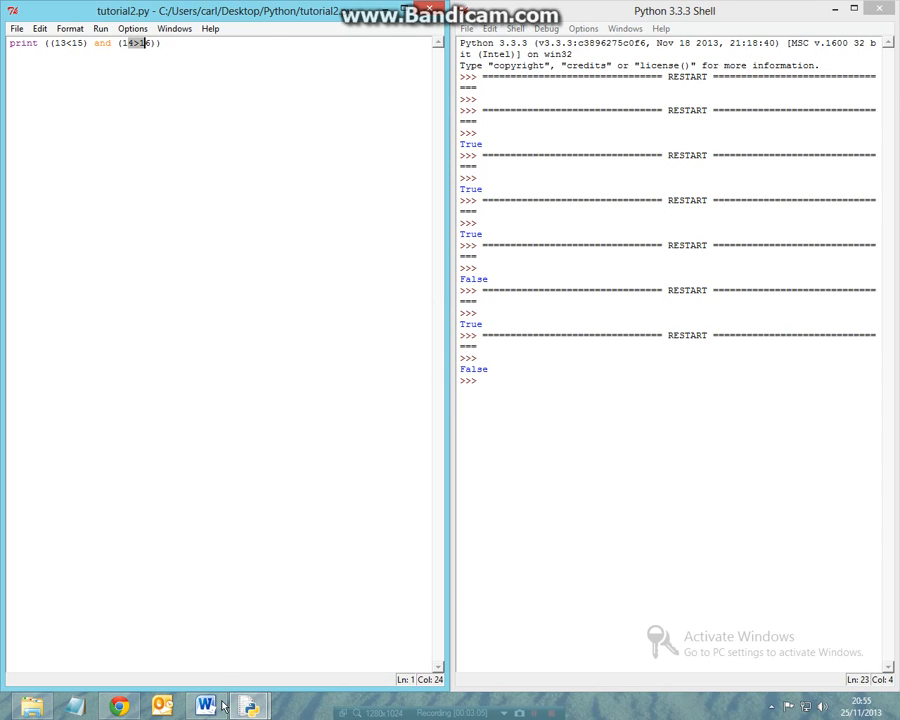
- Bring up the Word notes and highlight the And truth table, including 'True and True is True'
click(206, 706)
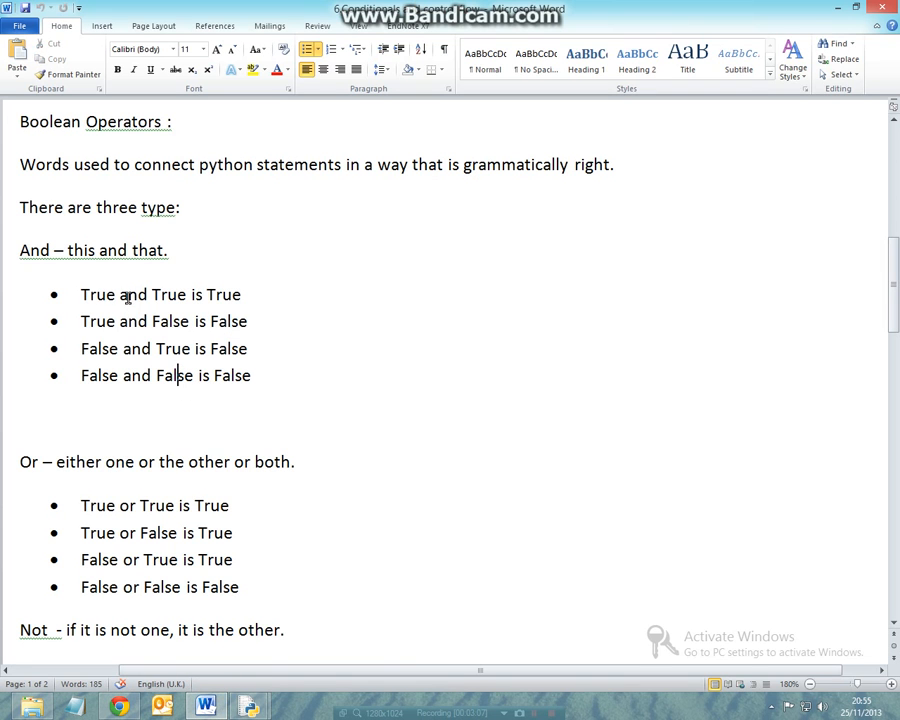
drag(80, 294, 251, 390)
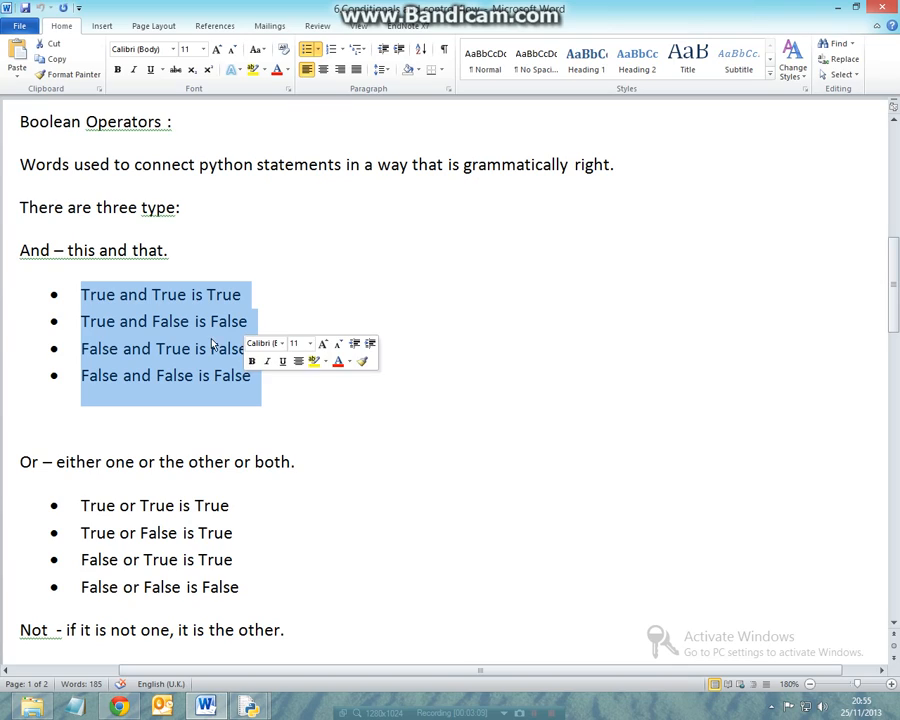
click(100, 294)
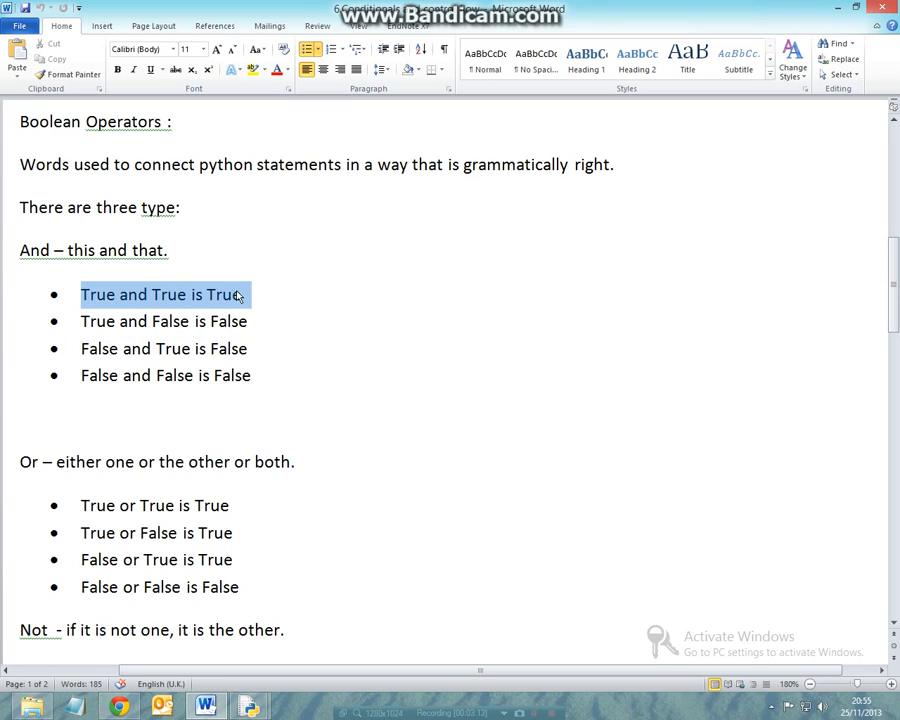
double_click(224, 294)
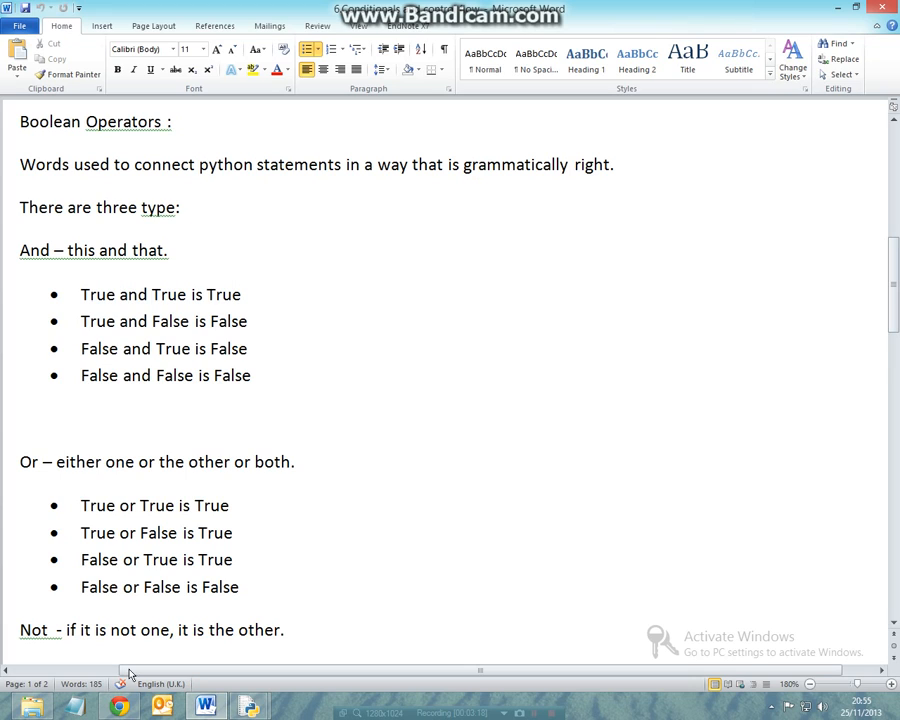
mouse_move(249, 705)
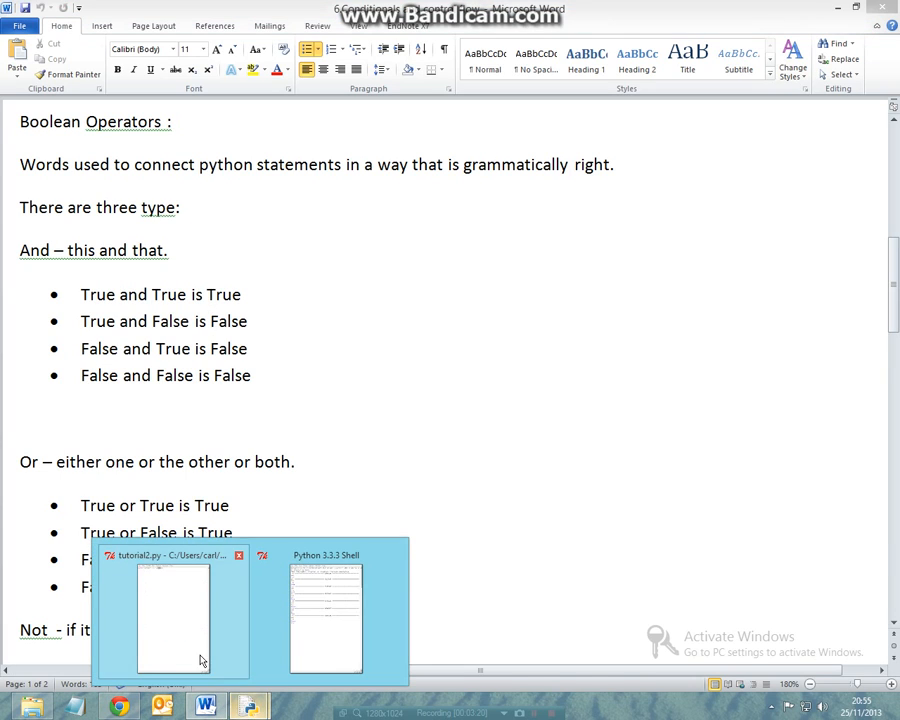
- Switch back to the tutorial2.py editor in IDLE
click(170, 615)
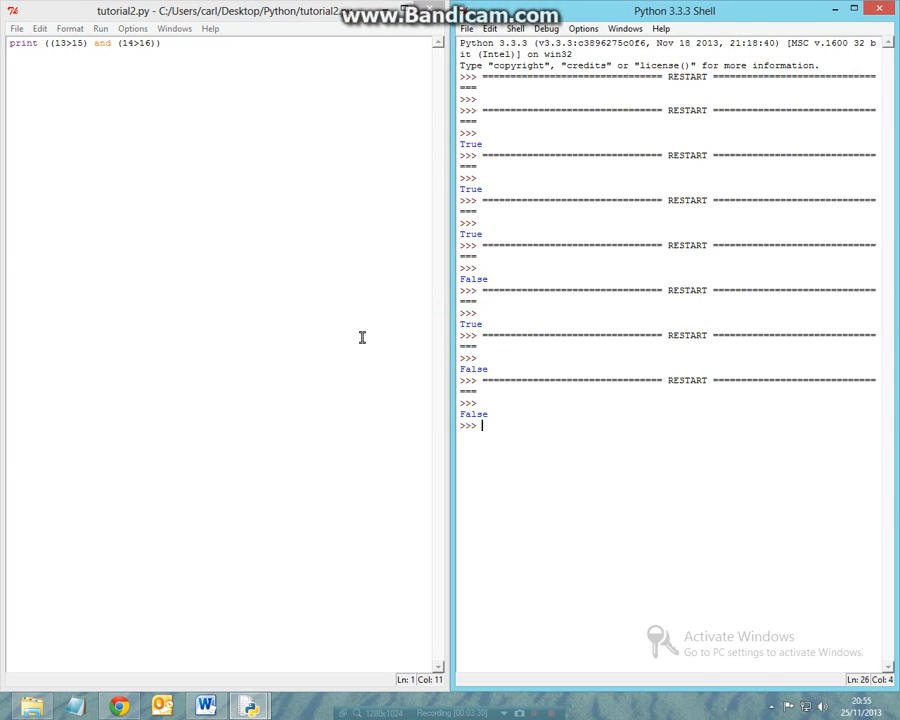
mouse_move(140, 707)
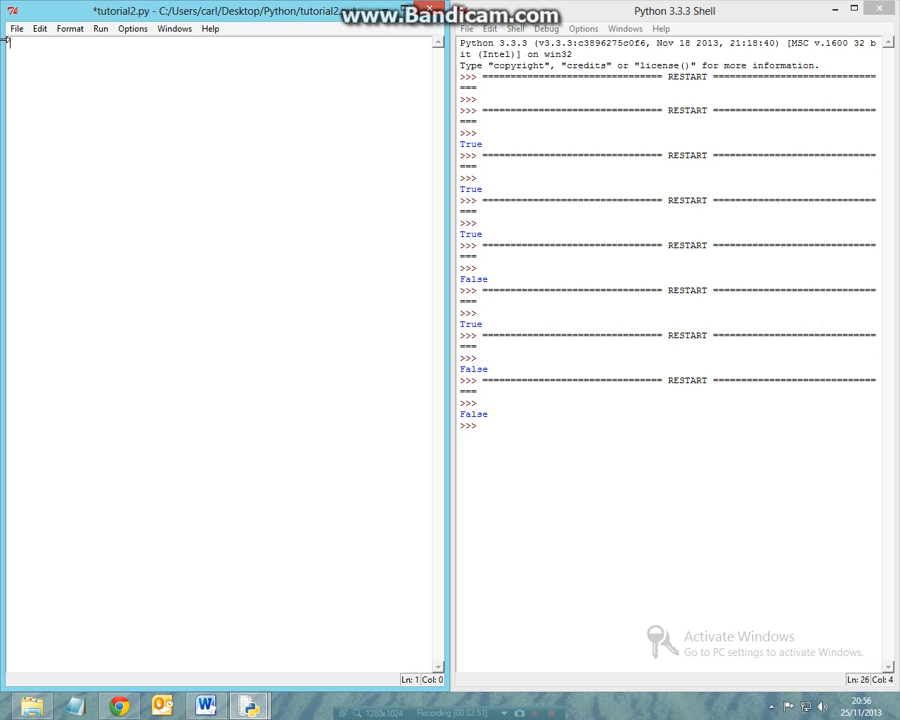
- Type age = 18 and agree = True on separate lines
text(age)
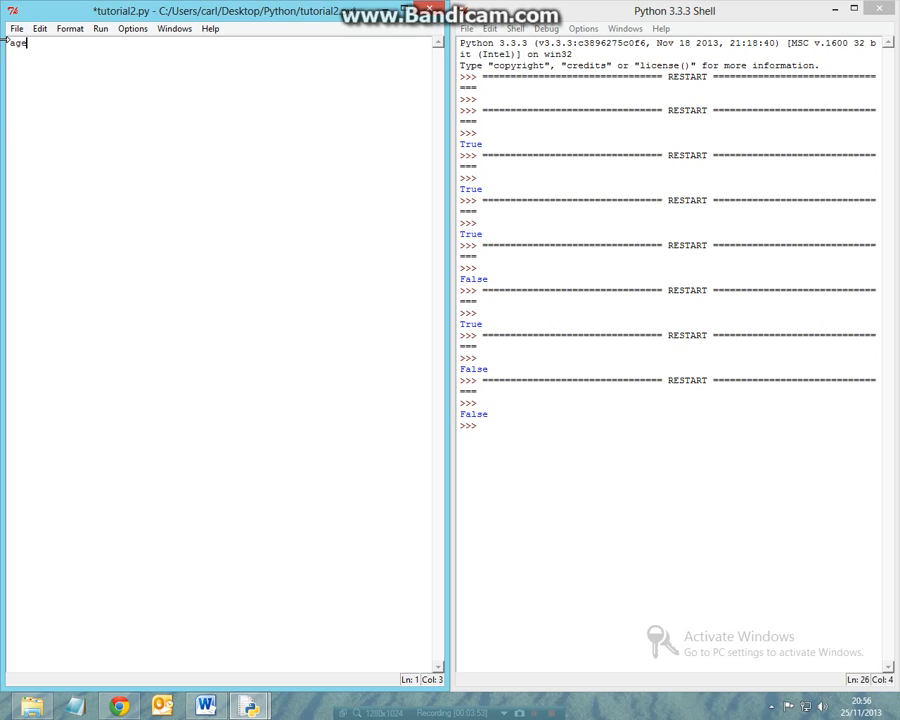
text(=)
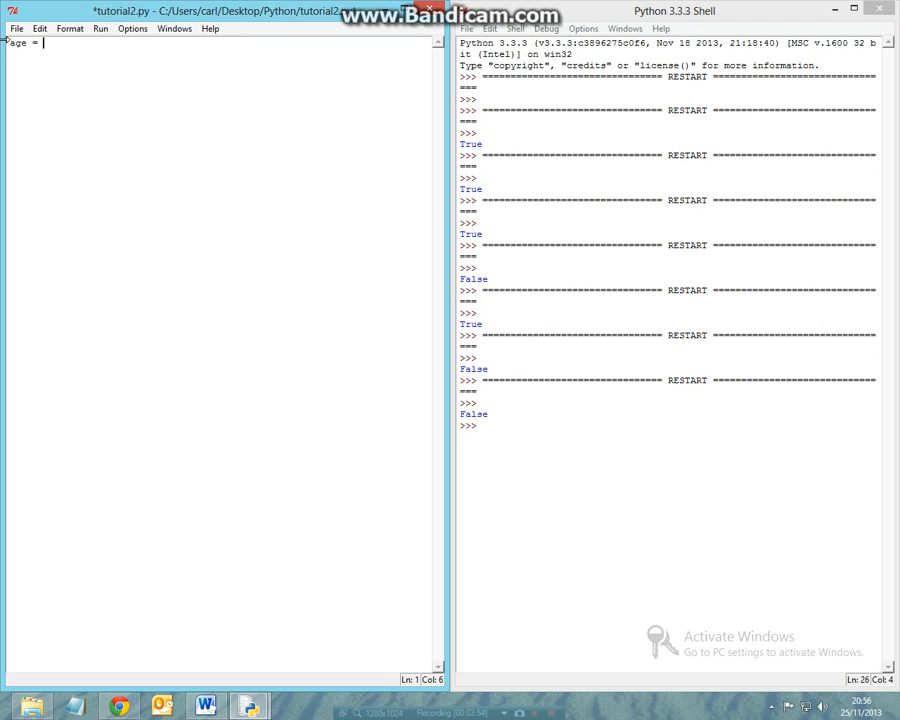
text(18)
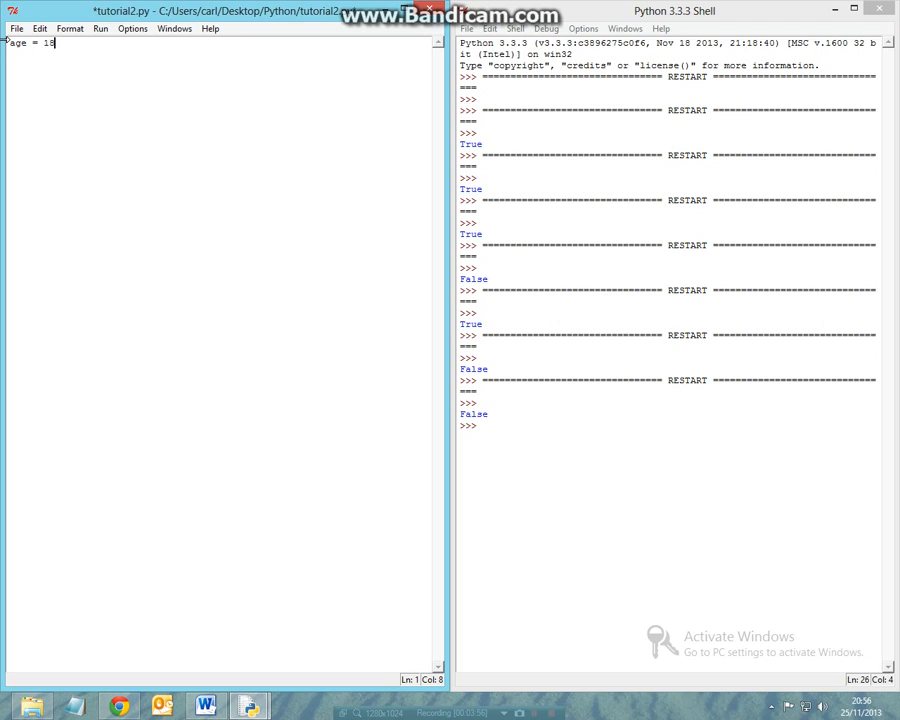
key(Return)
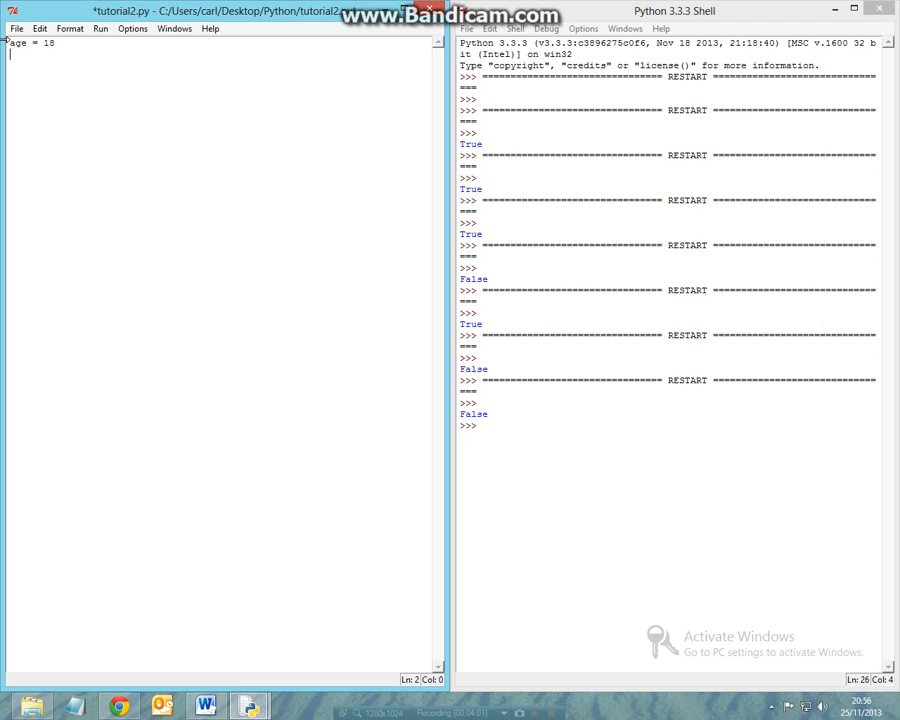
text(agree =)
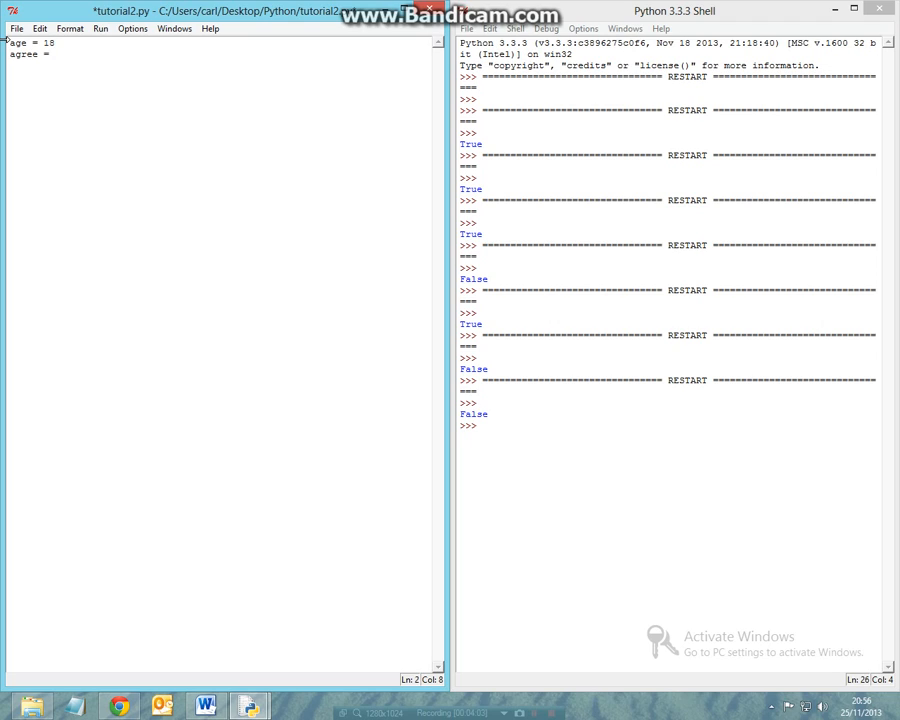
text(True)
text(pri)
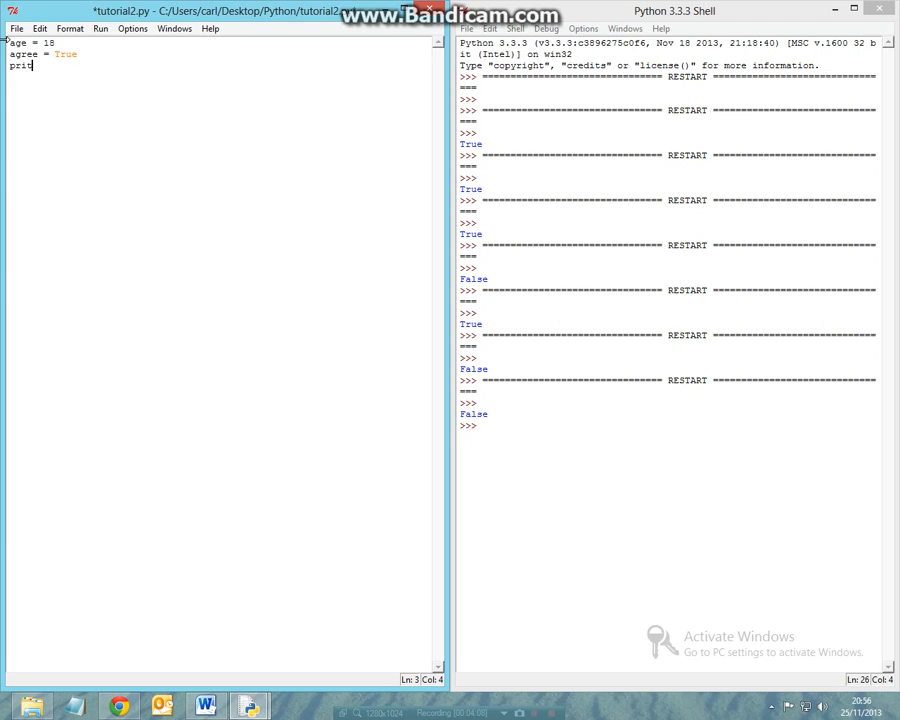
- Add the line print ((age >21) and (agree==True))
text(n)
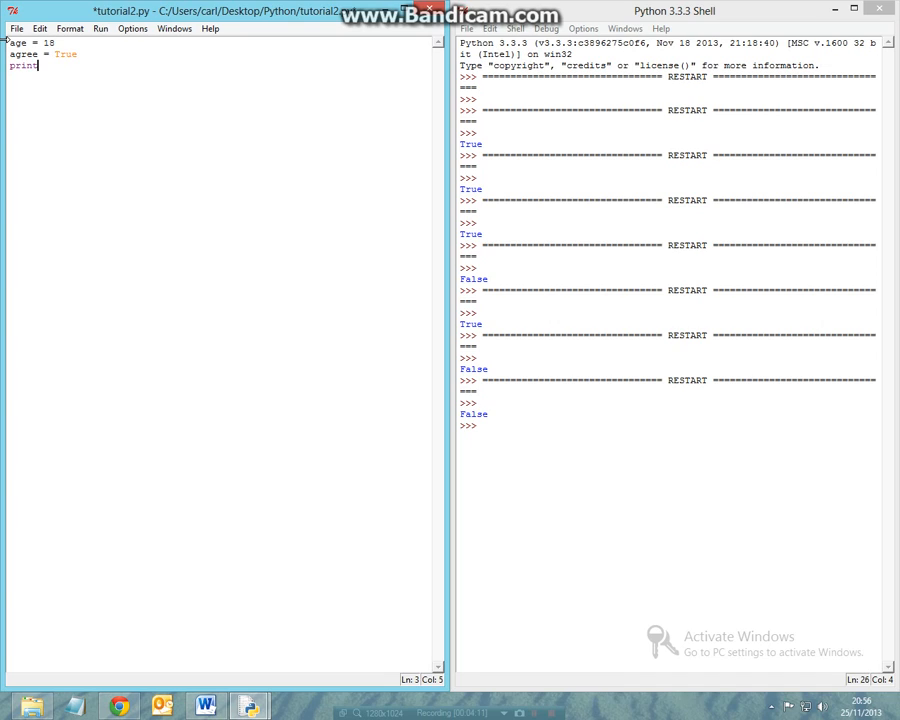
text(()
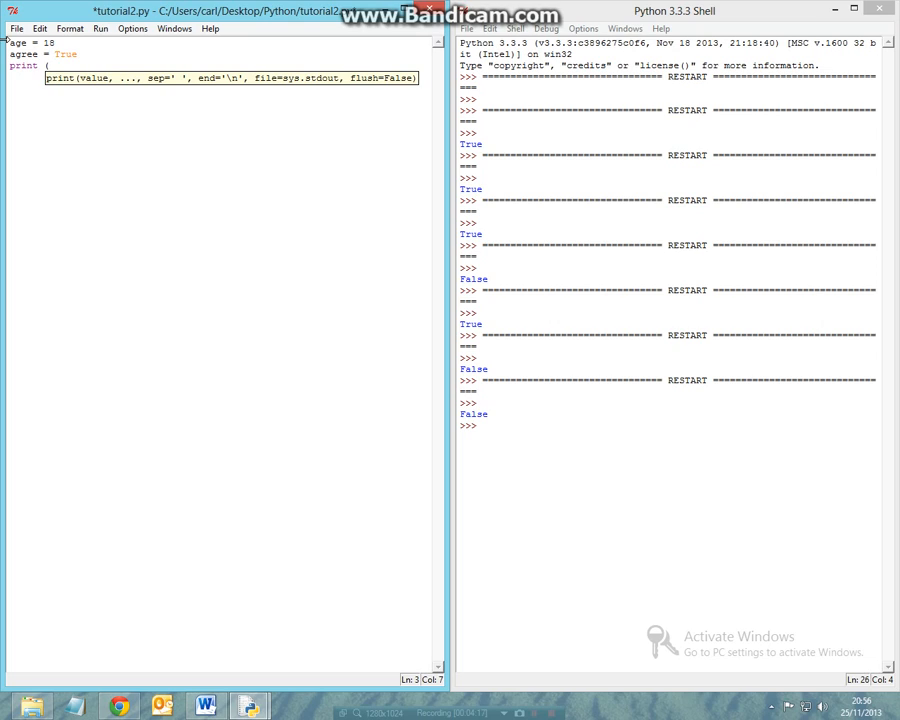
text(age)
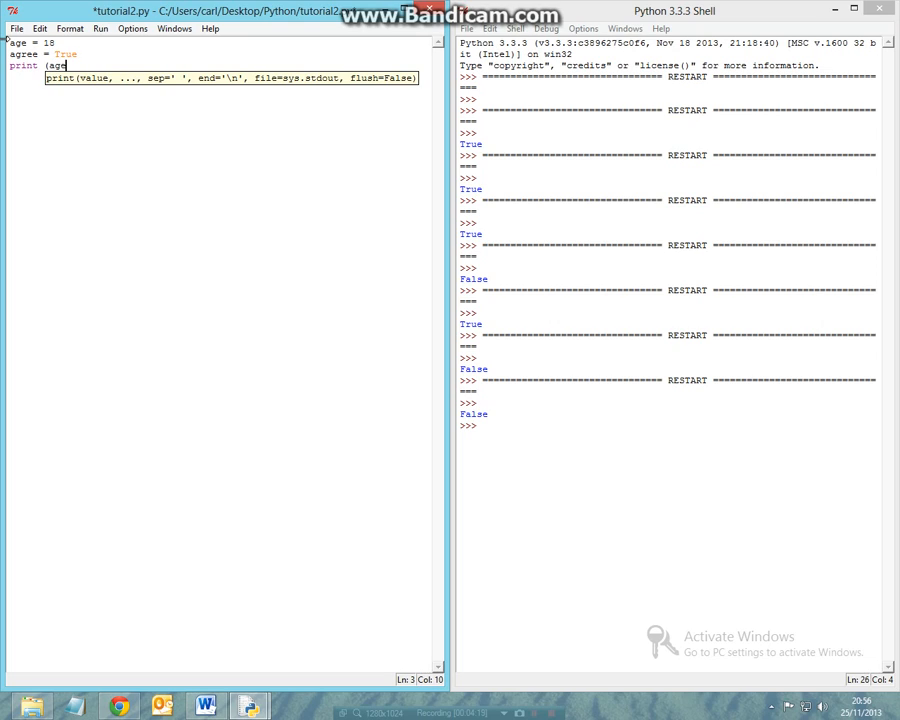
text(>21)
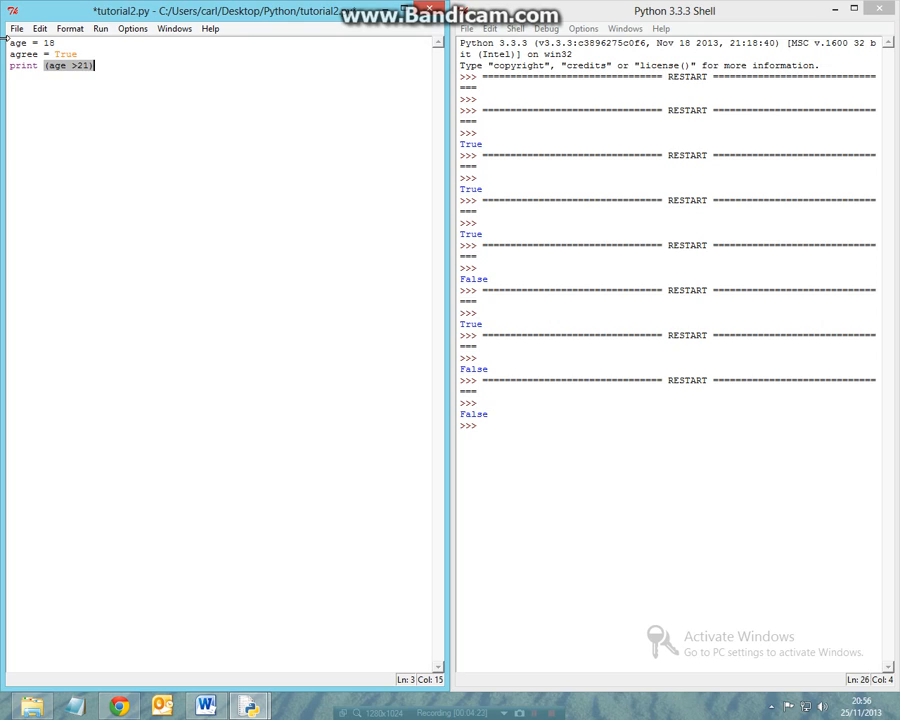
click(42, 65)
text(()
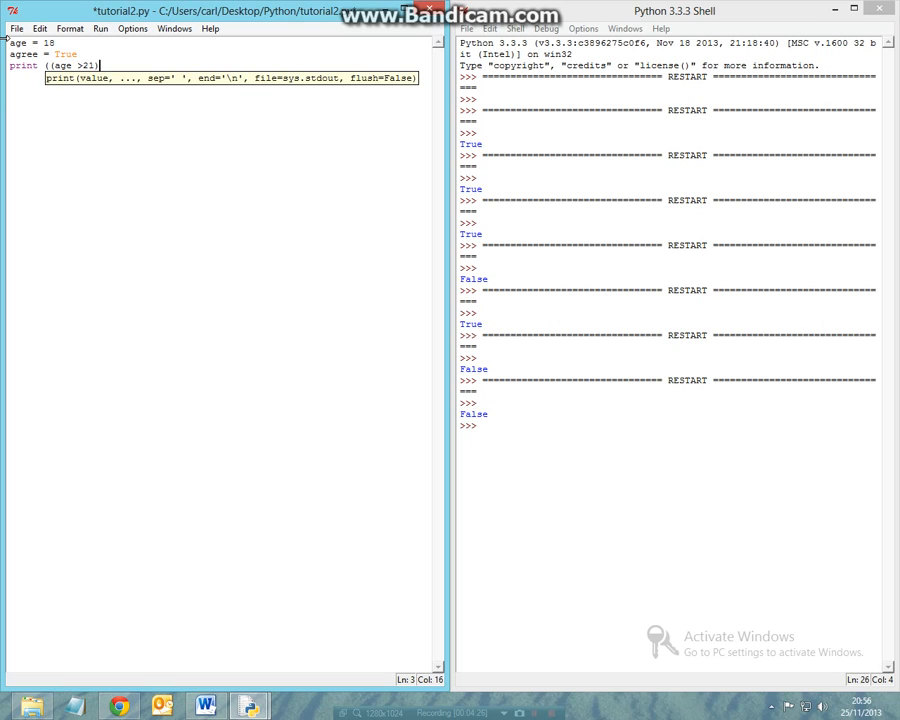
text(an)
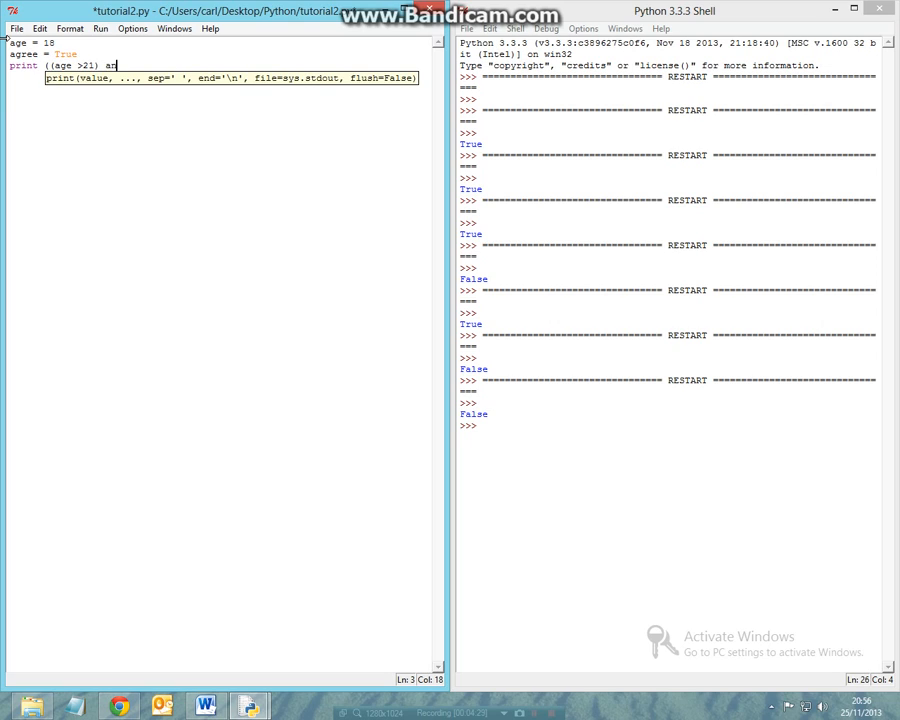
text(nd (e)
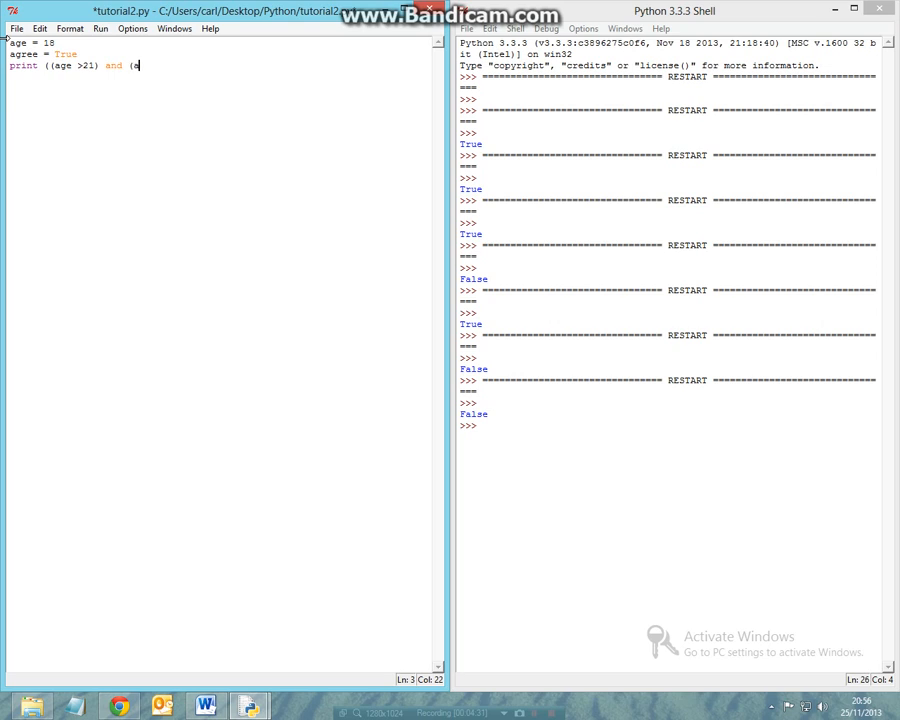
text(agree==)
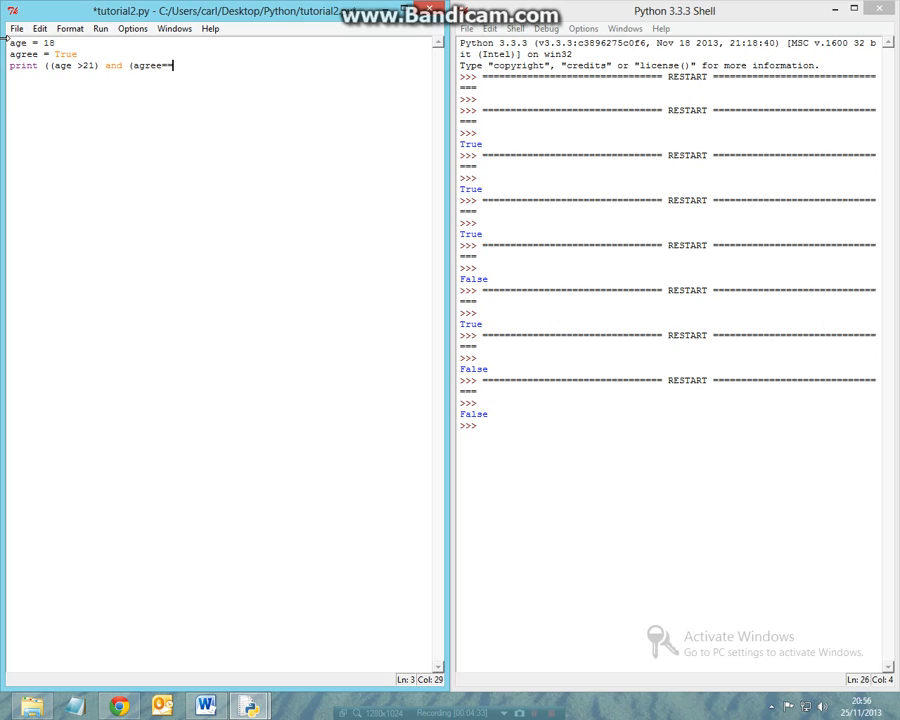
text(T)
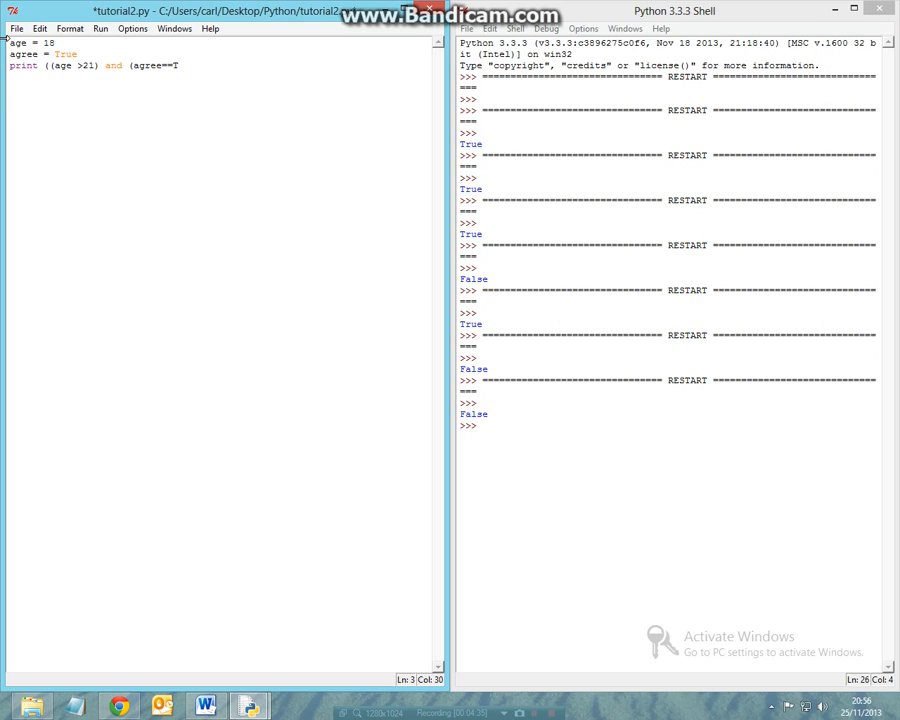
text(rue)
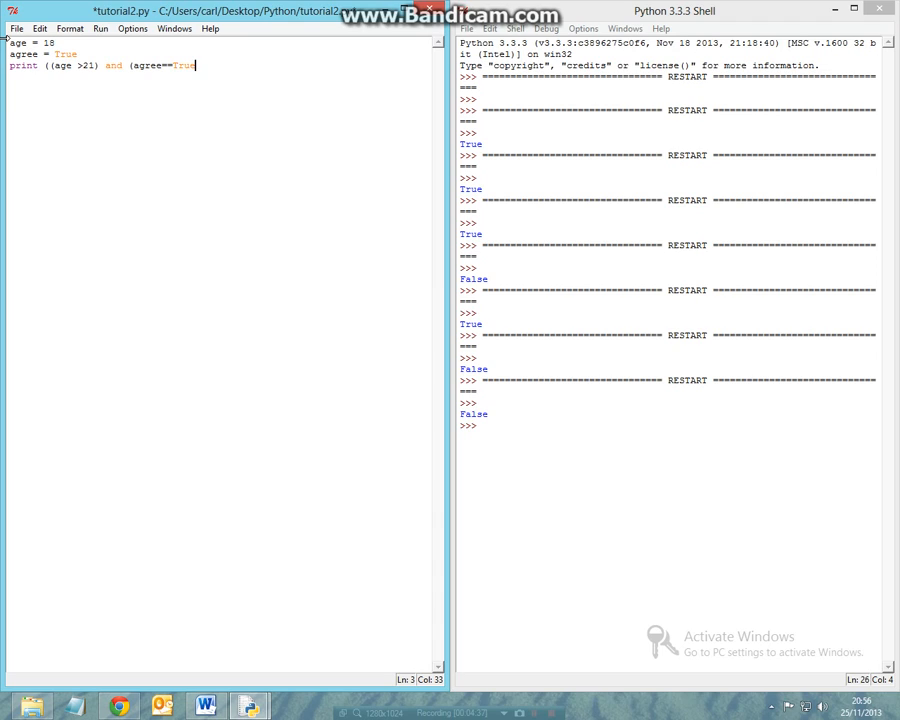
text()))
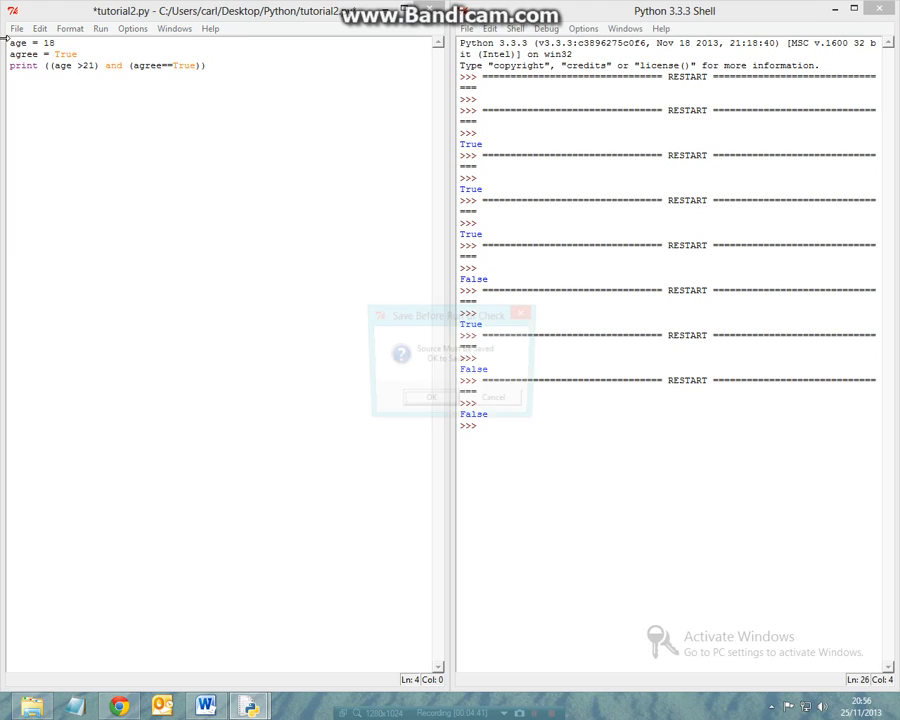
- Save and run the script, which prints False, then compare age >21 against the Word notes
click(431, 397)
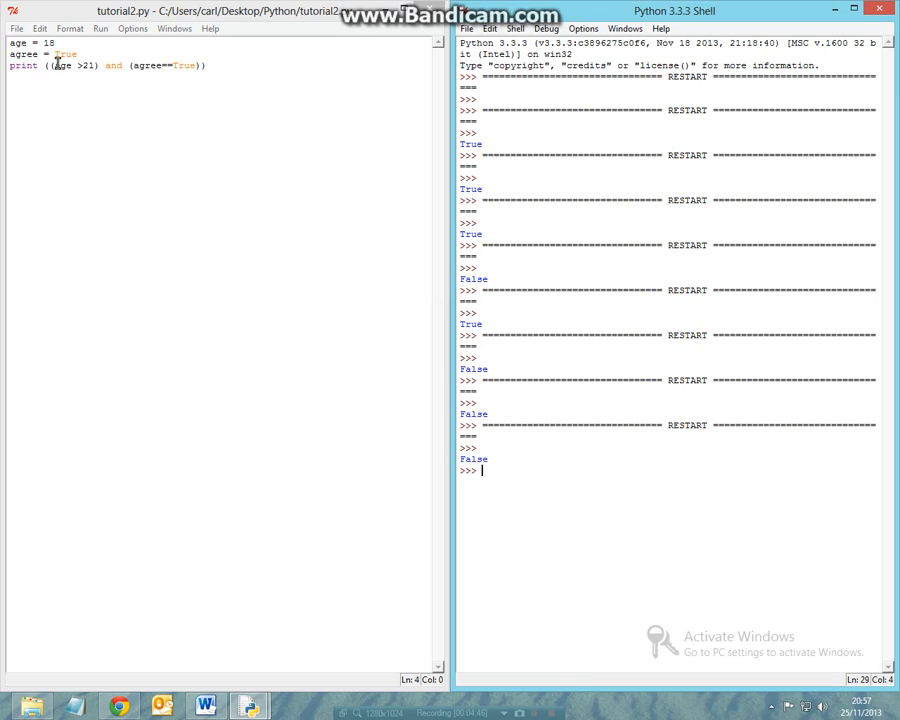
double_click(65, 65)
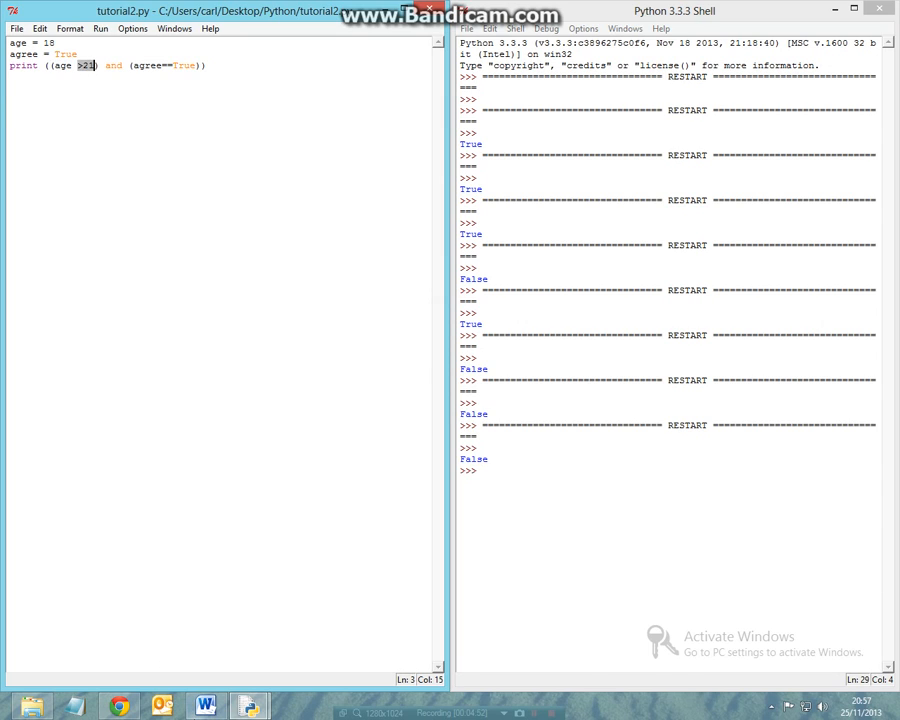
click(204, 706)
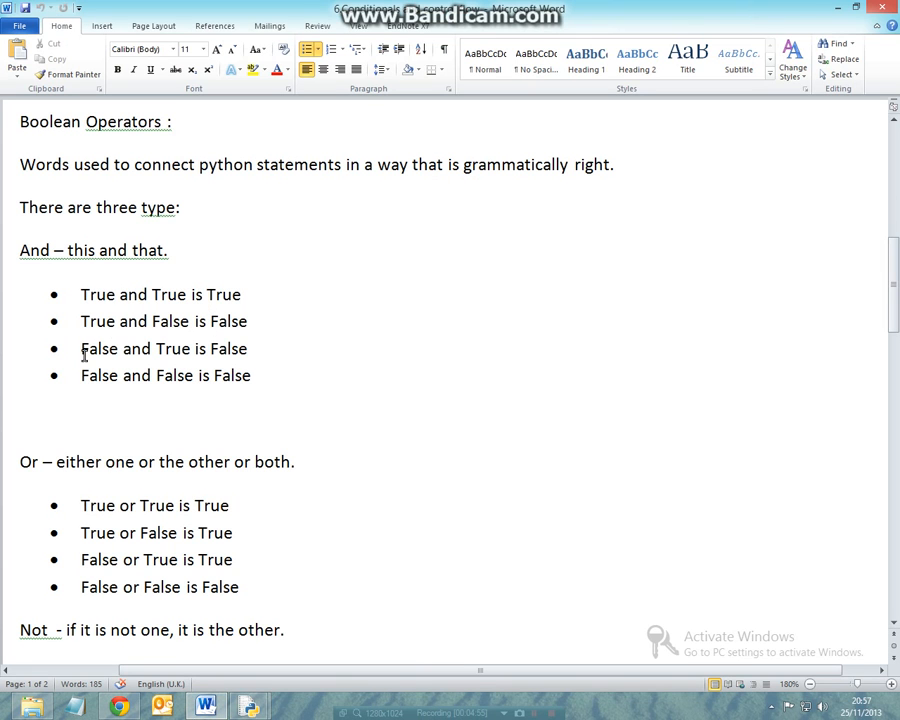
triple_click(163, 348)
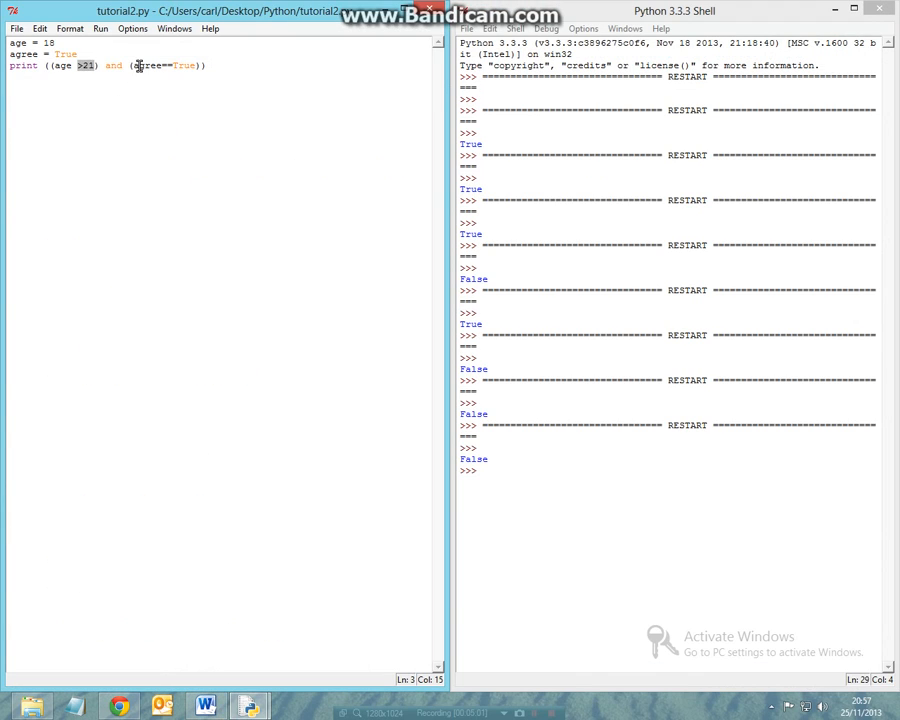
- Edit the age >21 condition and close the Python Shell holding the earlier output
double_click(183, 65)
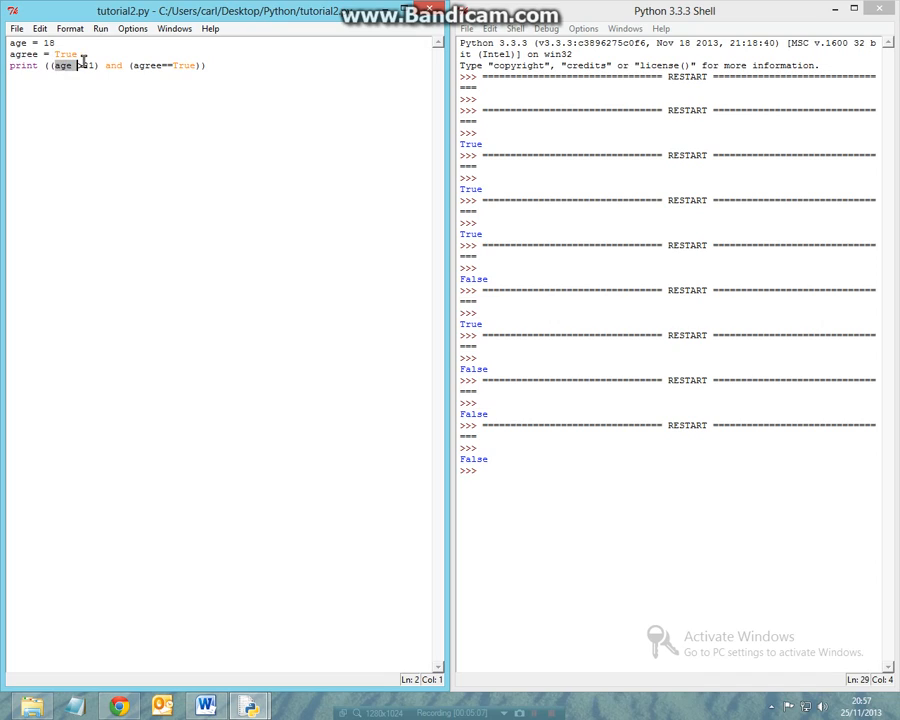
text(>21)
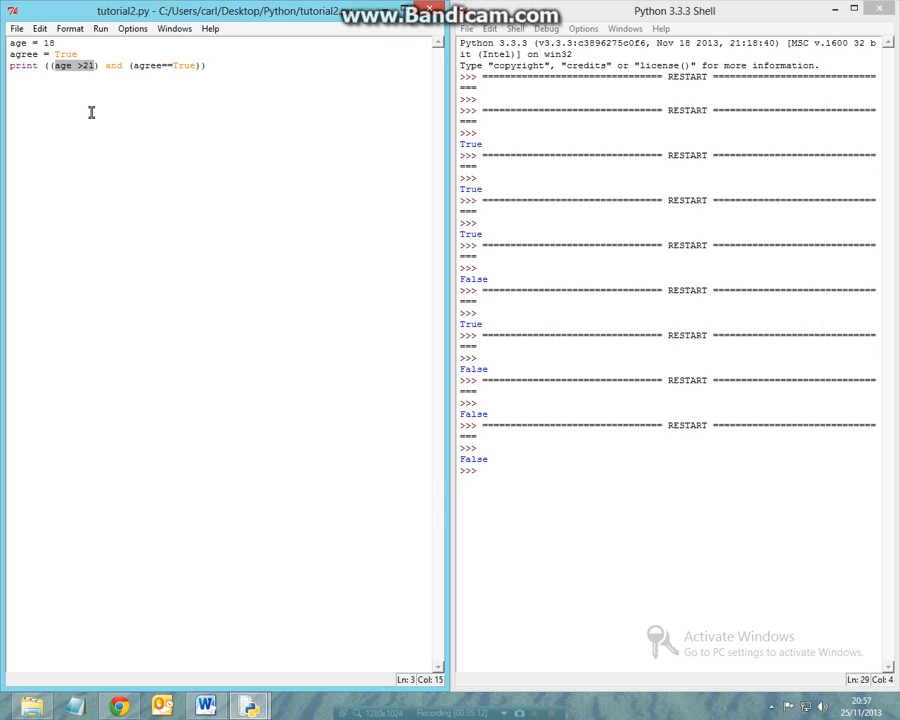
mouse_move(298, 92)
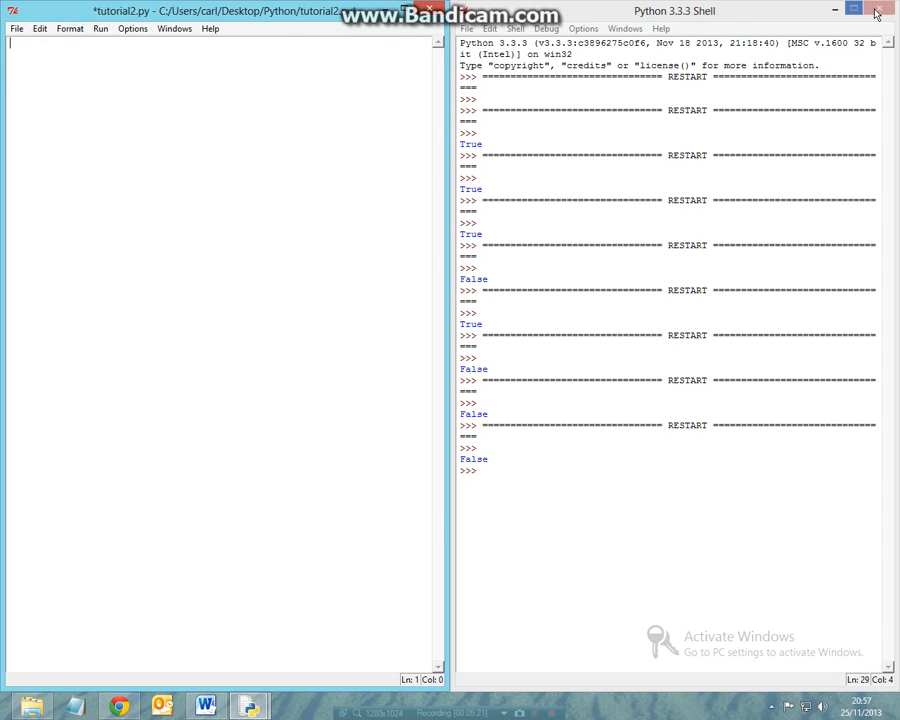
click(875, 11)
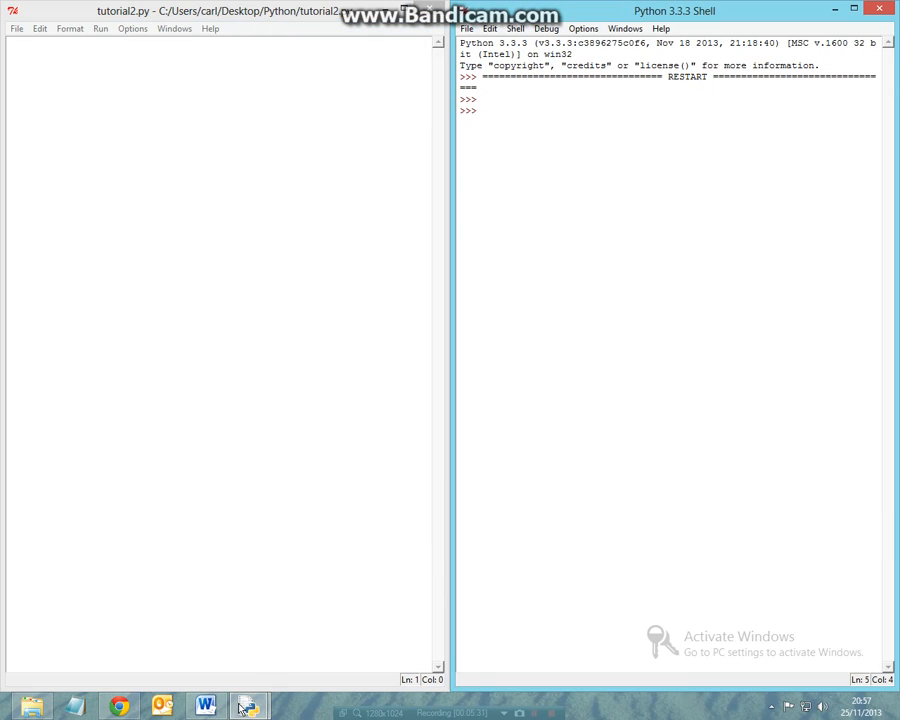
- Scroll the Word notes to the Or rules, highlight one, then minimise Word
click(205, 706)
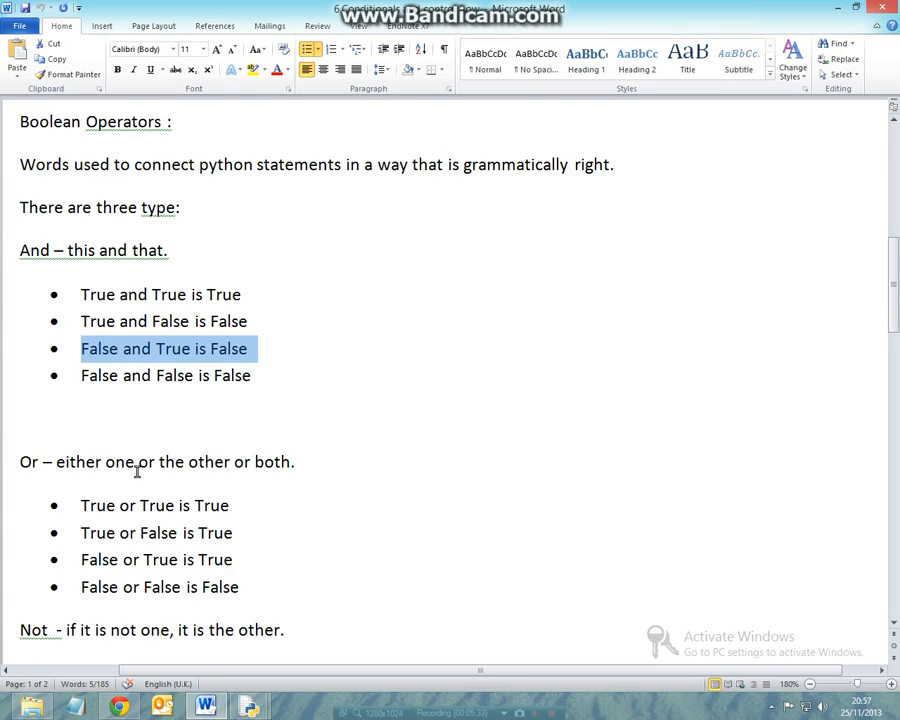
scroll(down, 3)
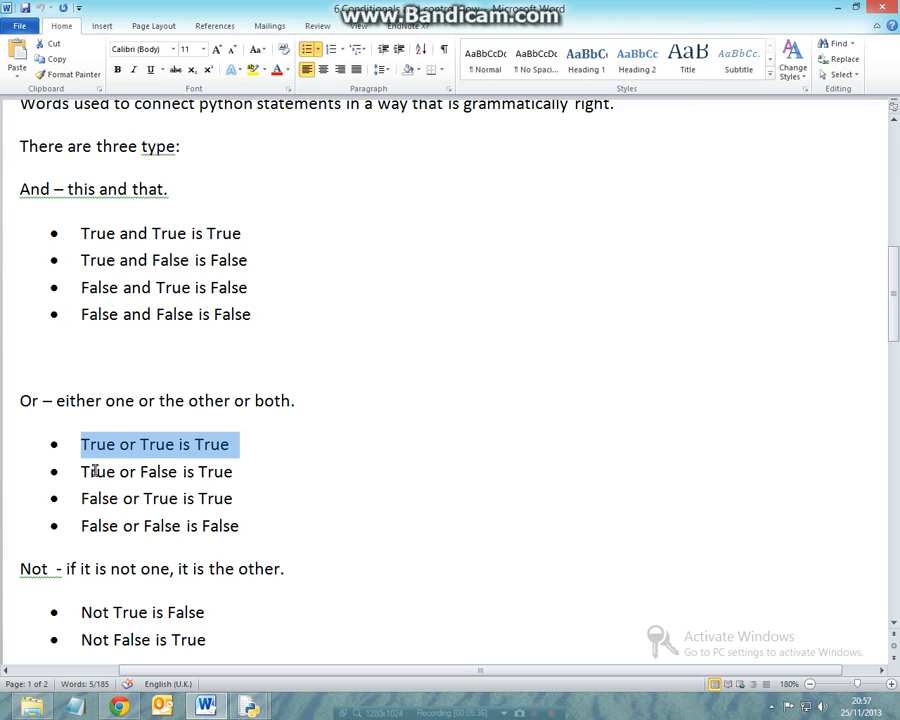
double_click(145, 471)
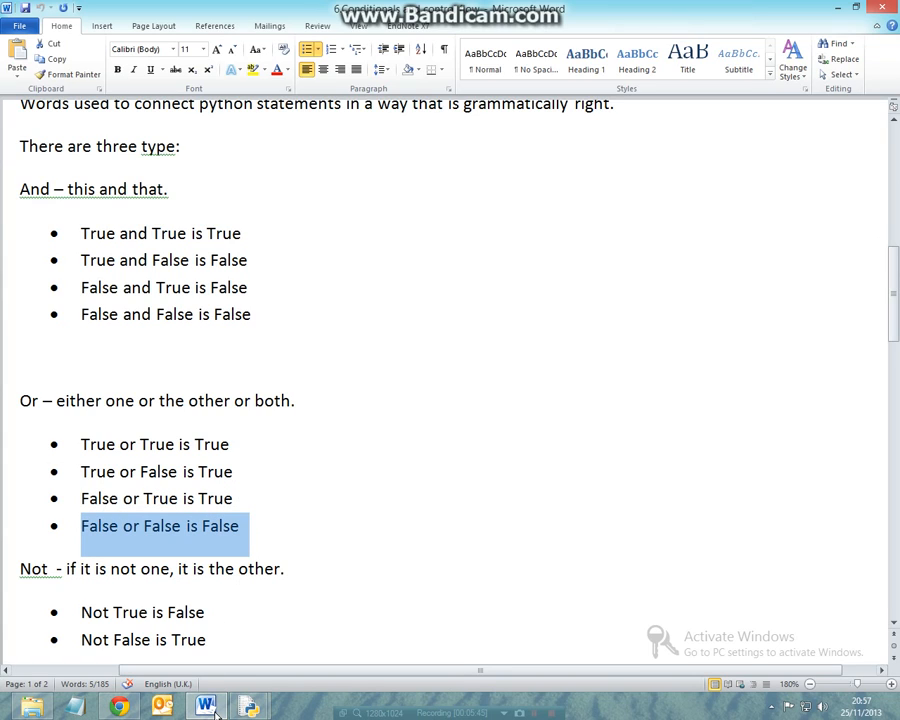
click(249, 706)
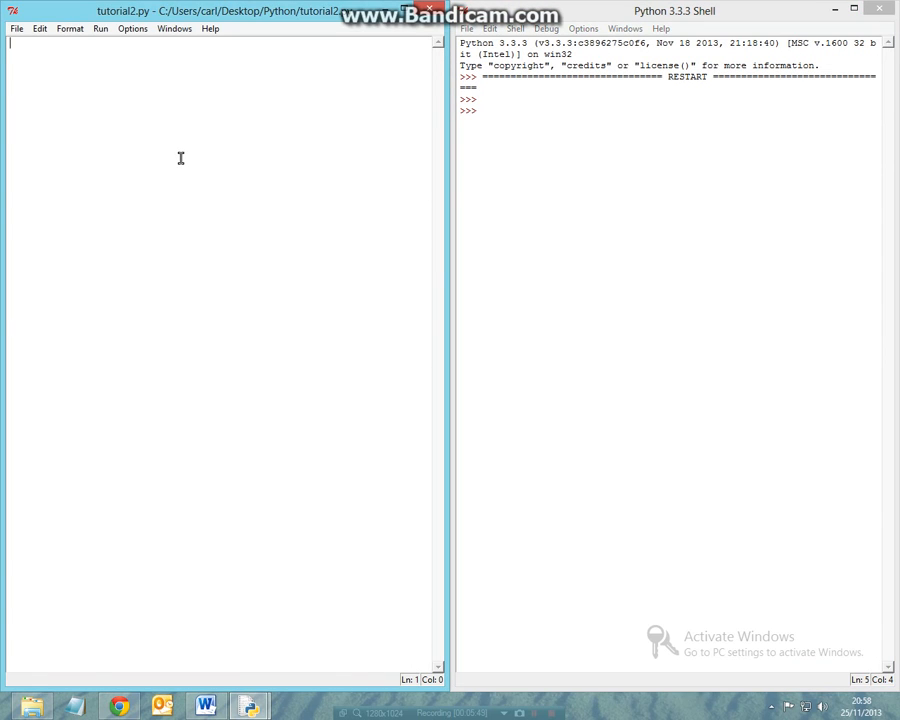
- Write print ((14>13) or (13>14)) in tutorial2.py, fixing a typo, and run it
text(print ()
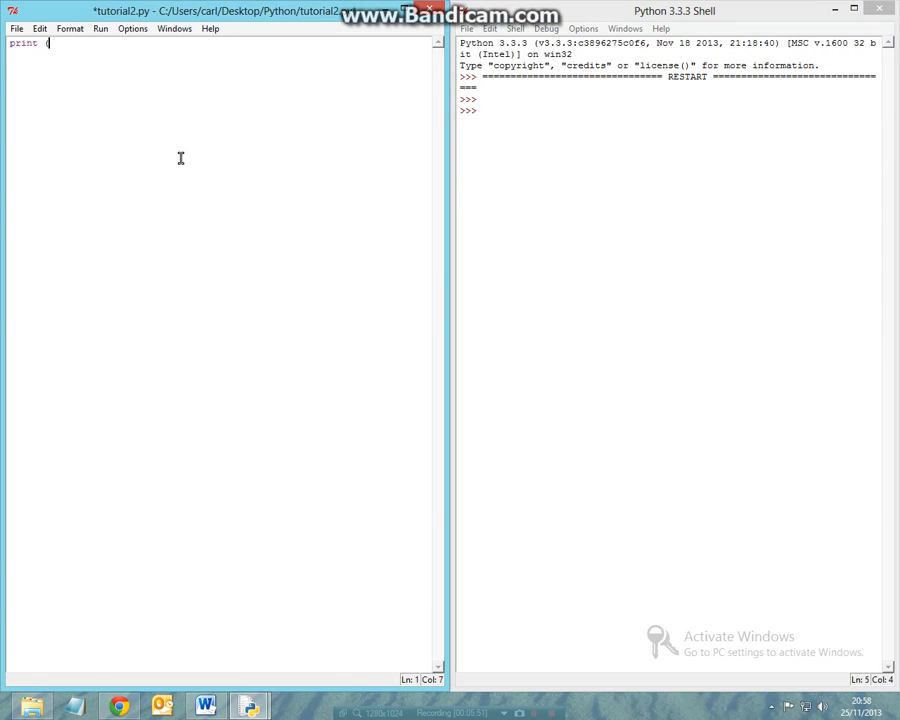
text(14>)
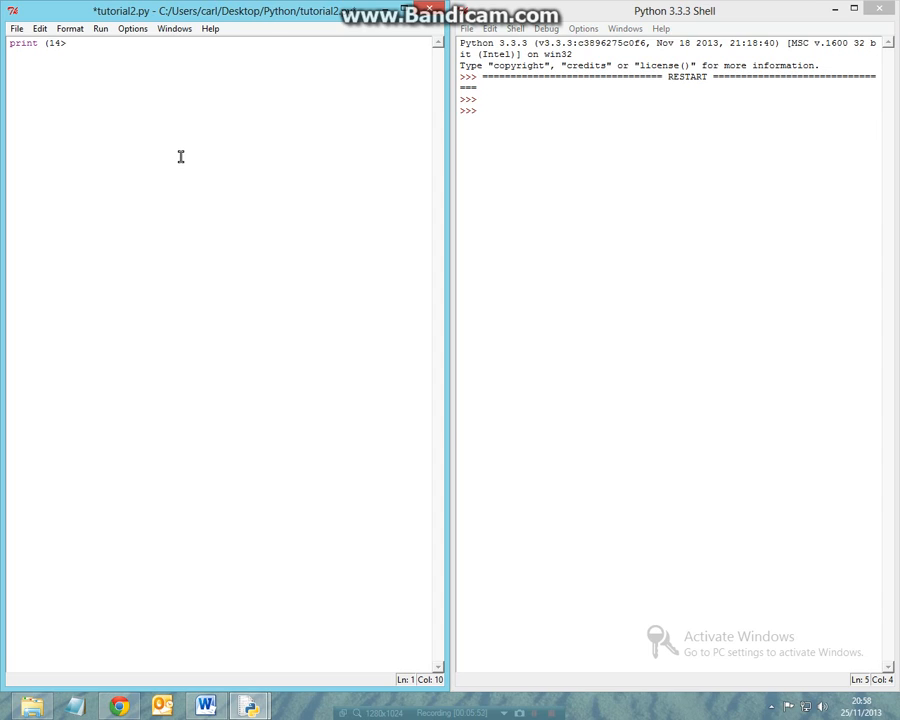
text(>13)
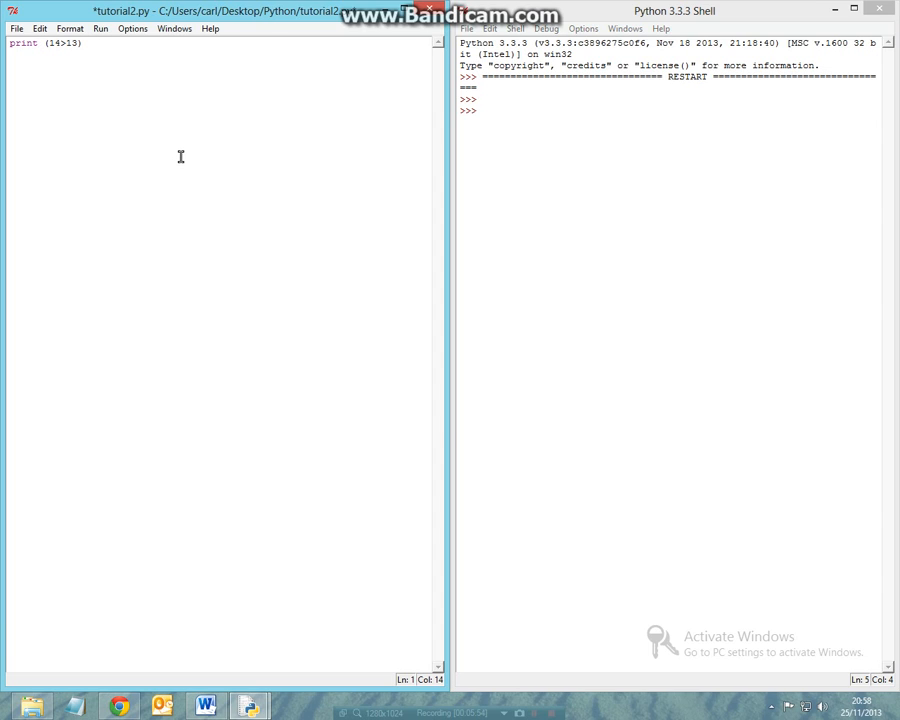
text(or <)
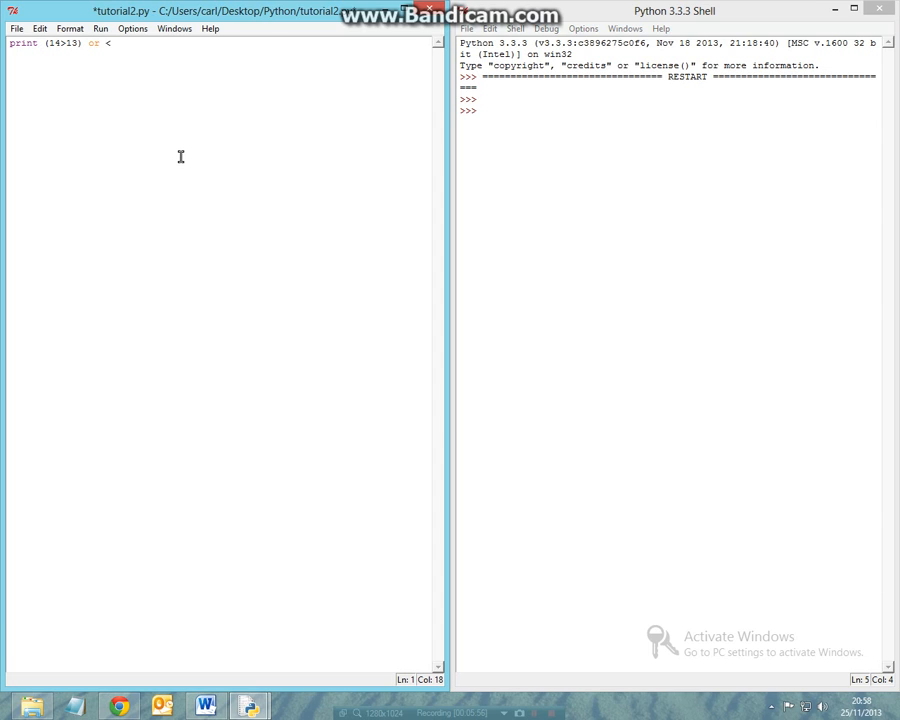
text(13)
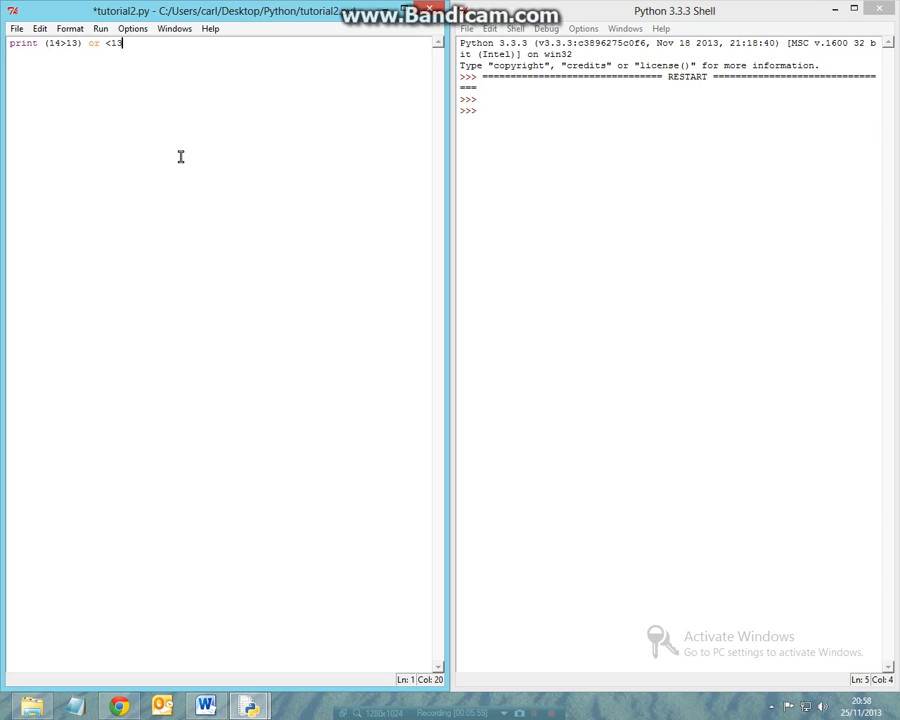
text(>1)
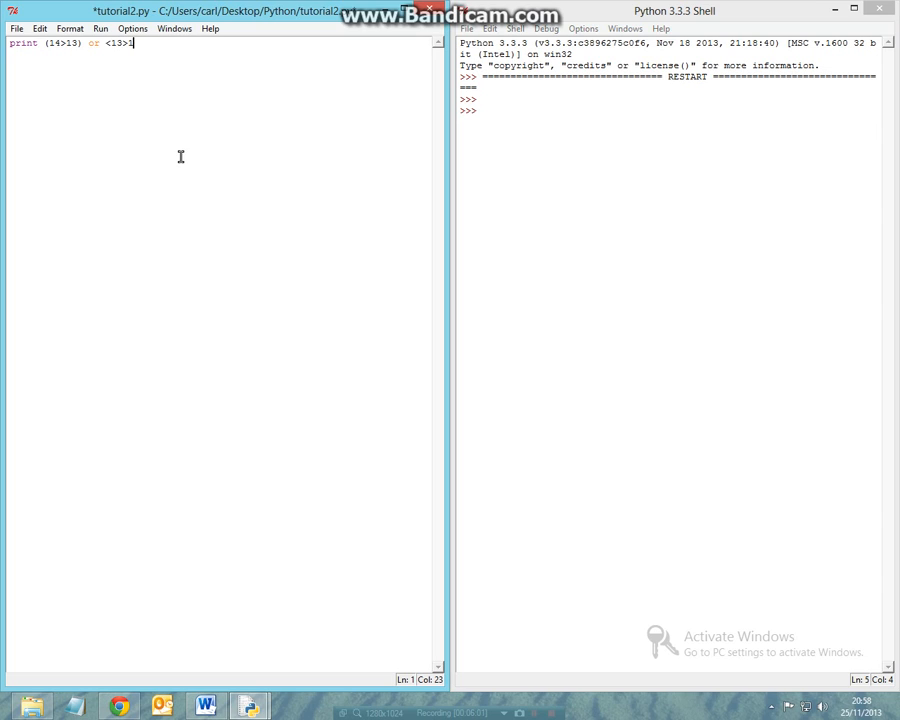
key(BackSpace)
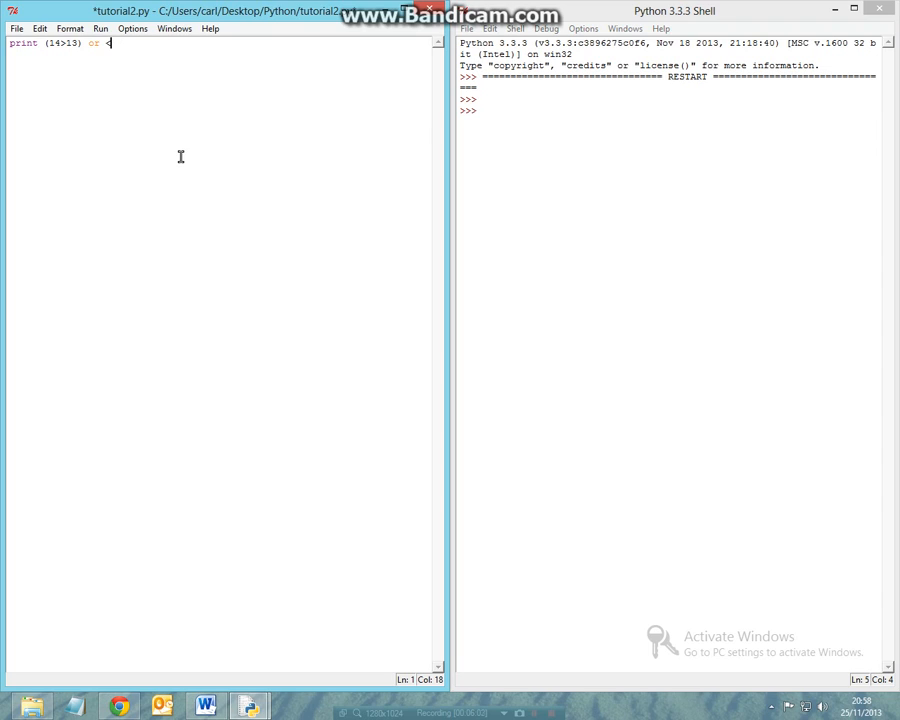
text((13>)
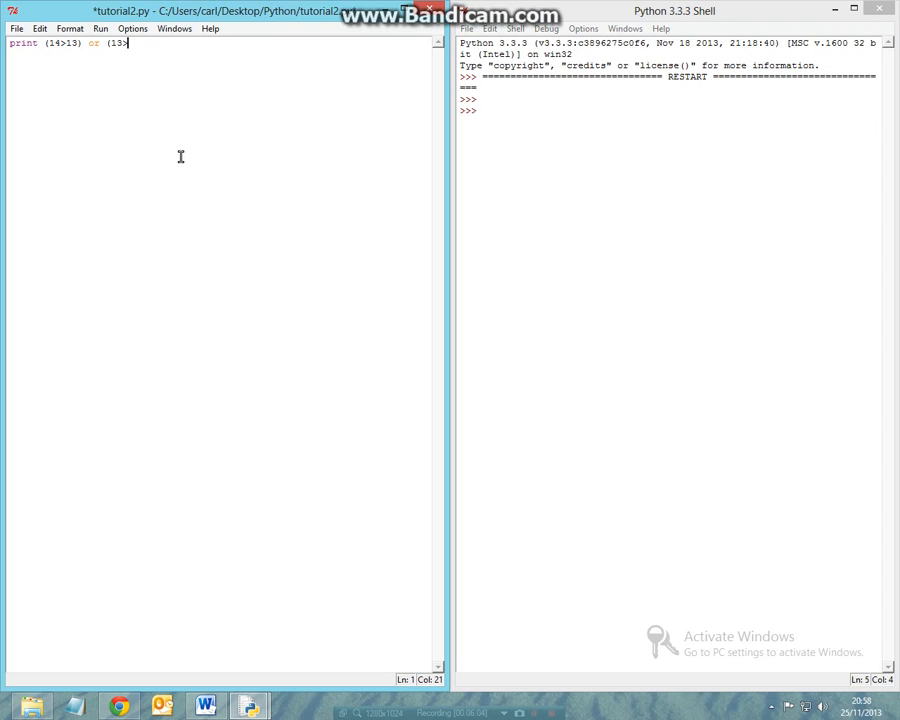
text(14))
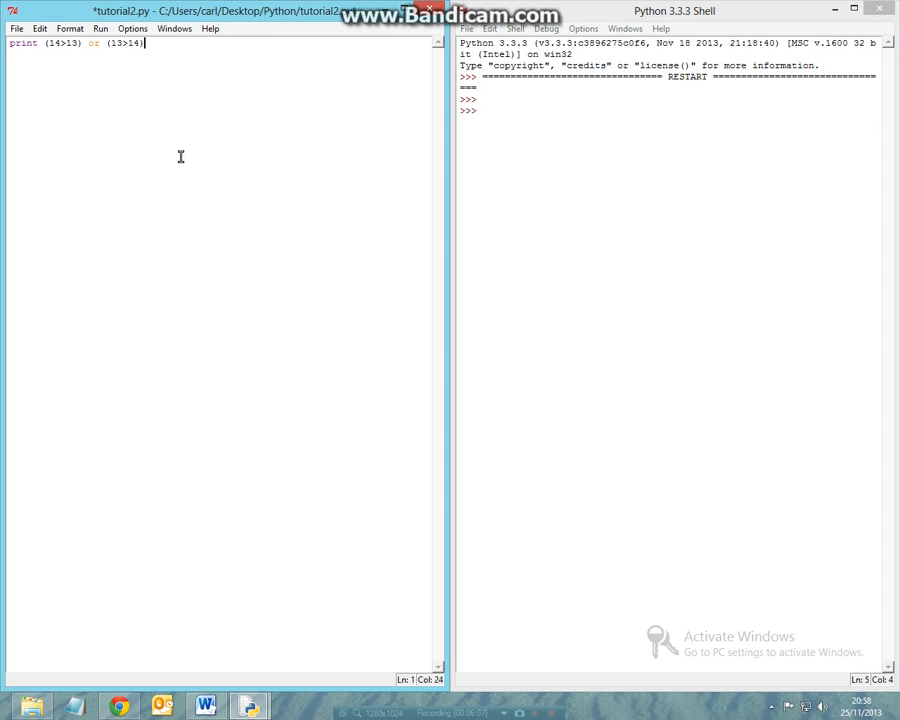
text())
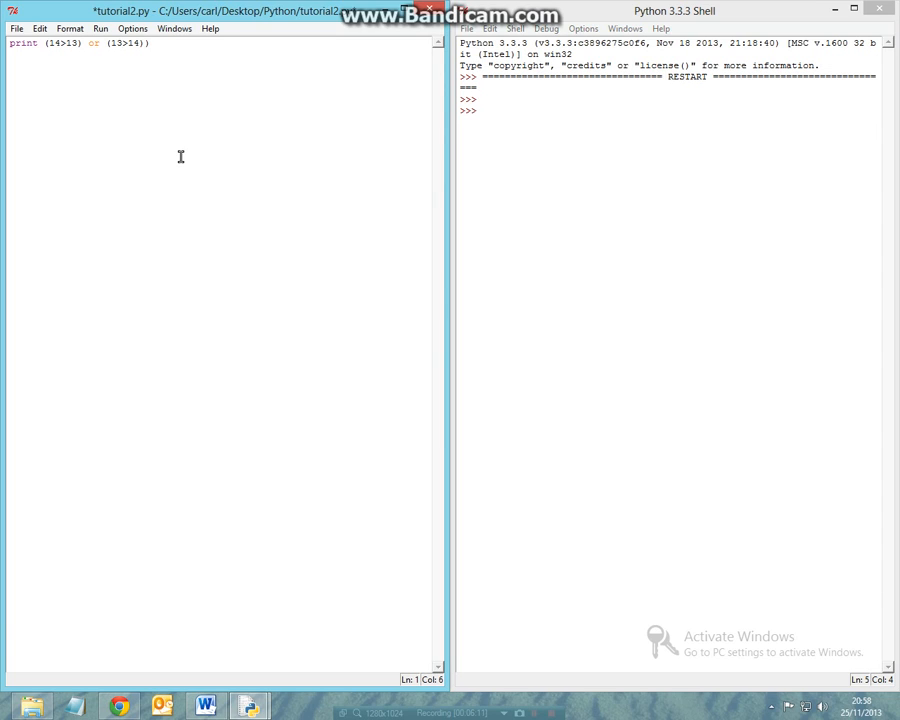
text(()
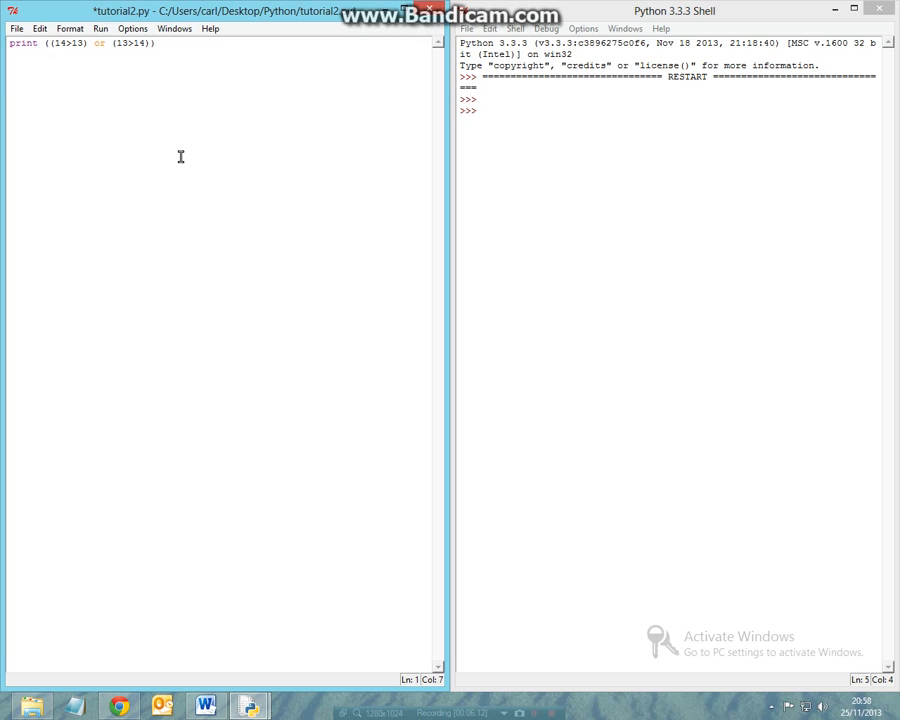
key(F5)
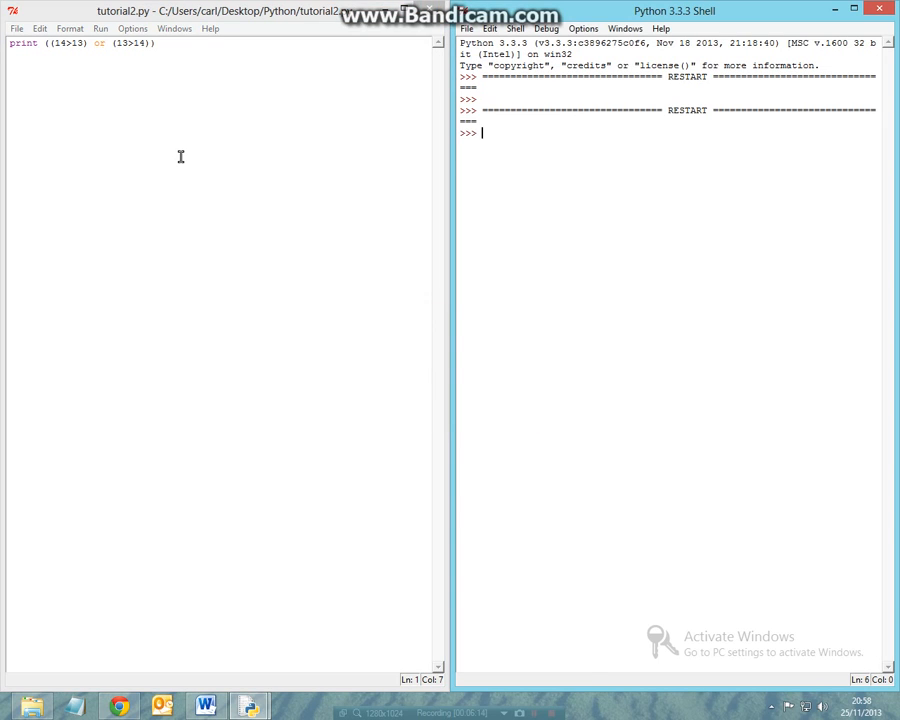
- Replace the old line with print (("c" in "Carl") or ("H" in "Hello")) and run it
key(F5)
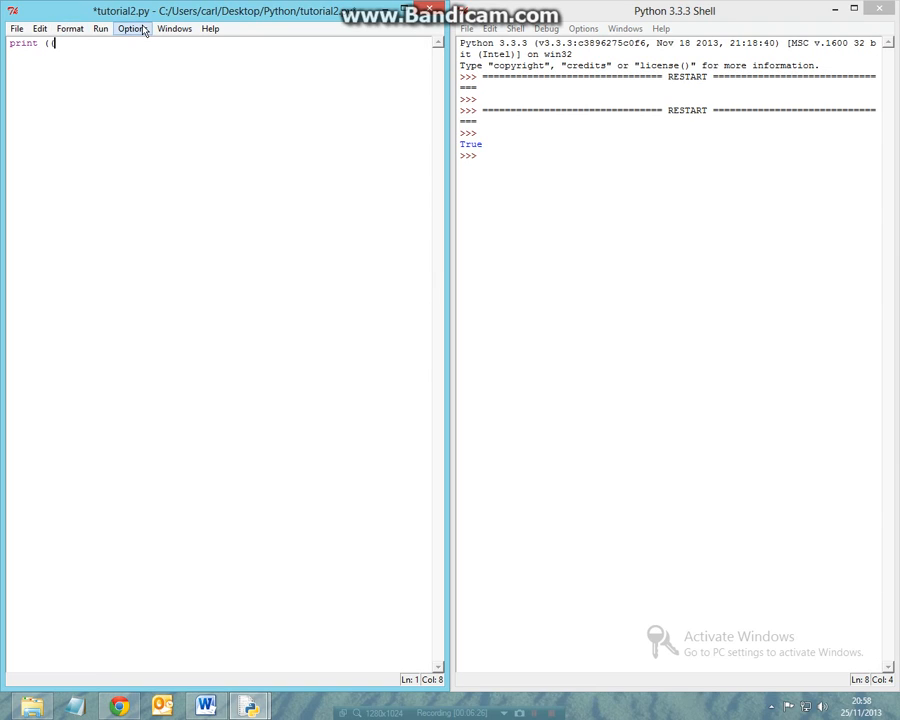
text("c" in C)
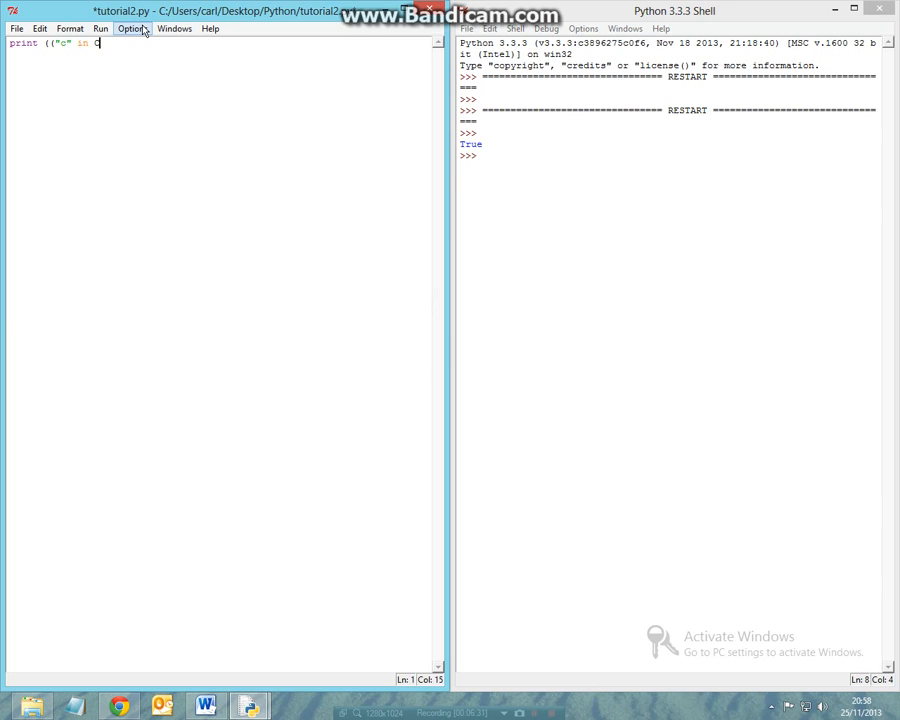
text("Carl)
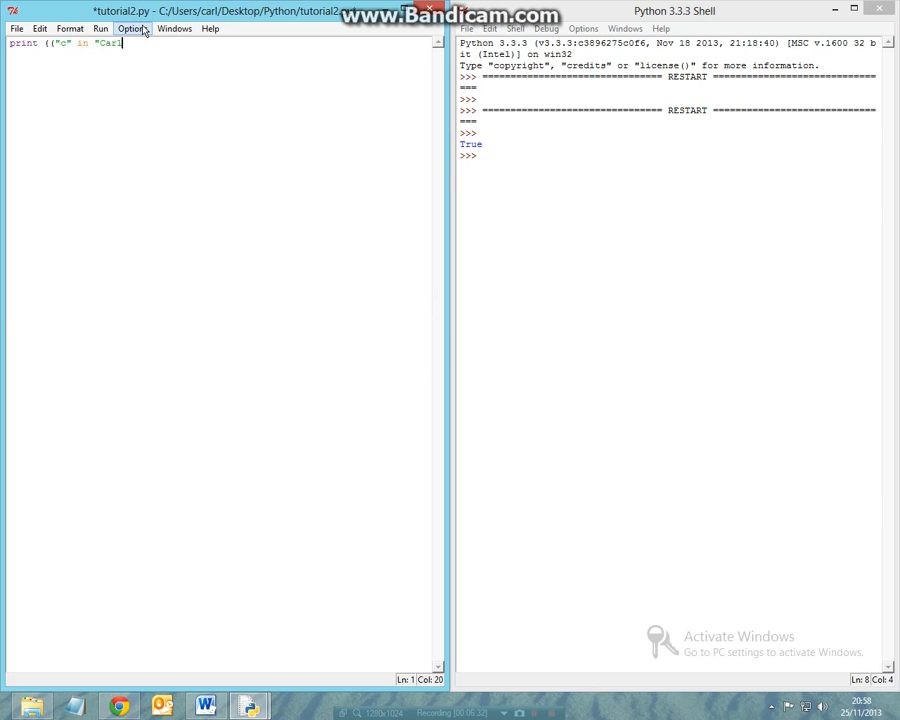
text("))
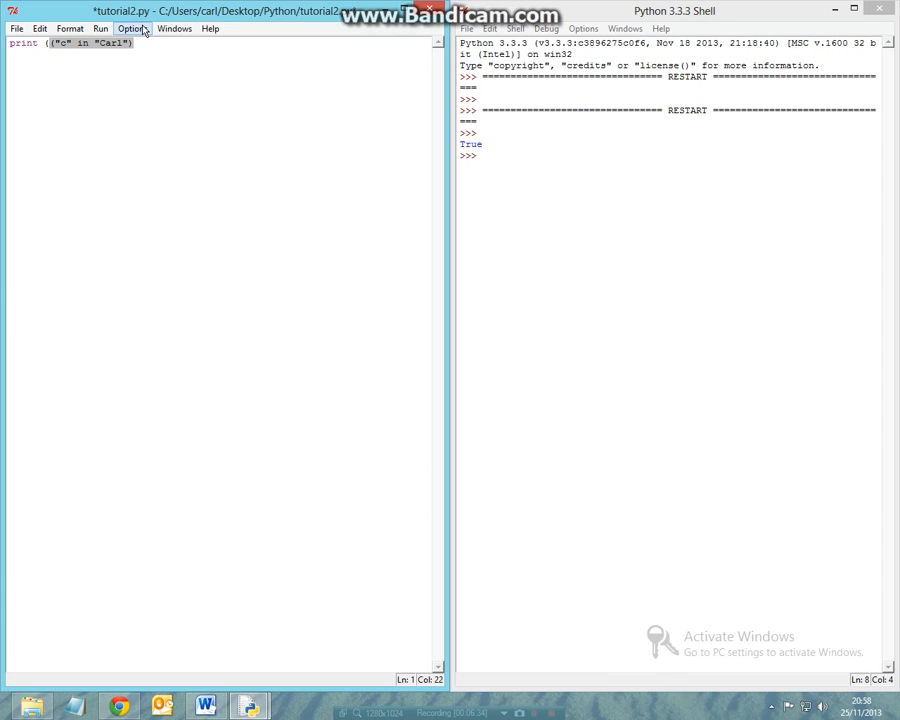
text(or ()
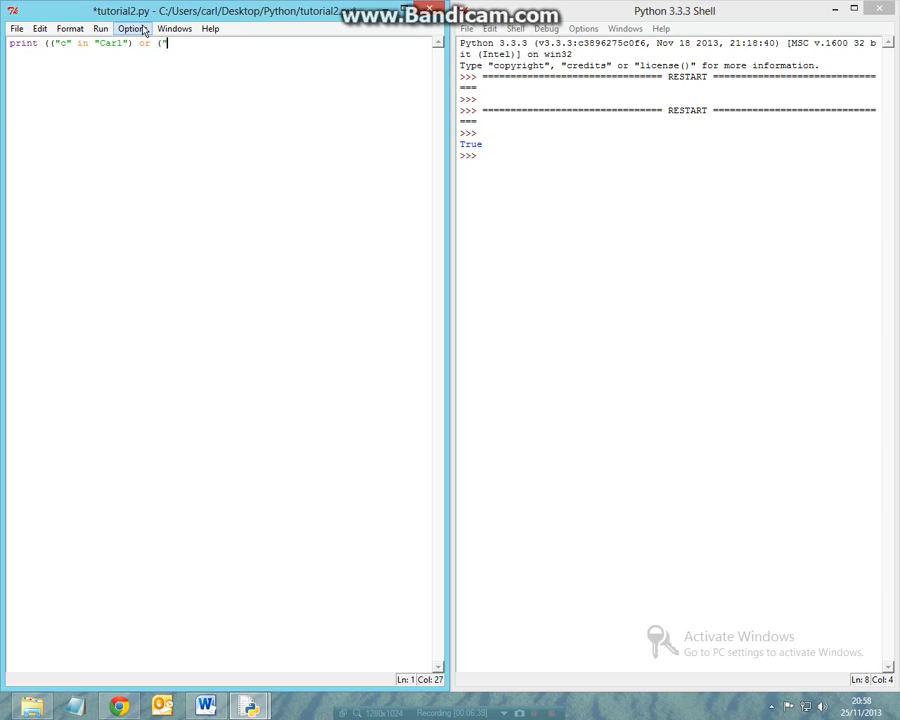
text("P)
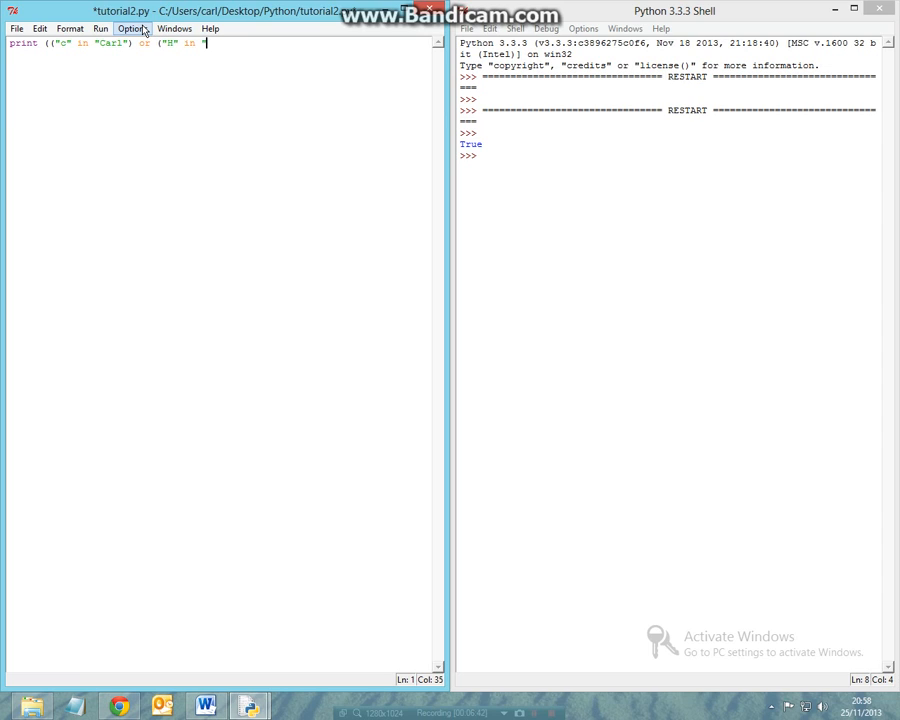
text(e)
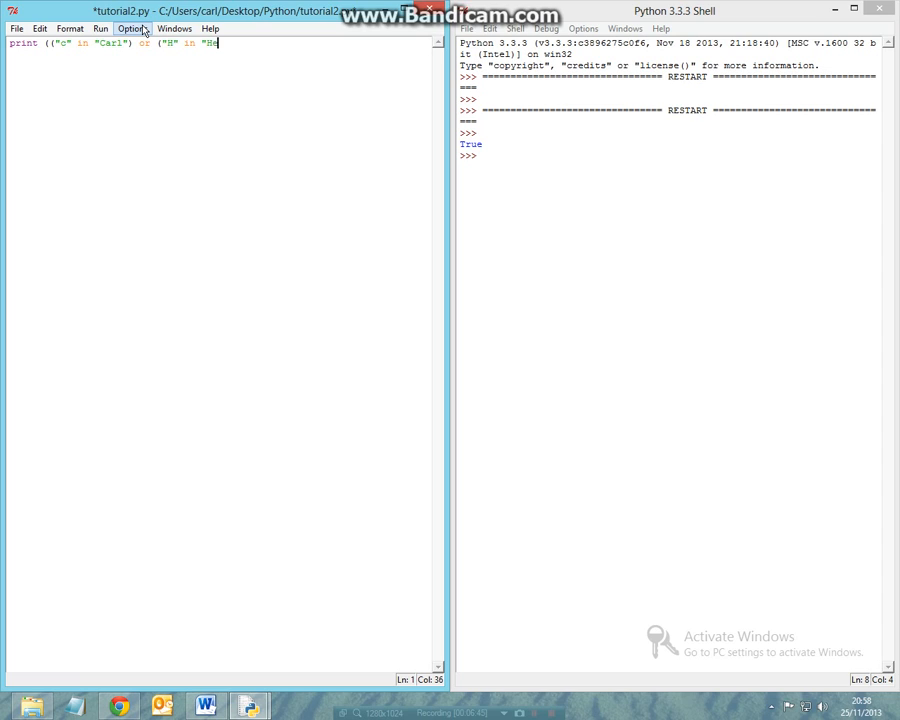
text(llo")))
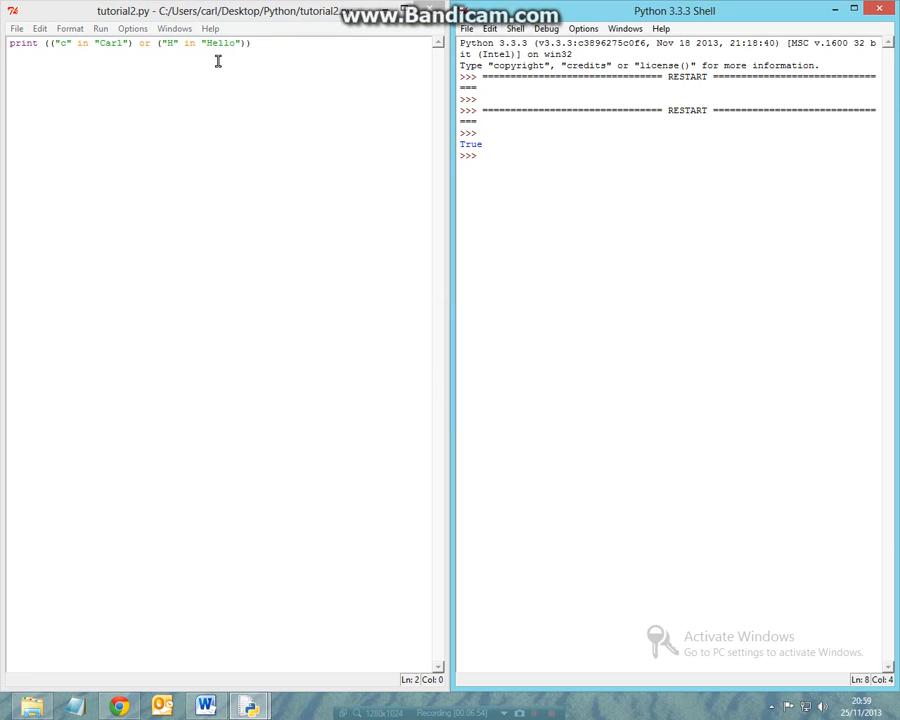
key(F5)
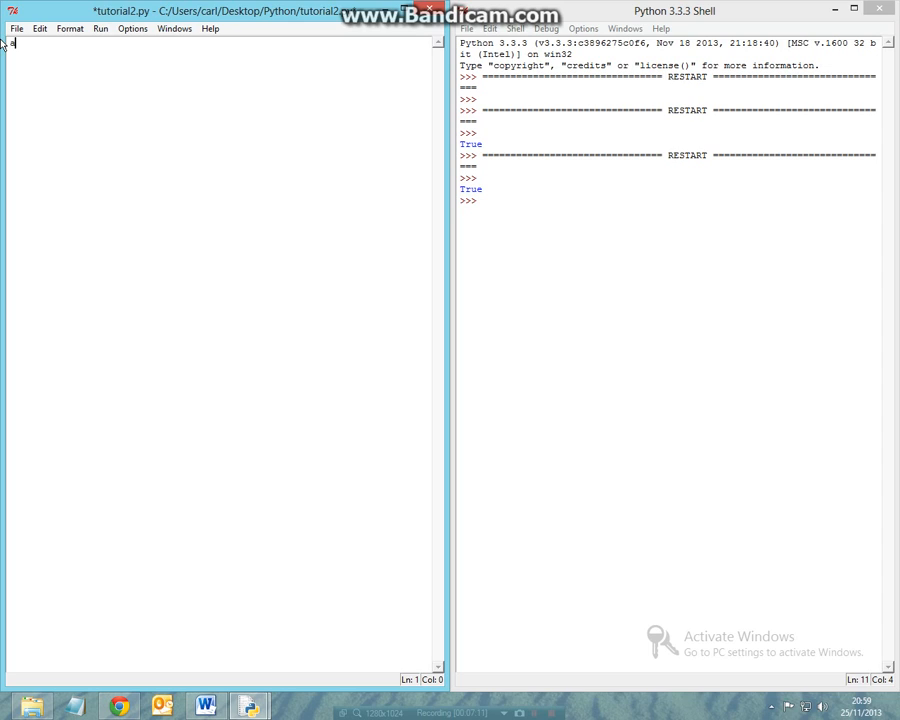
- Write age = input ("how old are you? ") as the first line
text(ge)
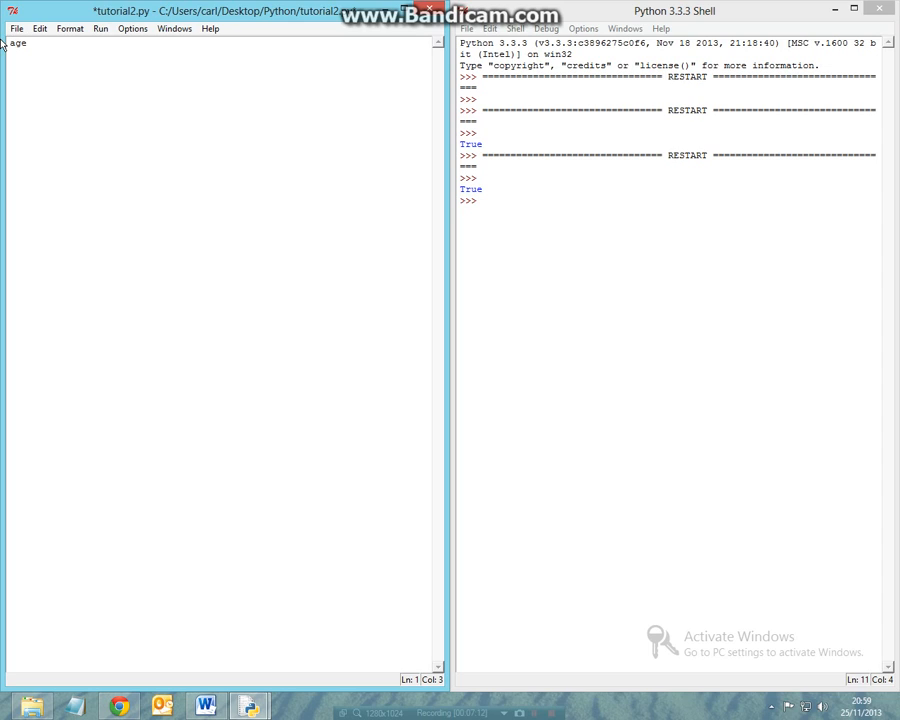
text(= in)
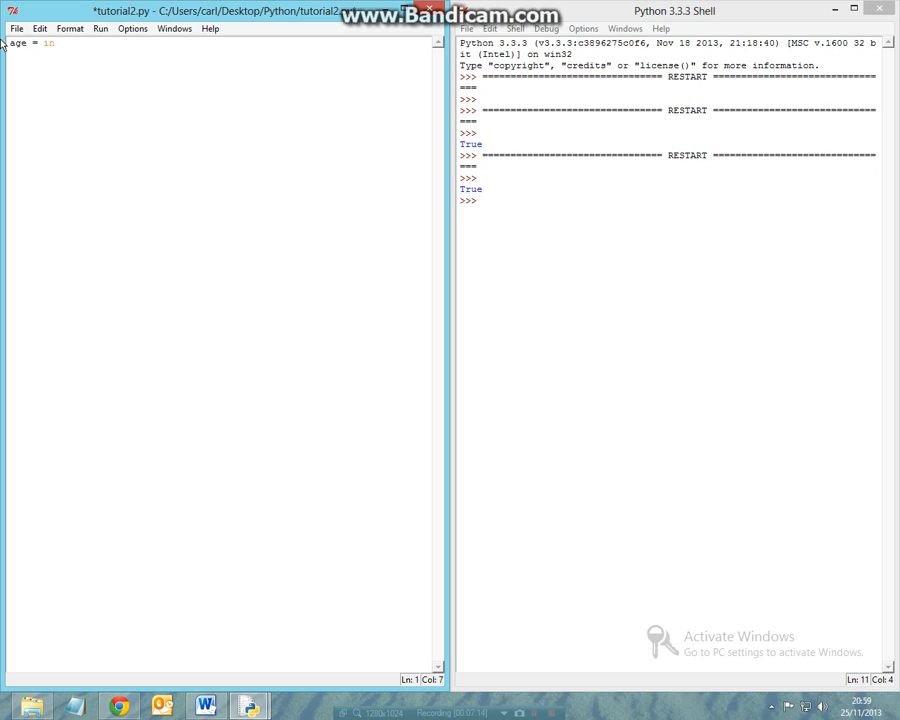
text(put ()
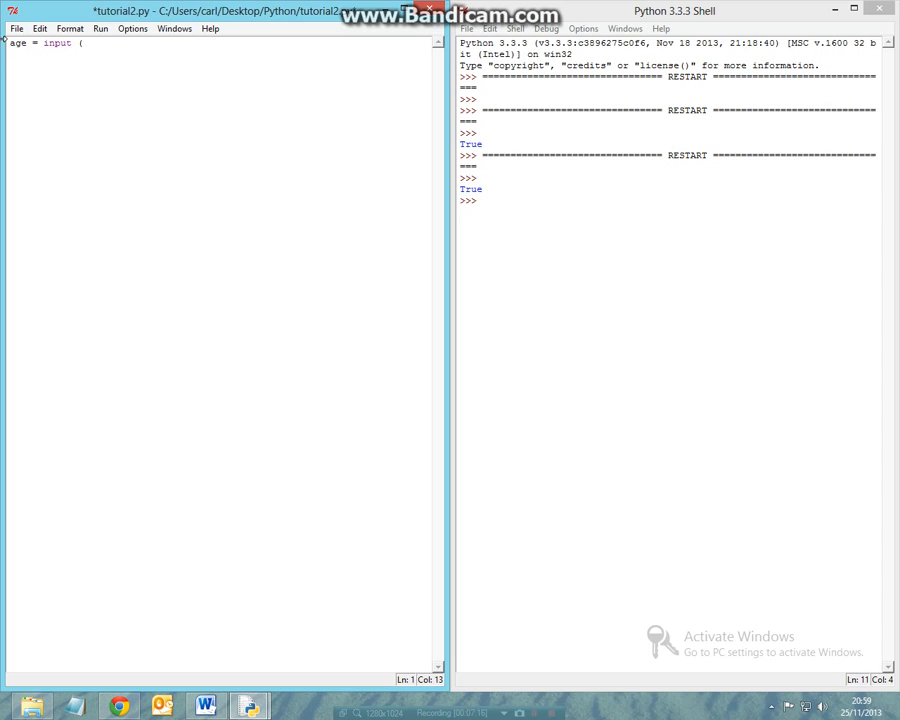
text("how old are you)
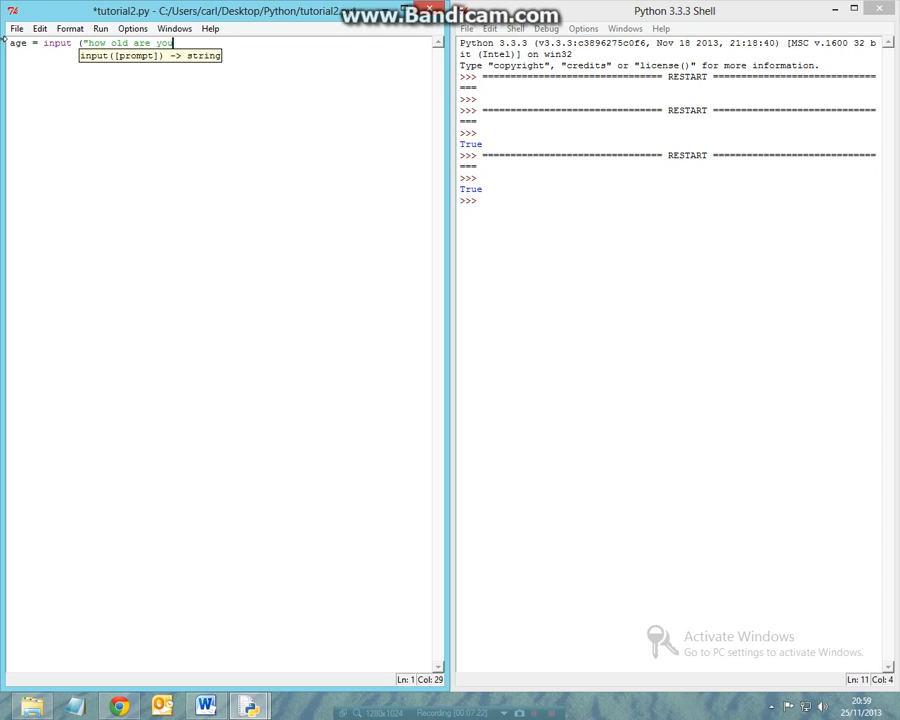
text(?)
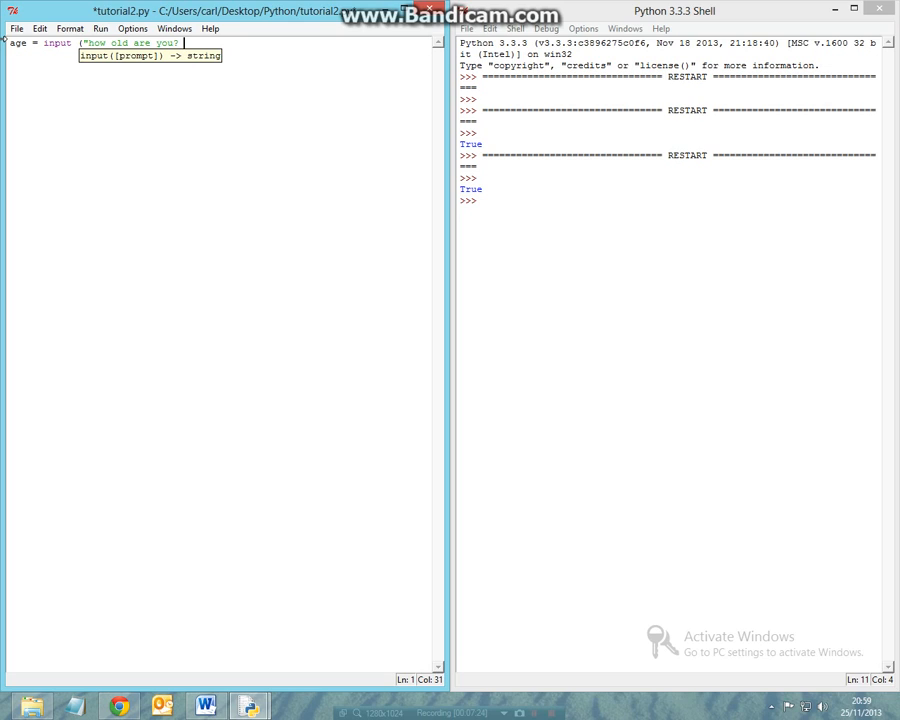
text("))
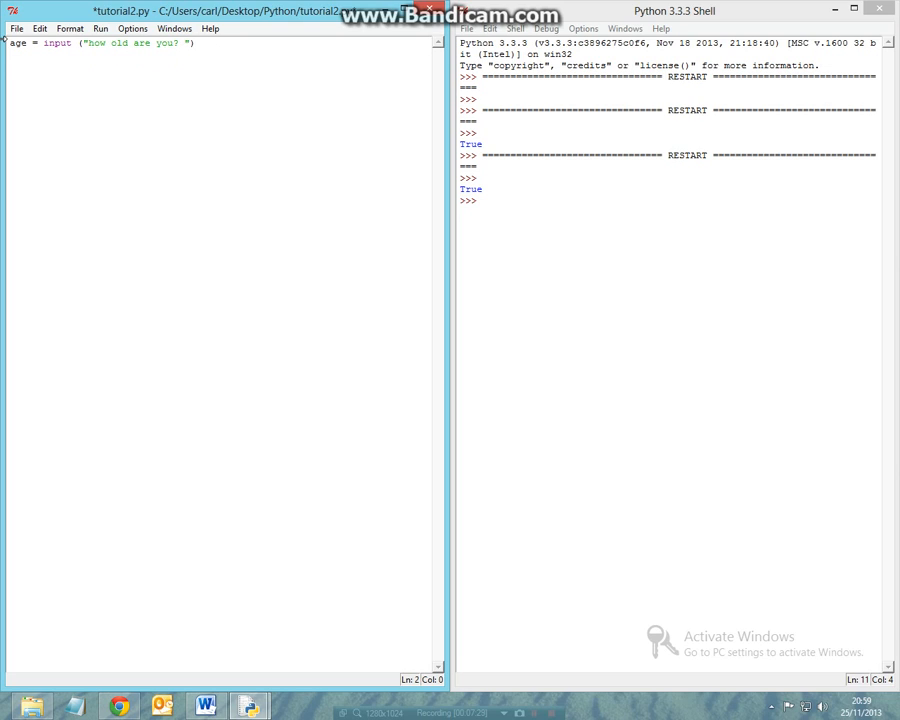
- Add num = int(age) on line 2 and start a new line
text(num =)
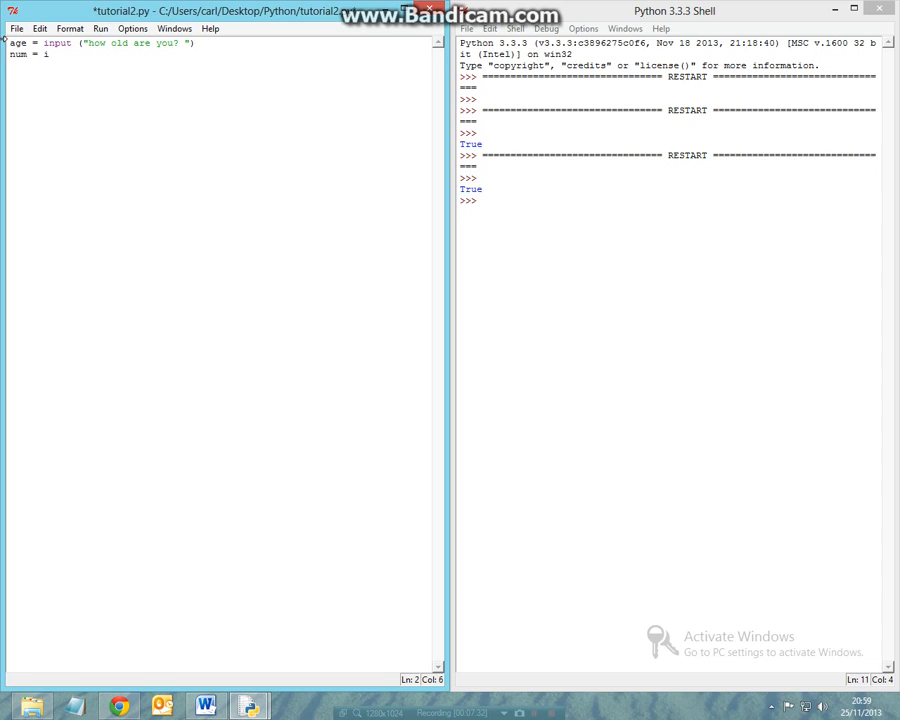
text(nt()
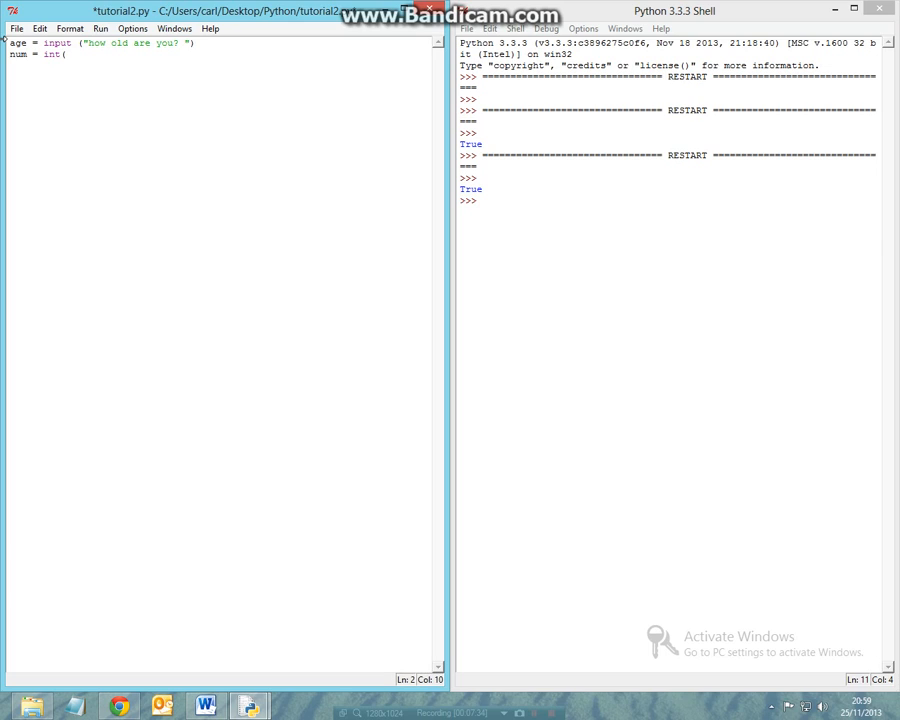
text(age))
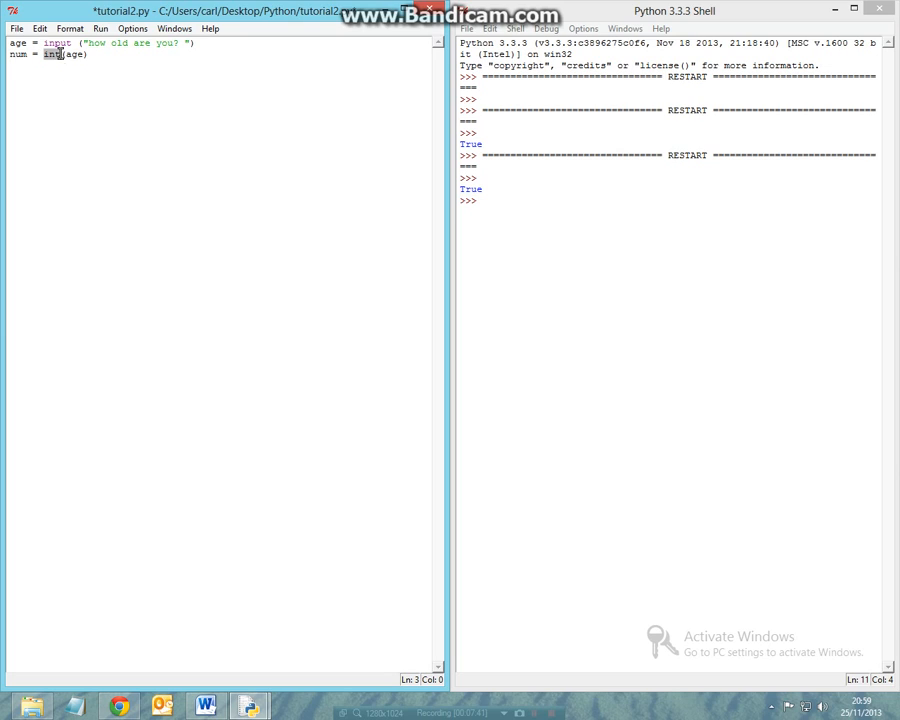
click(45, 60)
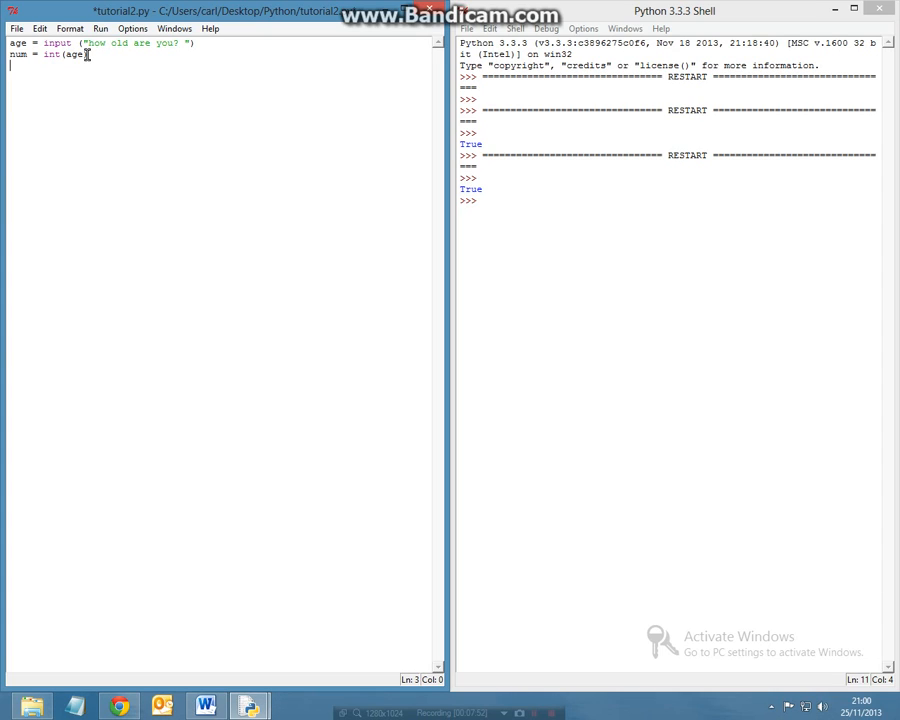
- Begin the print line with the test (num >2), removing the stray age argument
text(print)
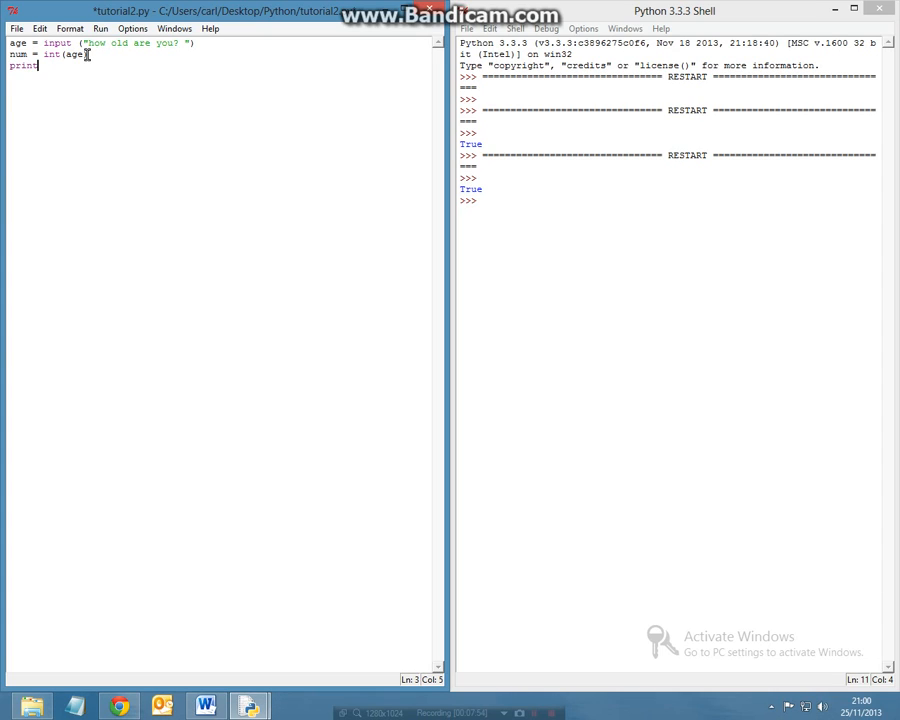
text((a)
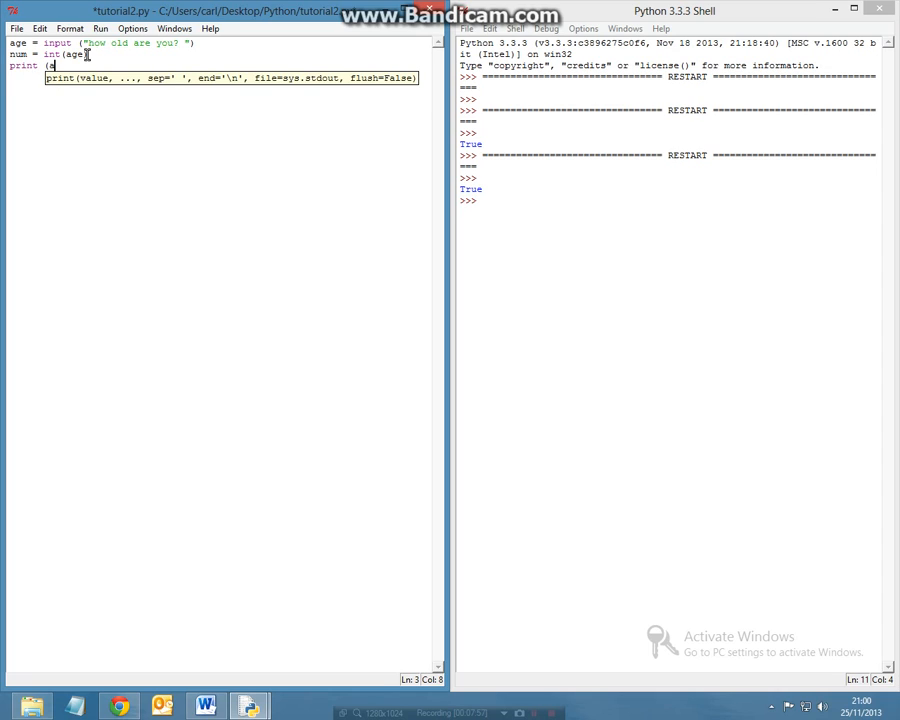
text(age)
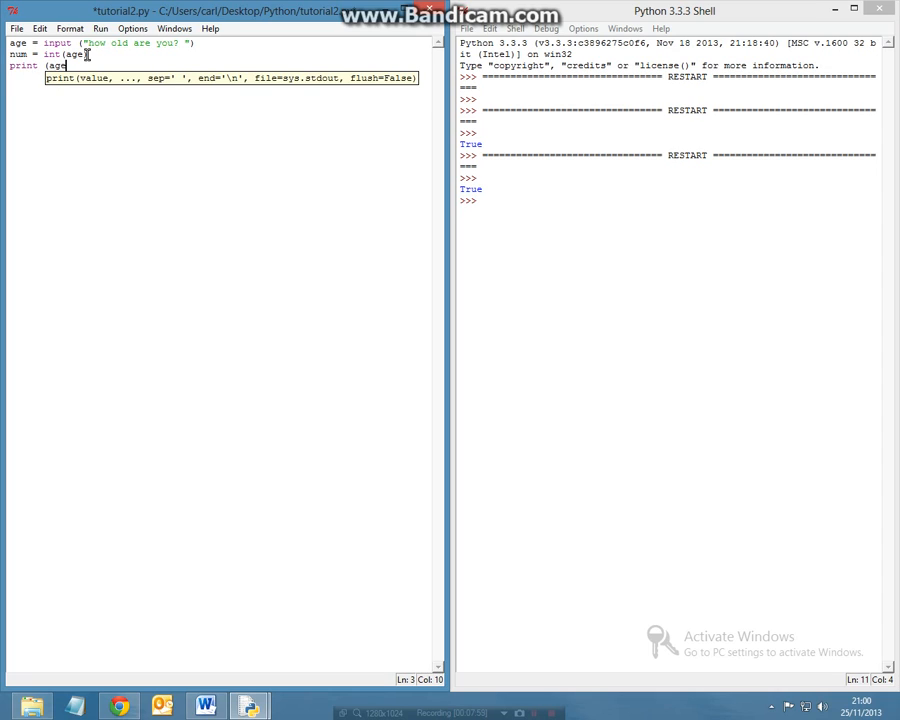
key(BackSpace)
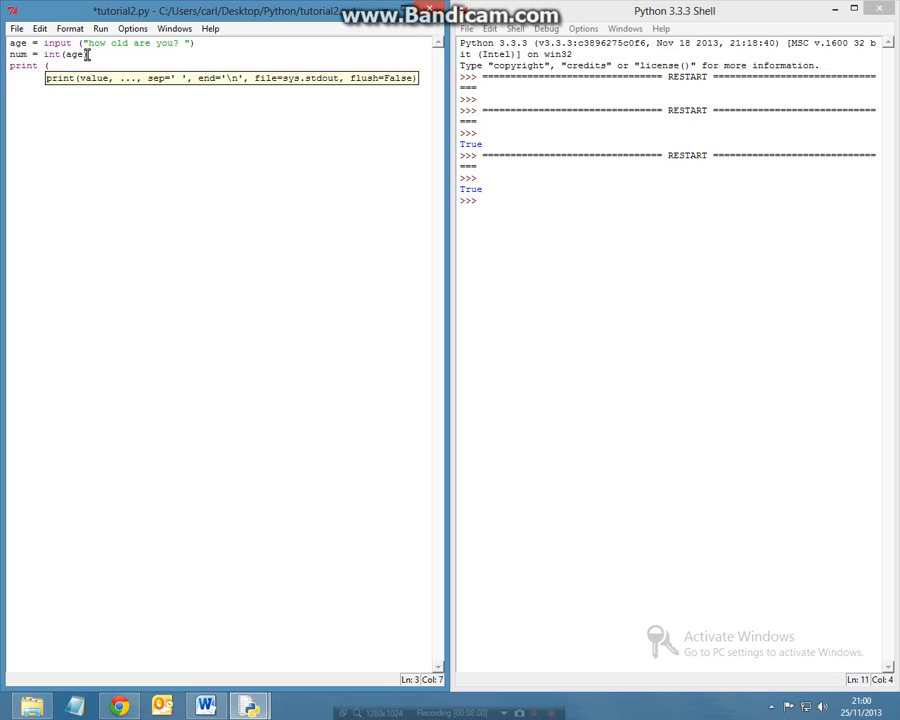
text(()
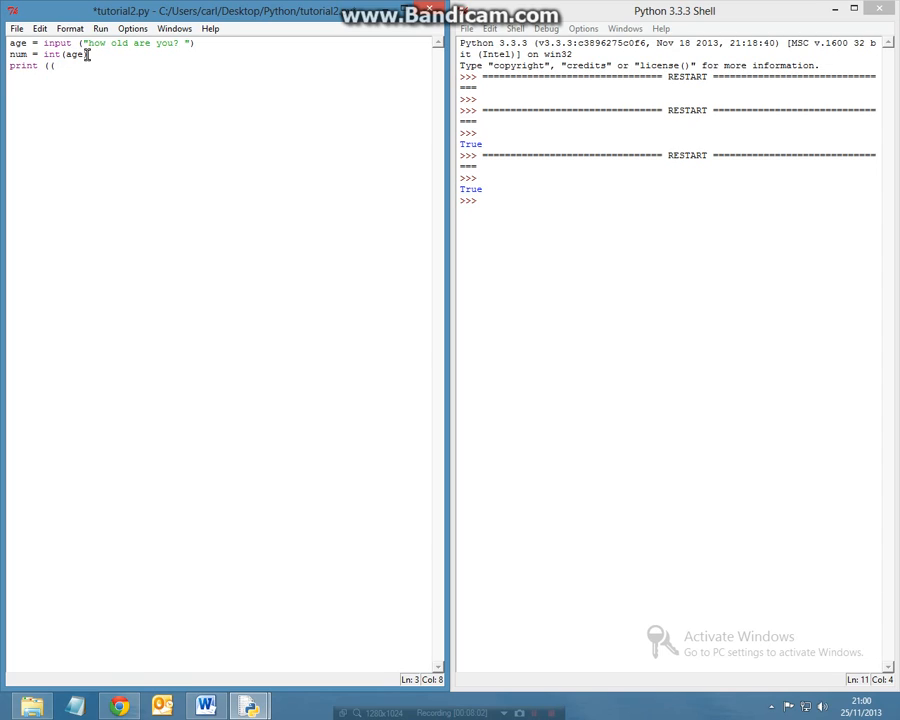
text(num)
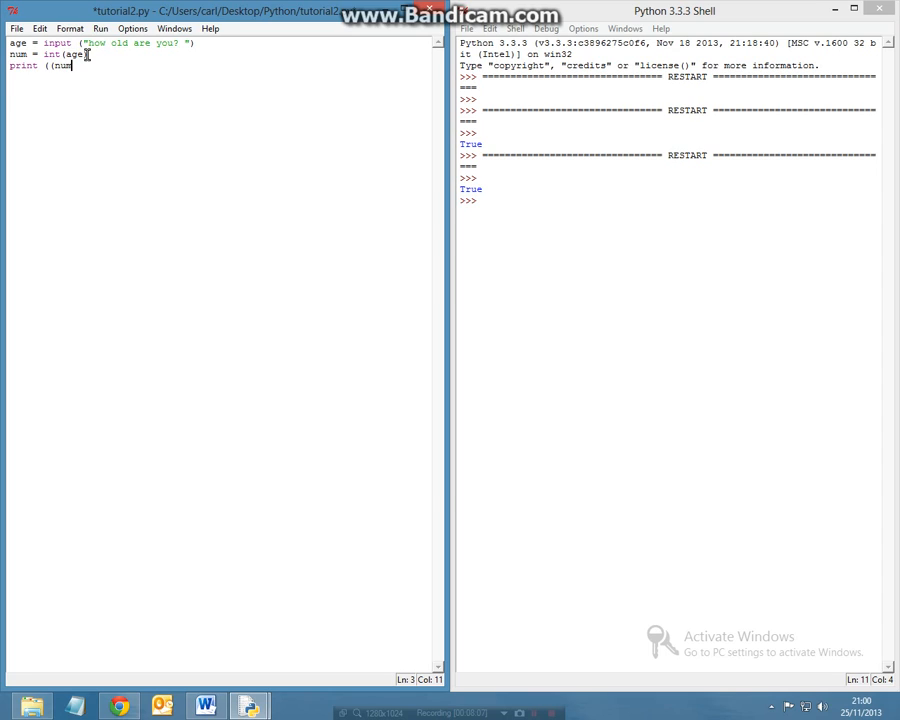
text(>)
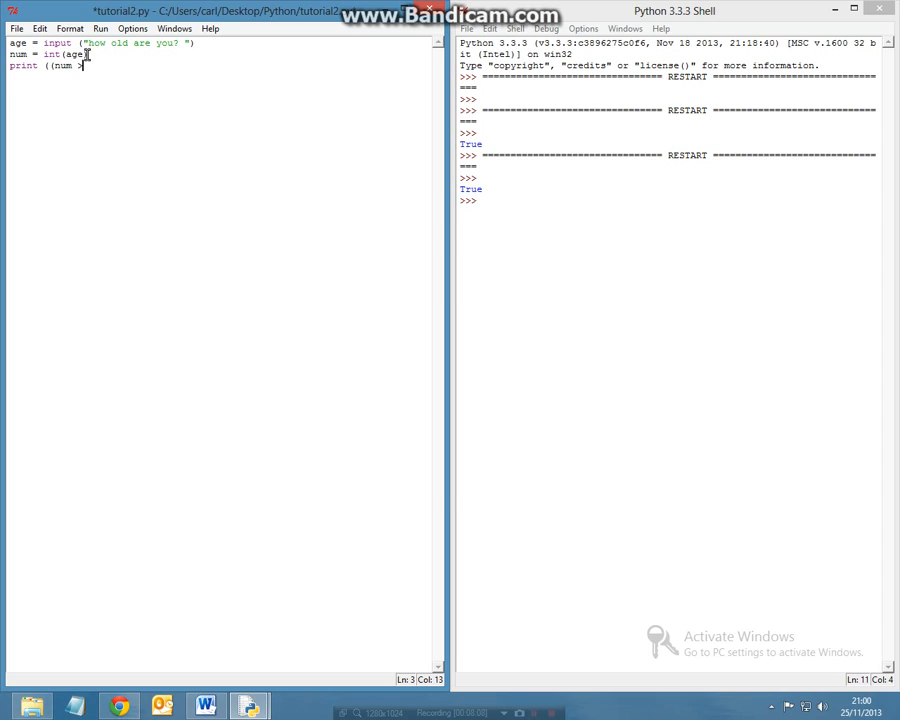
text(2) a)
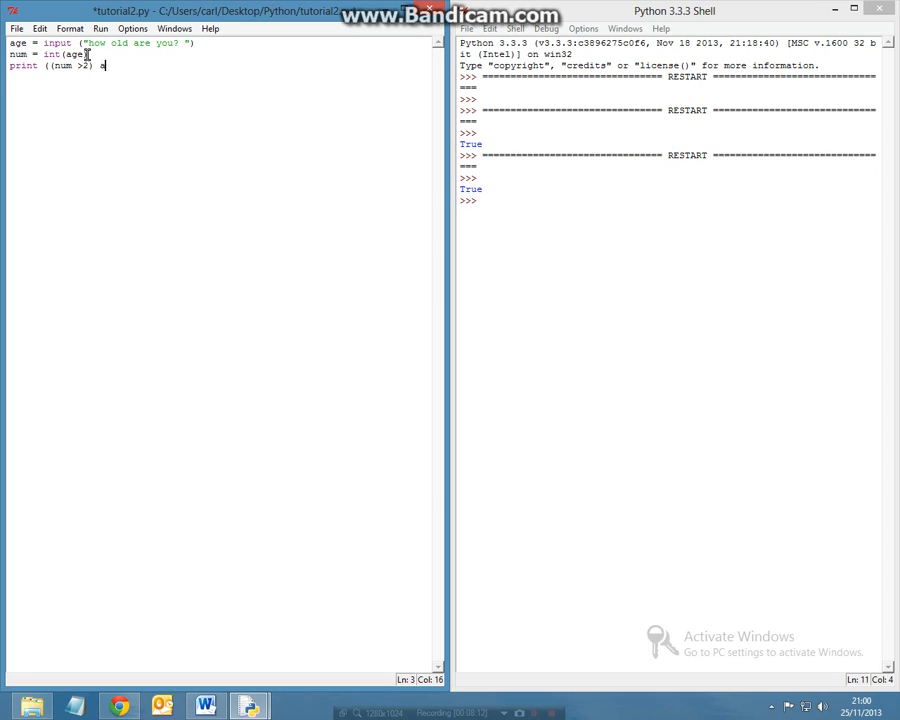
- Complete the print line with or (num <100)
text(or)
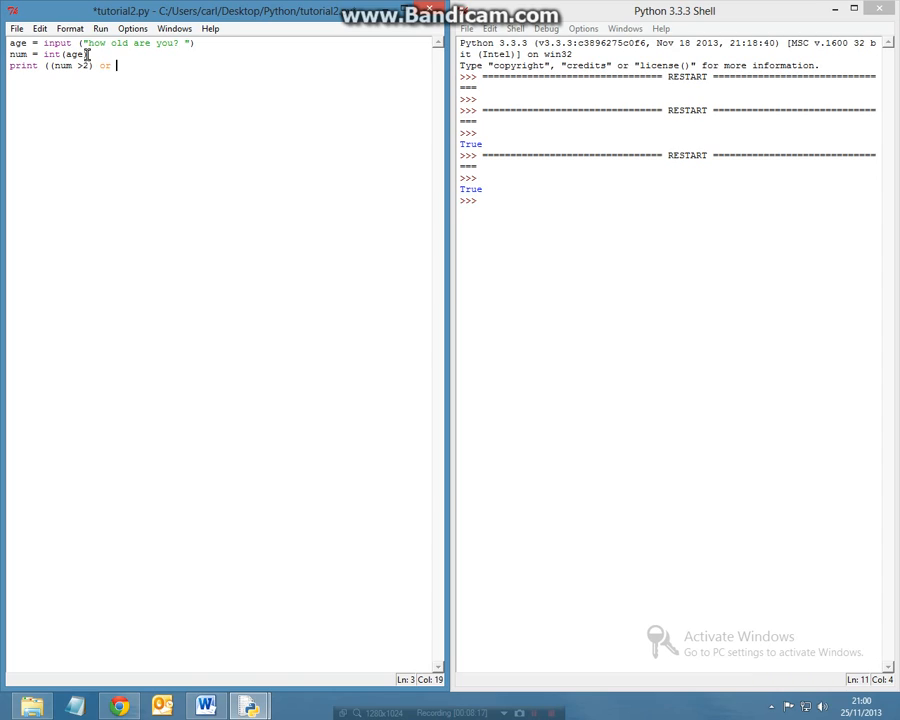
text(num)
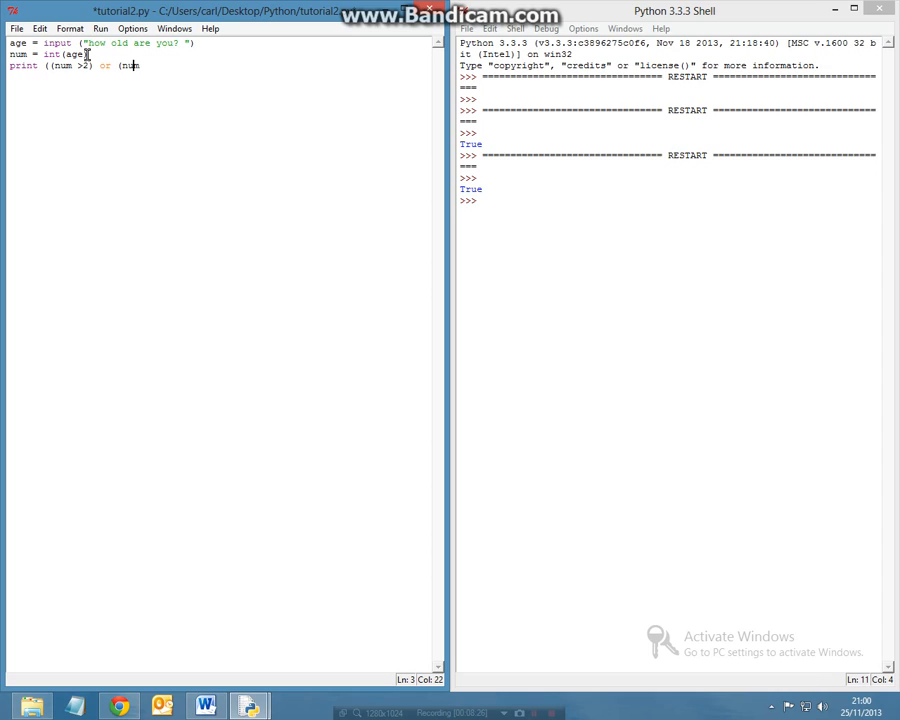
text(<)
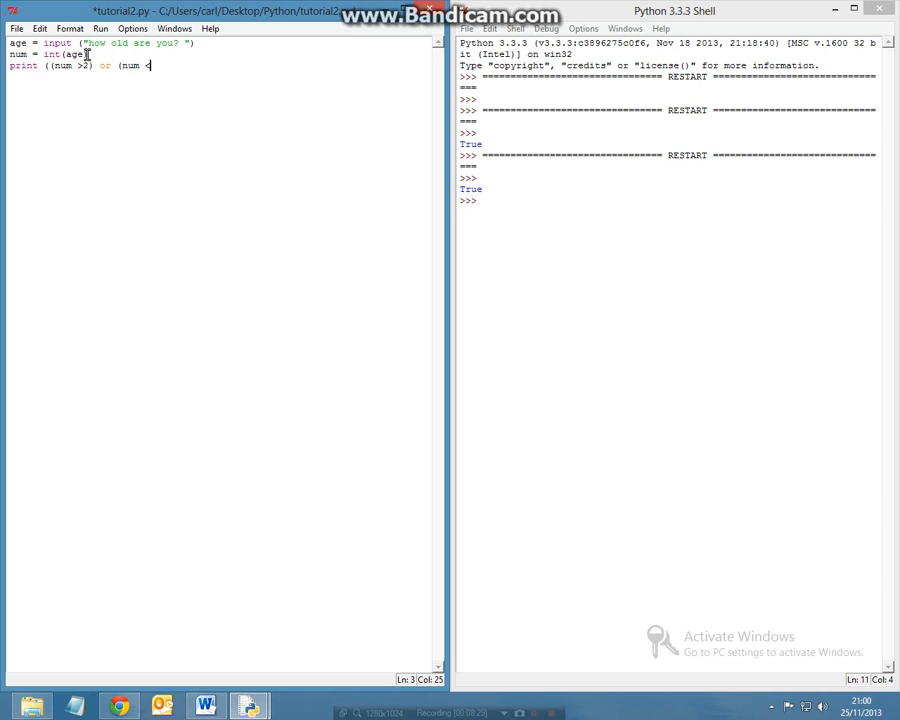
text(100)
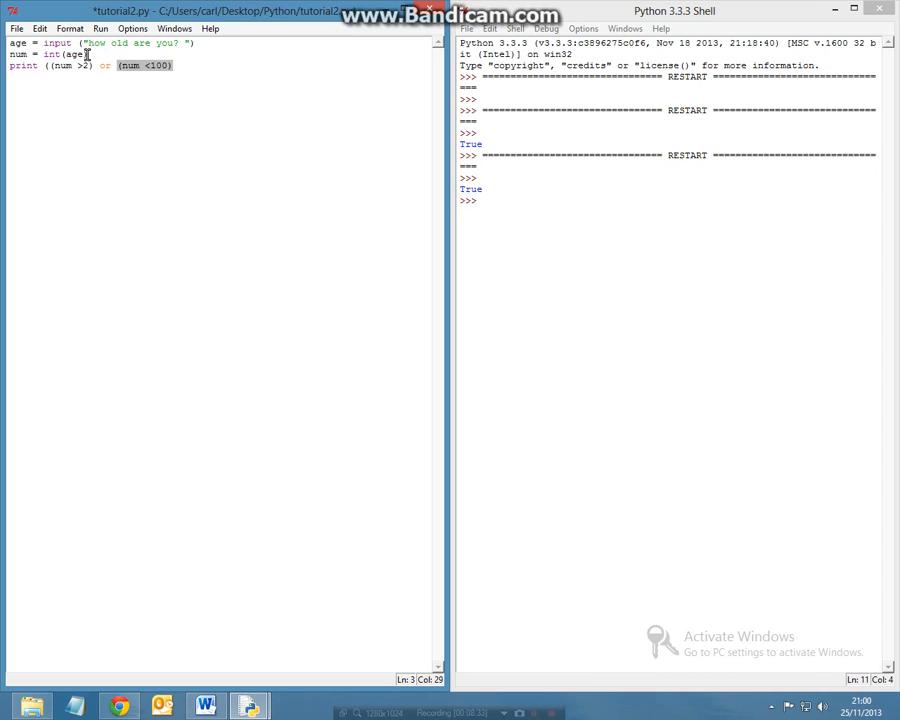
text())
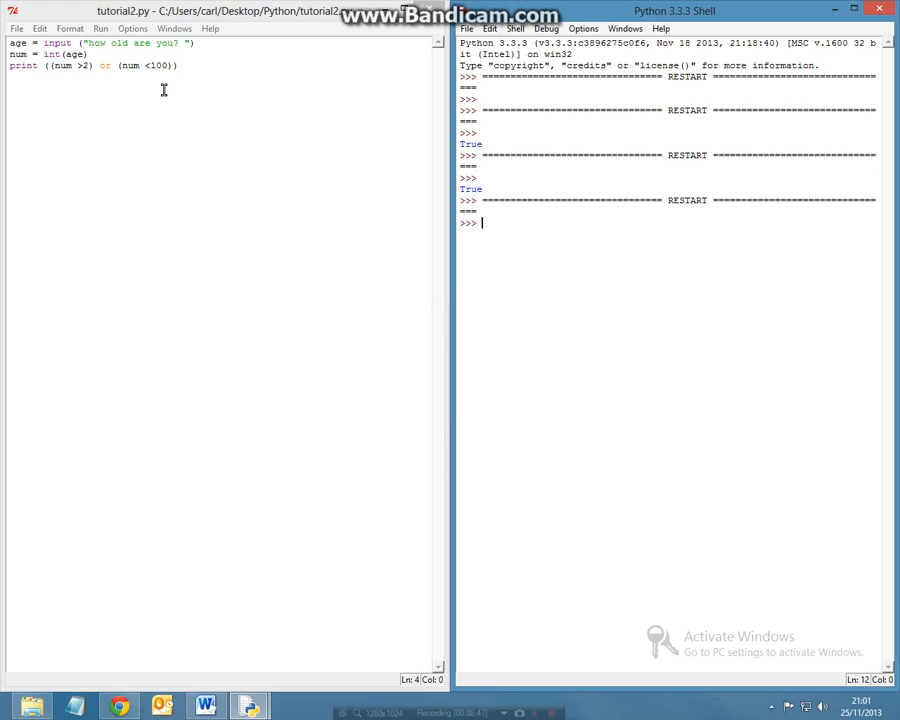
- Run the script with age 18, then dismiss the executing warning and enter 135
key(F5)
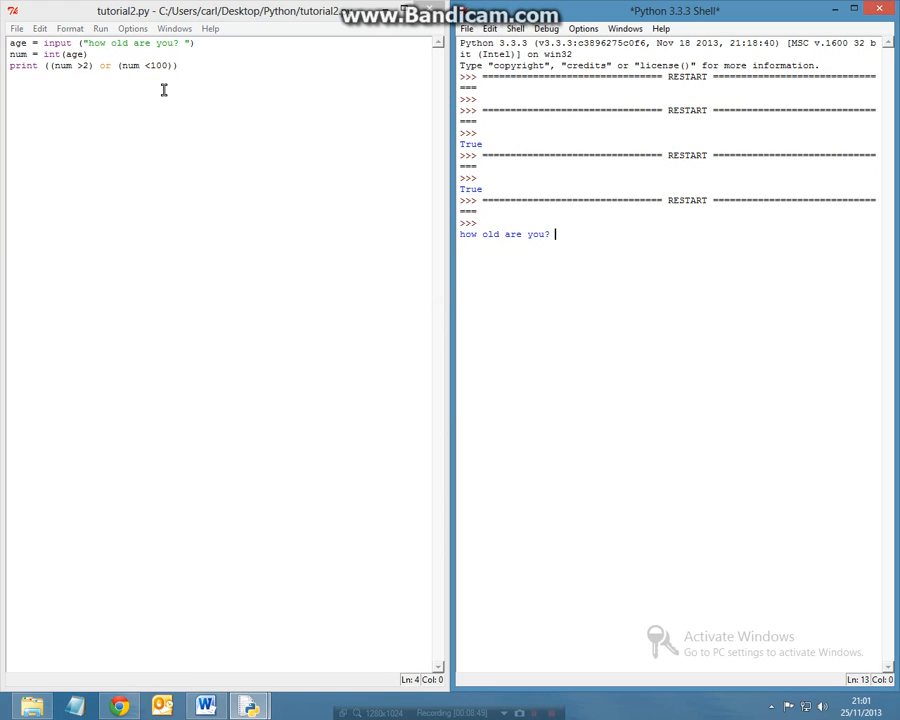
text(18)
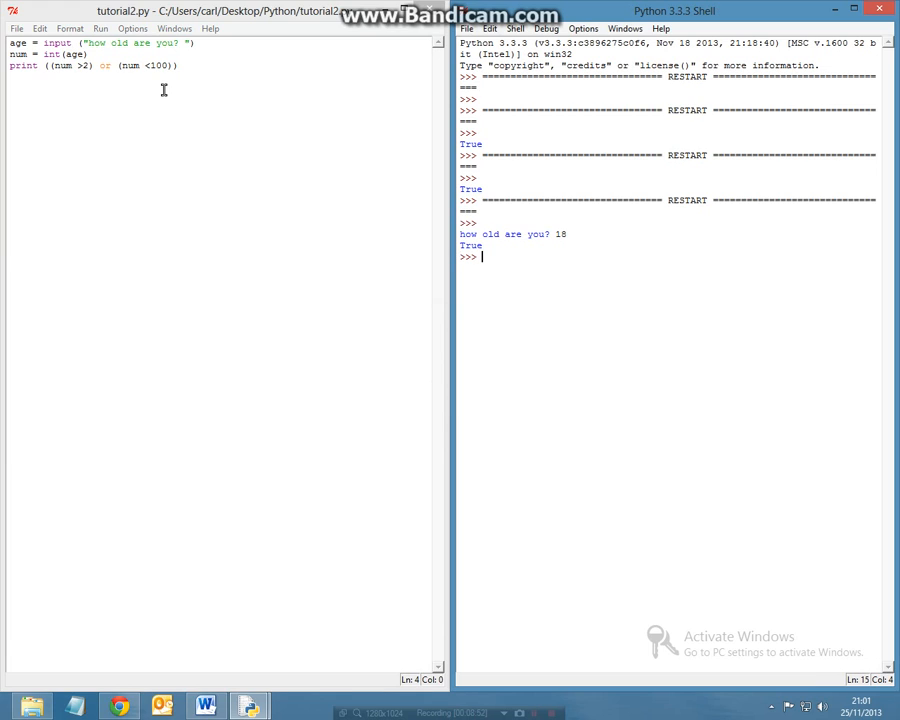
mouse_move(235, 172)
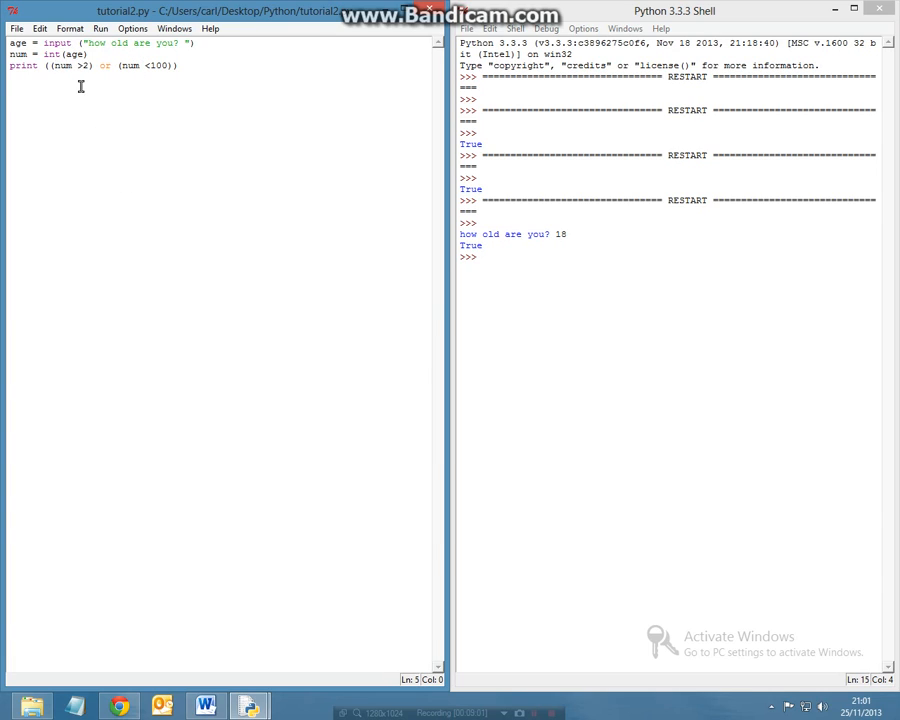
mouse_move(91, 97)
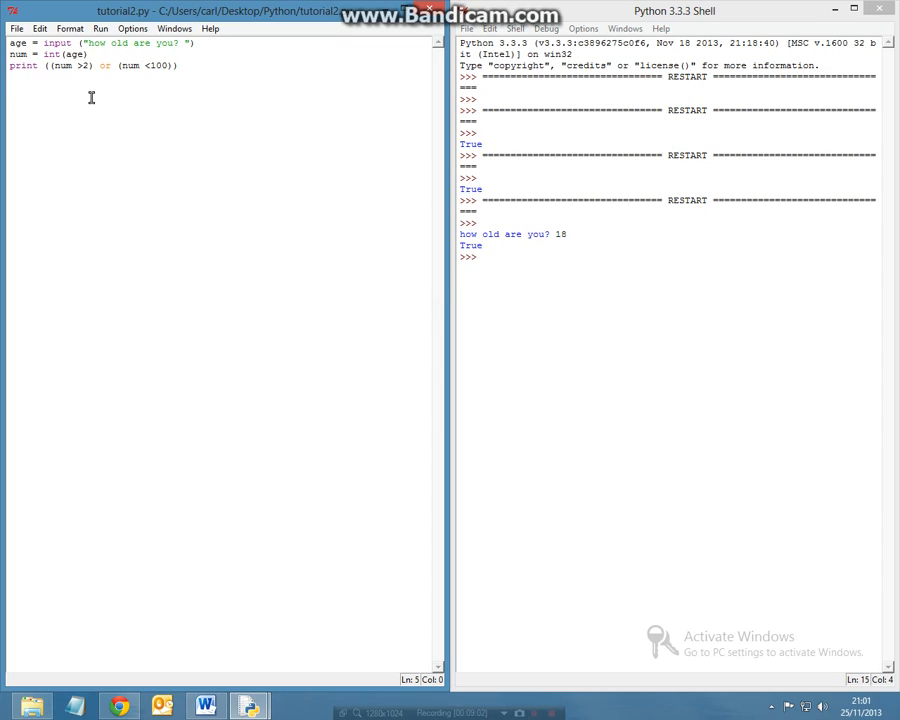
mouse_move(240, 128)
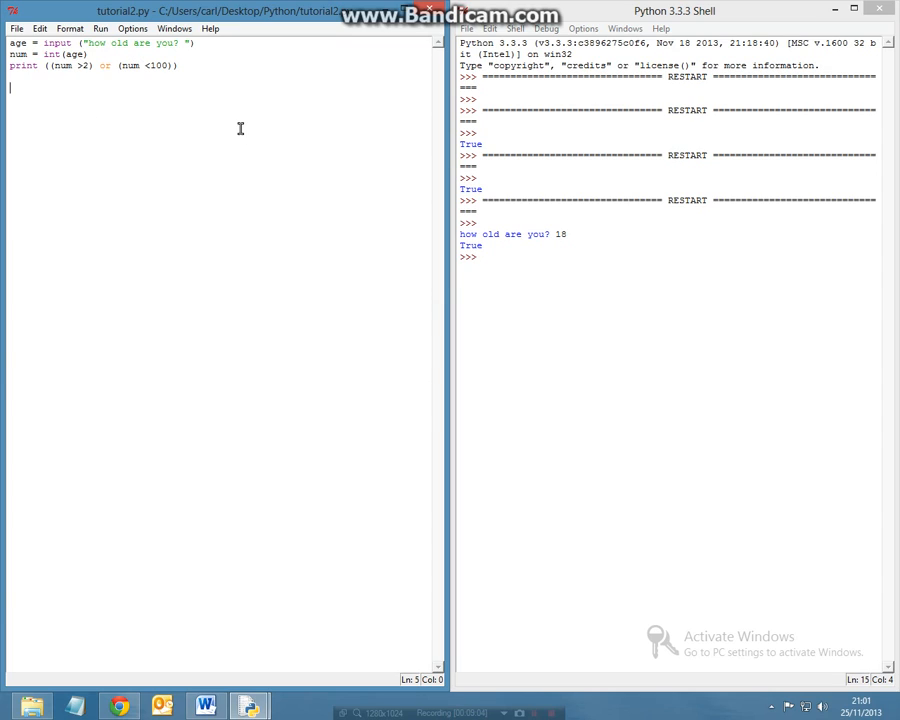
click(218, 66)
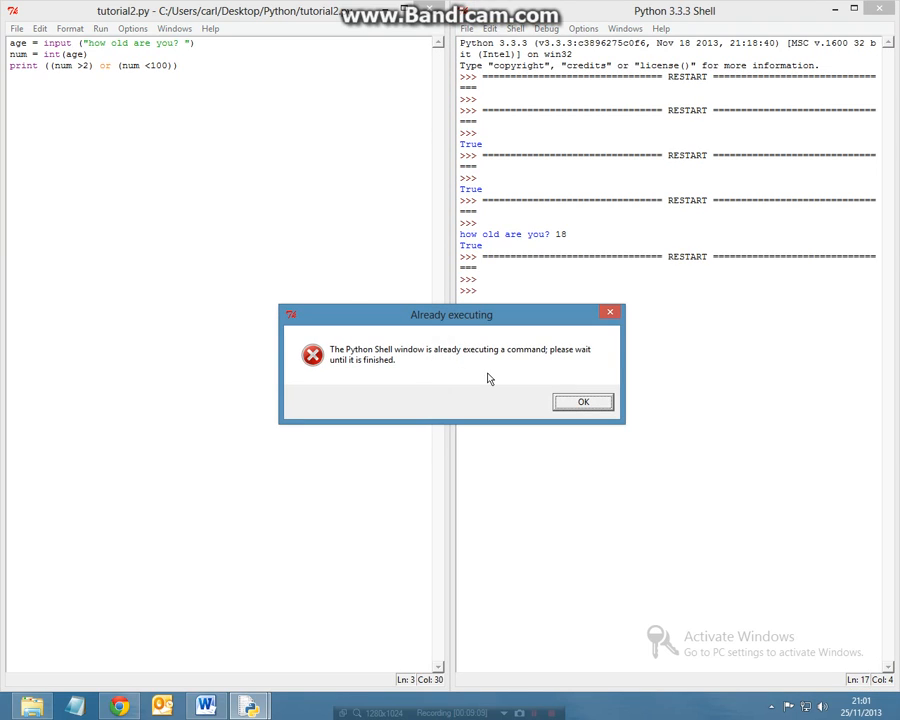
click(583, 401)
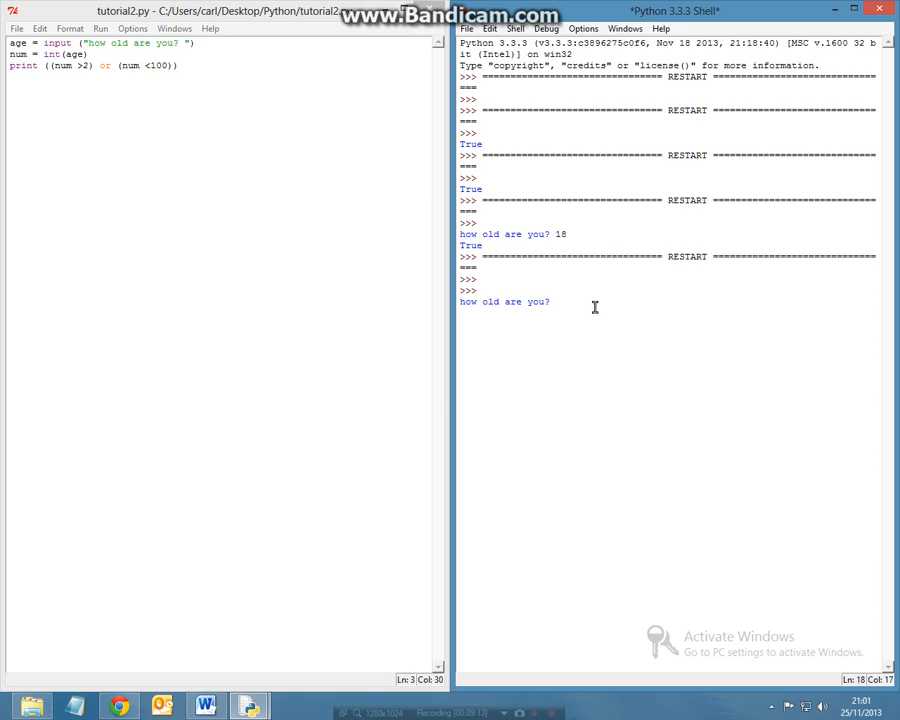
text(1)
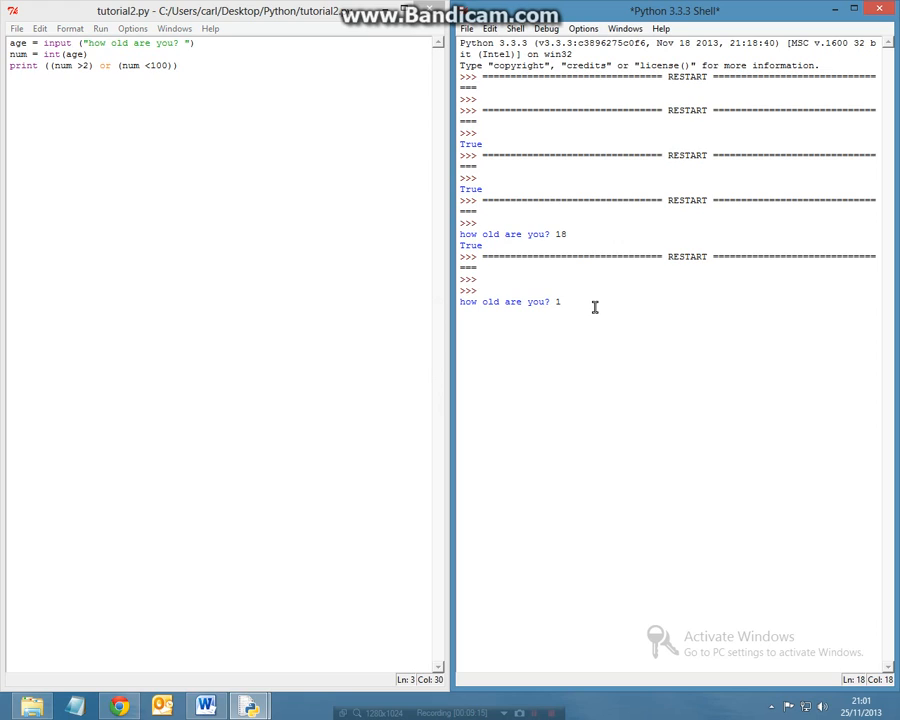
text(35)
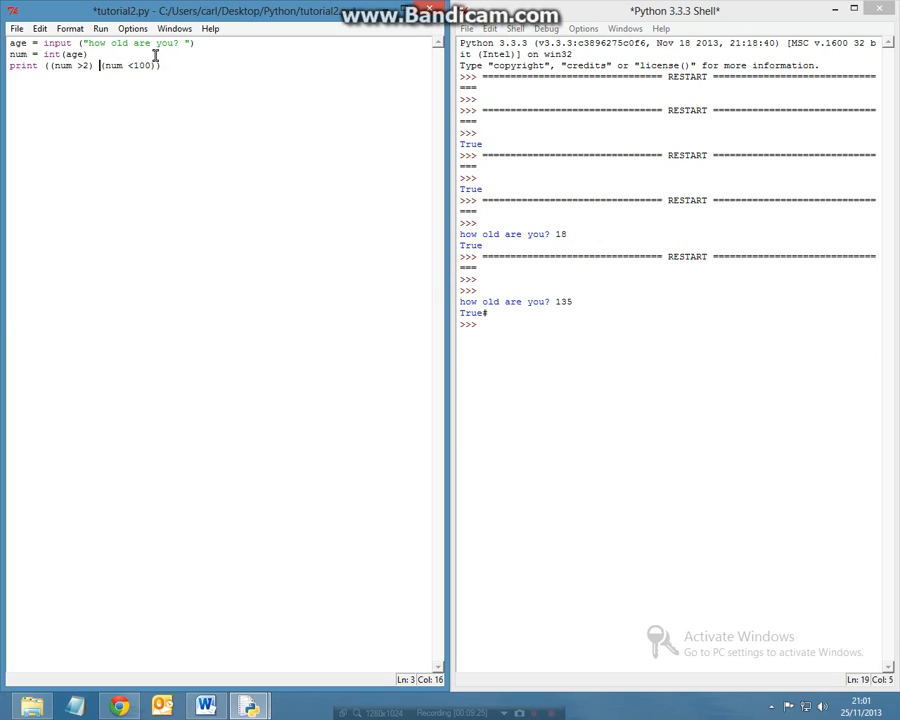
- Change or to and in the print line, rerun, and answer 145
text(and)
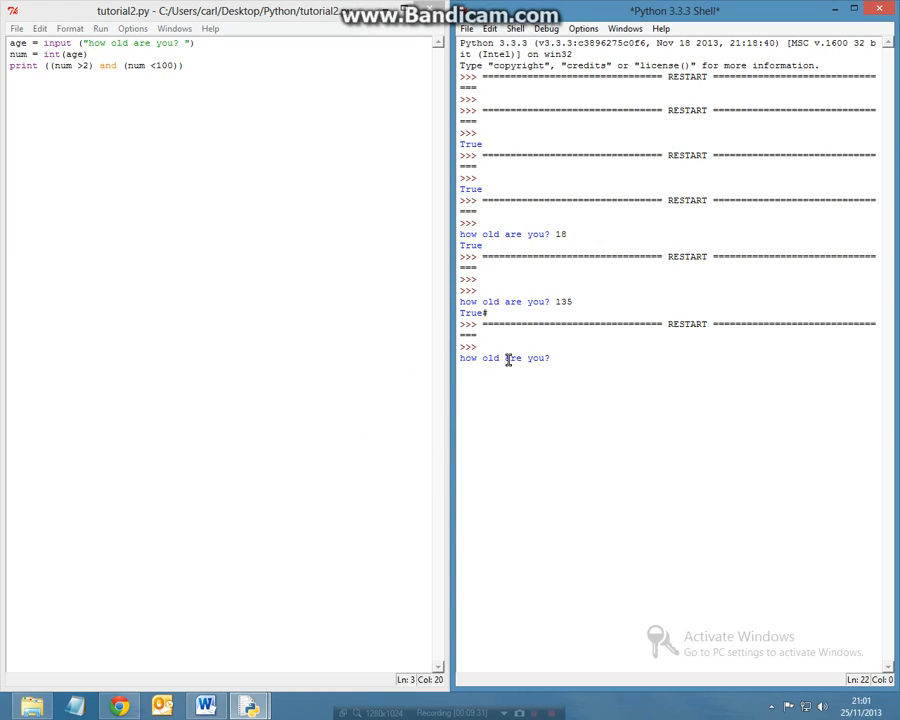
text(1)
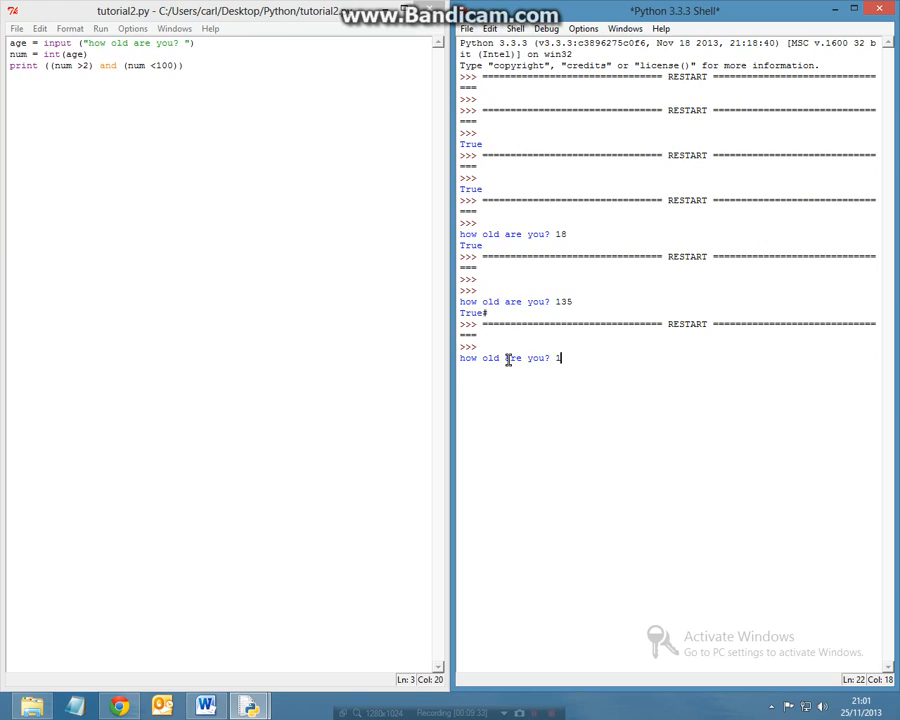
text(45)
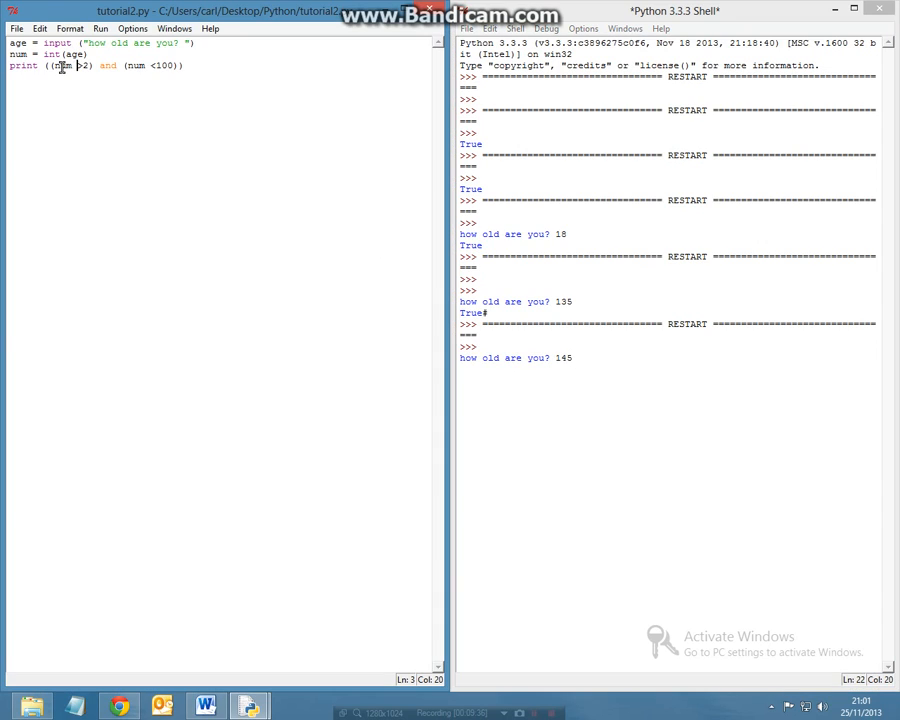
click(142, 65)
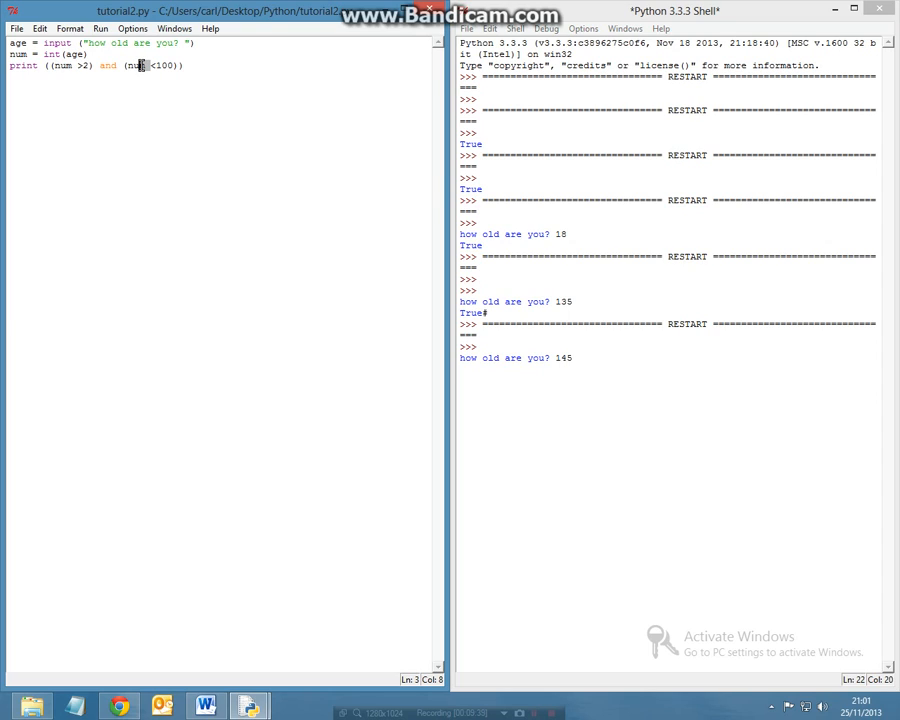